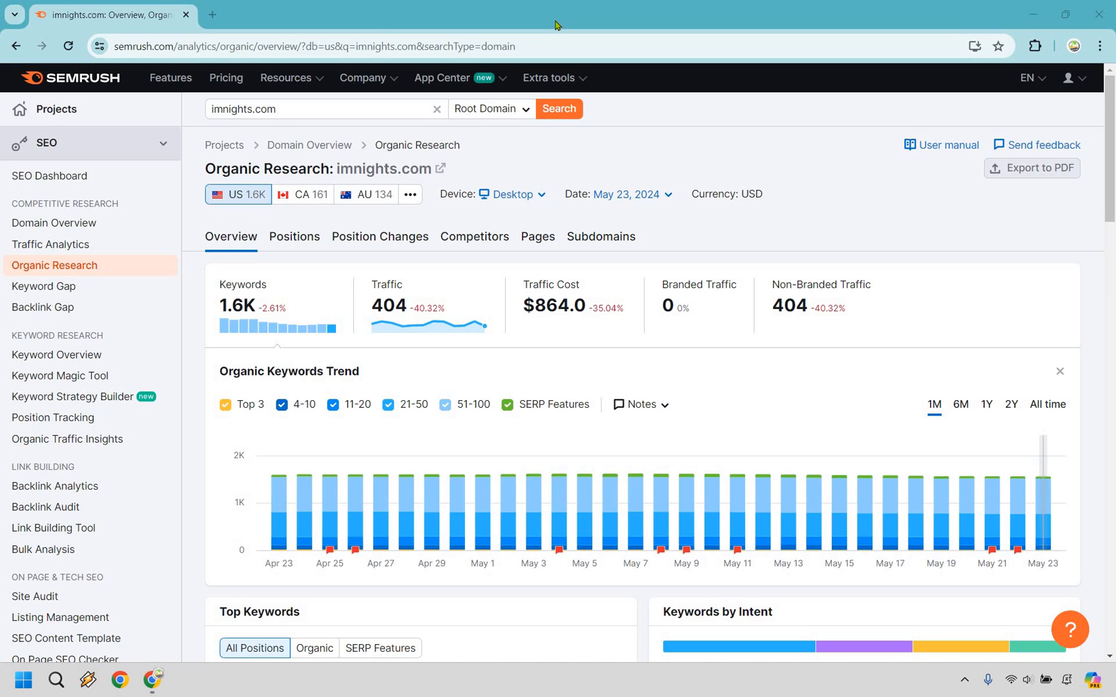
mouse_move(97, 271)
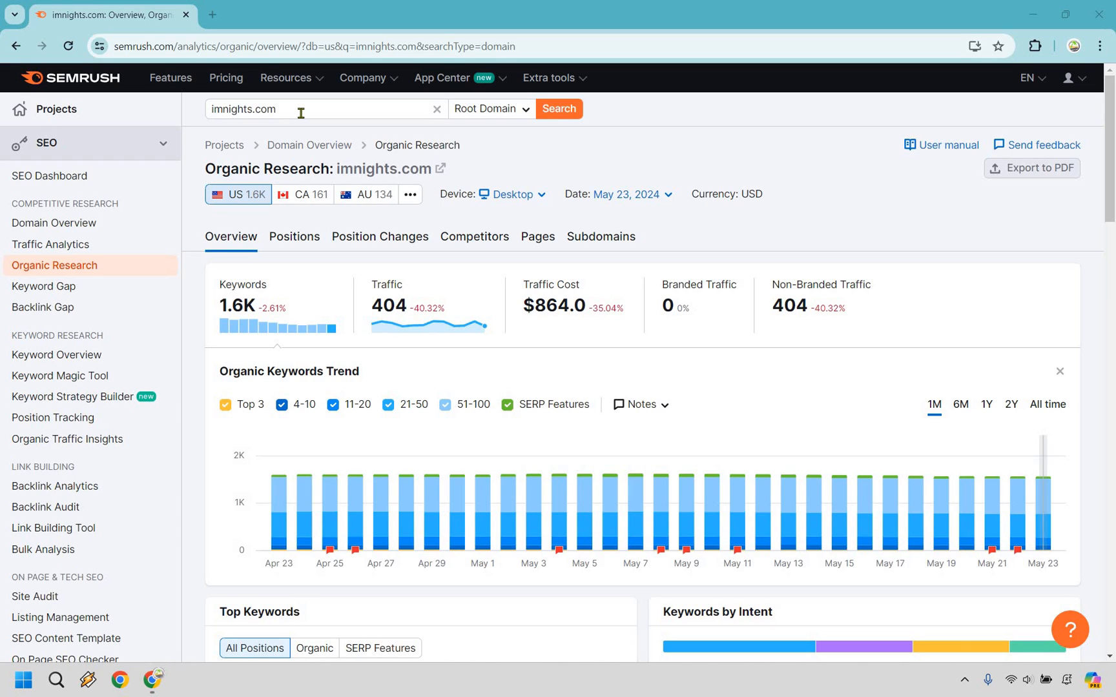
mouse_move(317, 100)
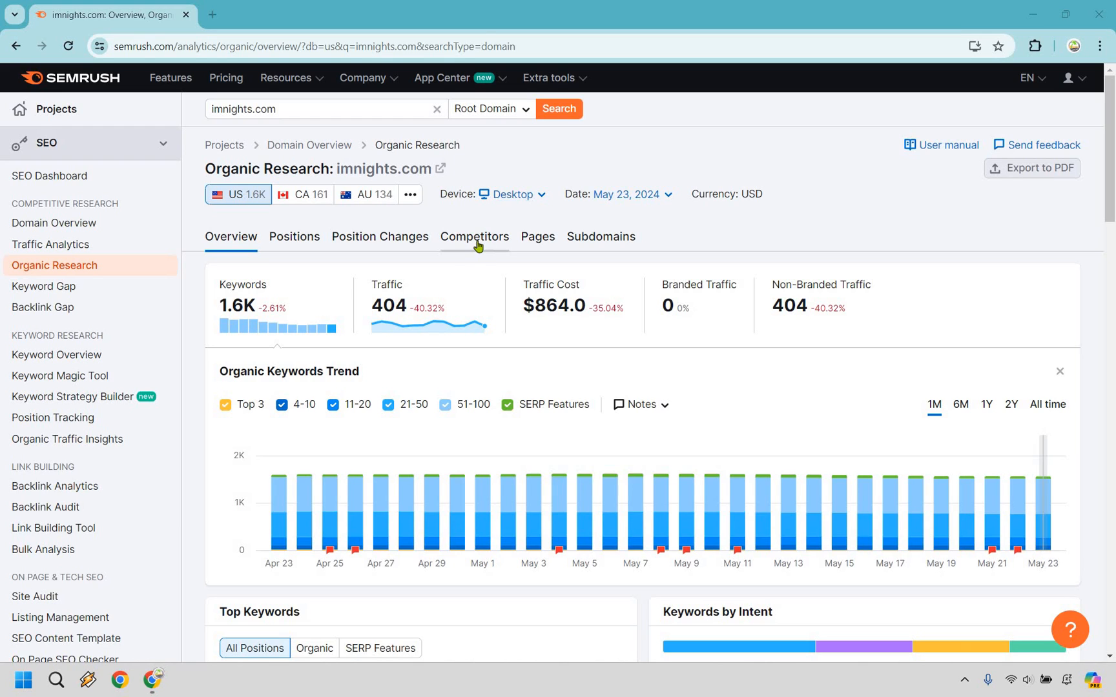
mouse_move(468, 247)
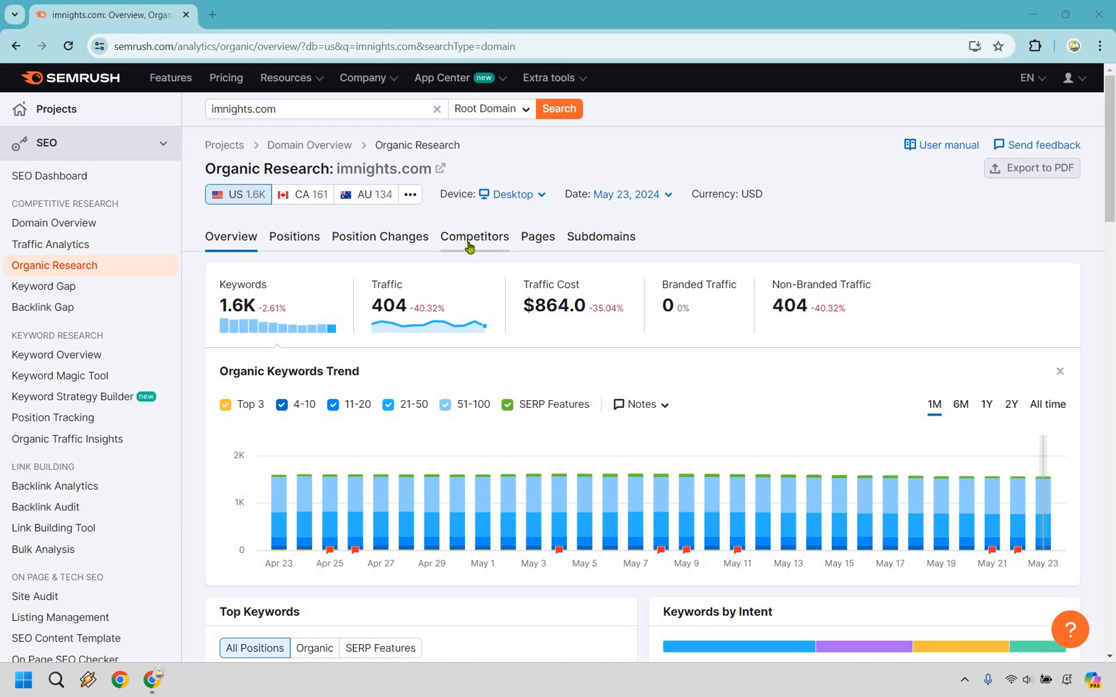
Show imnights.com's 1,069 organic competitors in the Organic Competitors table.
click(474, 236)
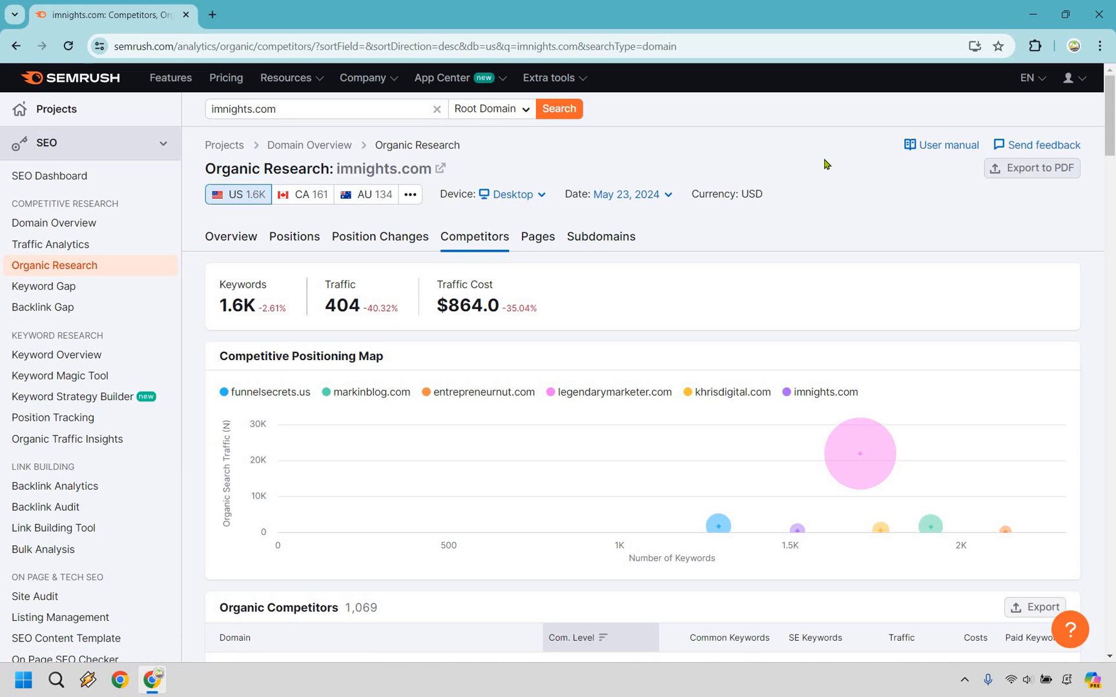
scroll(down, 3)
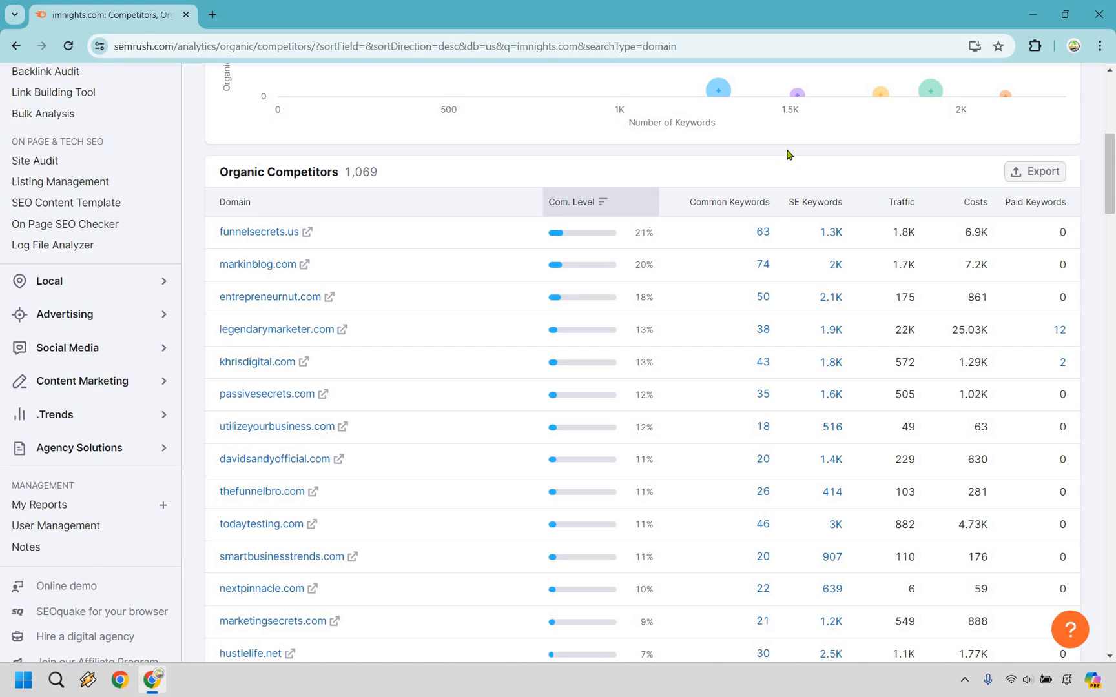
mouse_move(479, 359)
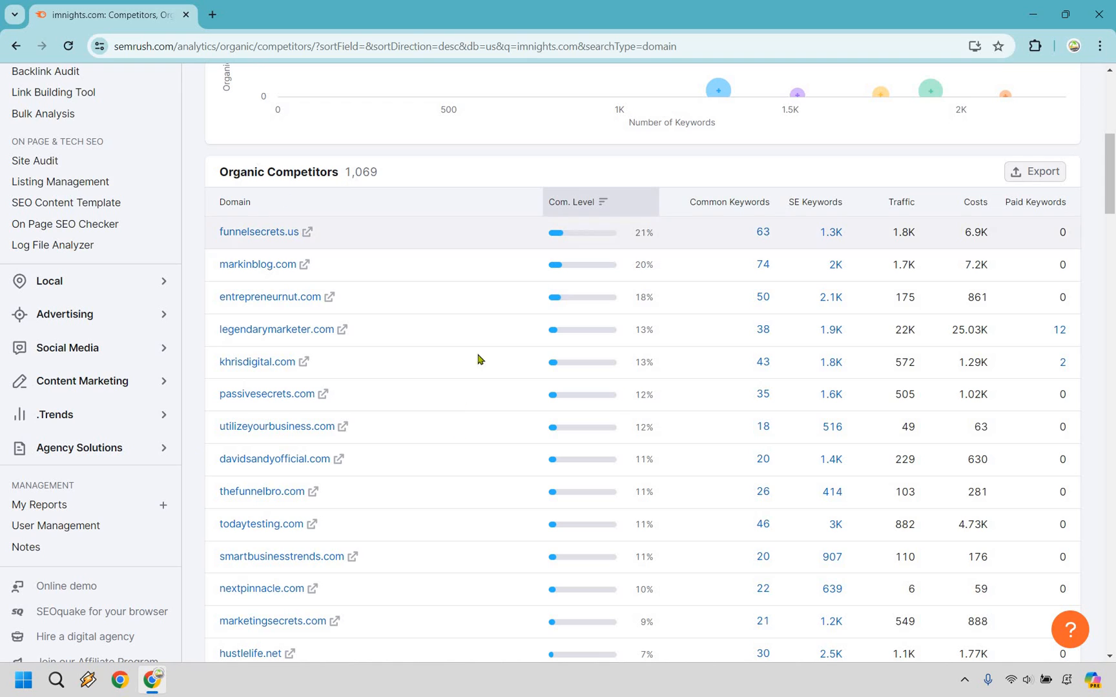
mouse_move(490, 318)
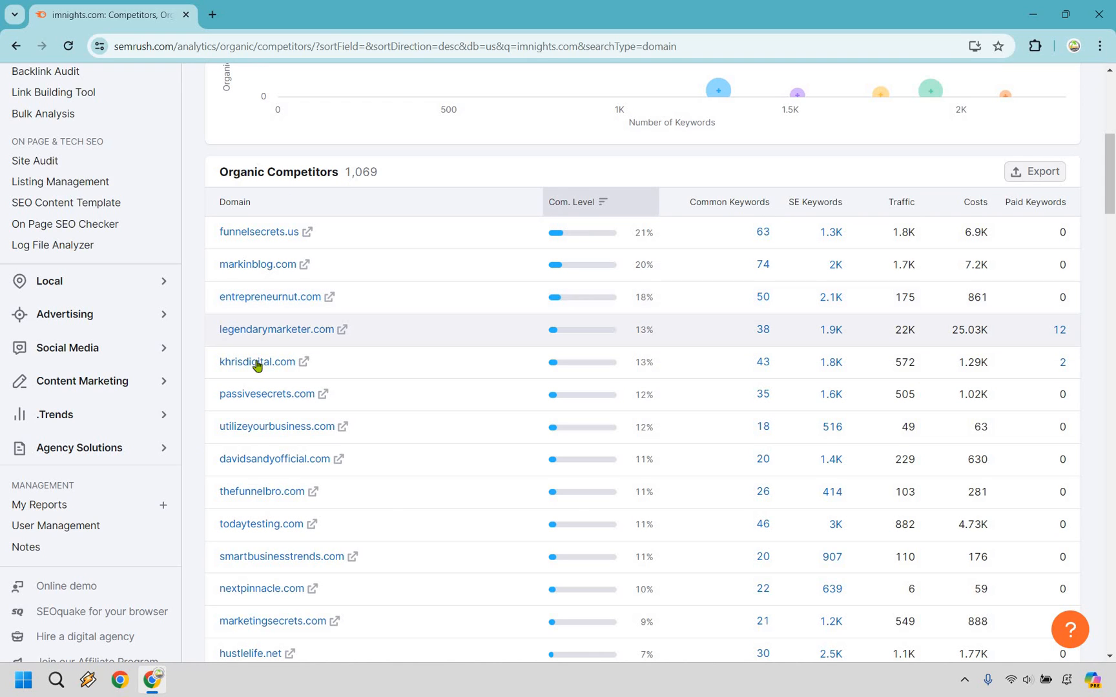
mouse_move(257, 364)
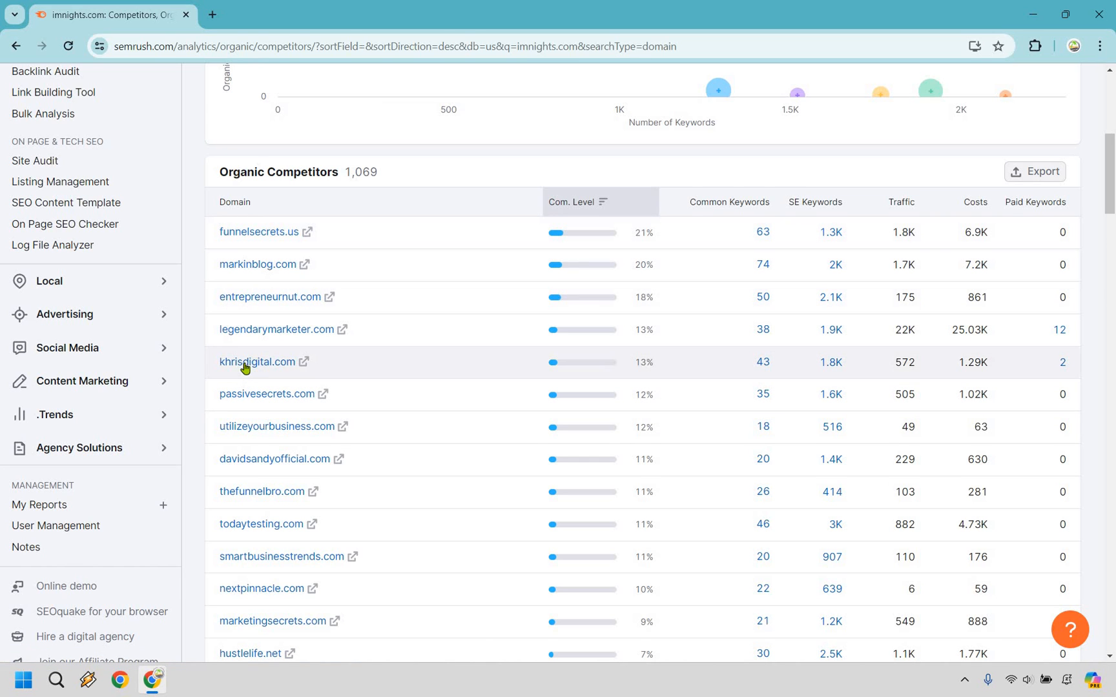
Load khrisdigital.com's 1,783-keyword Positions list and browse its KD and intent filters.
click(257, 362)
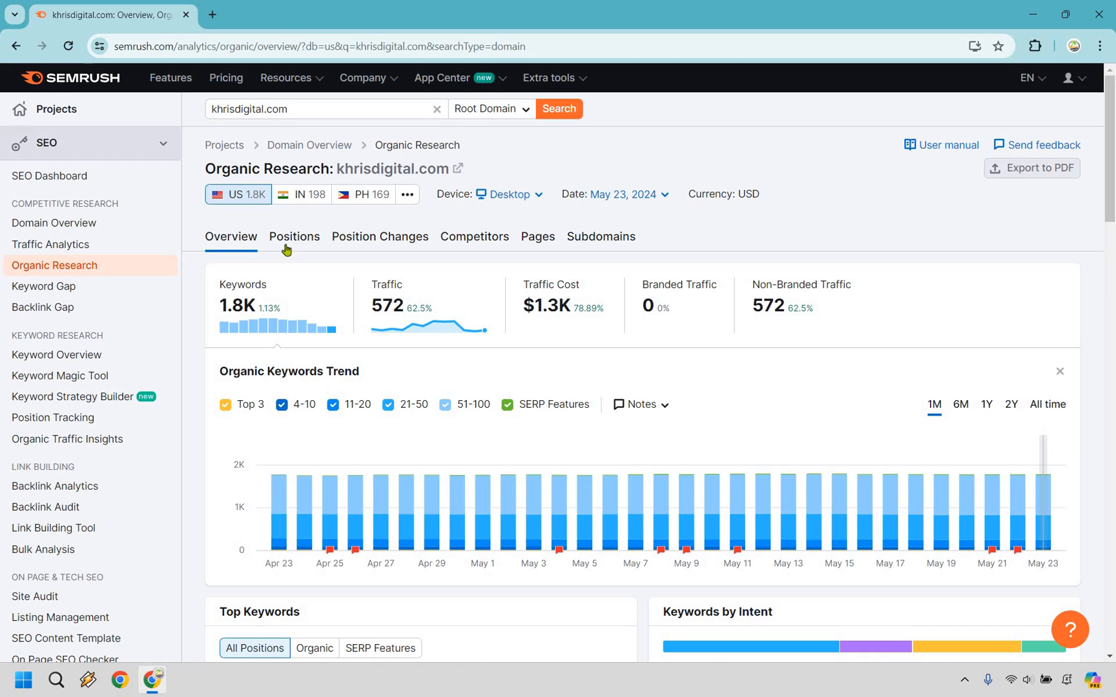
click(295, 237)
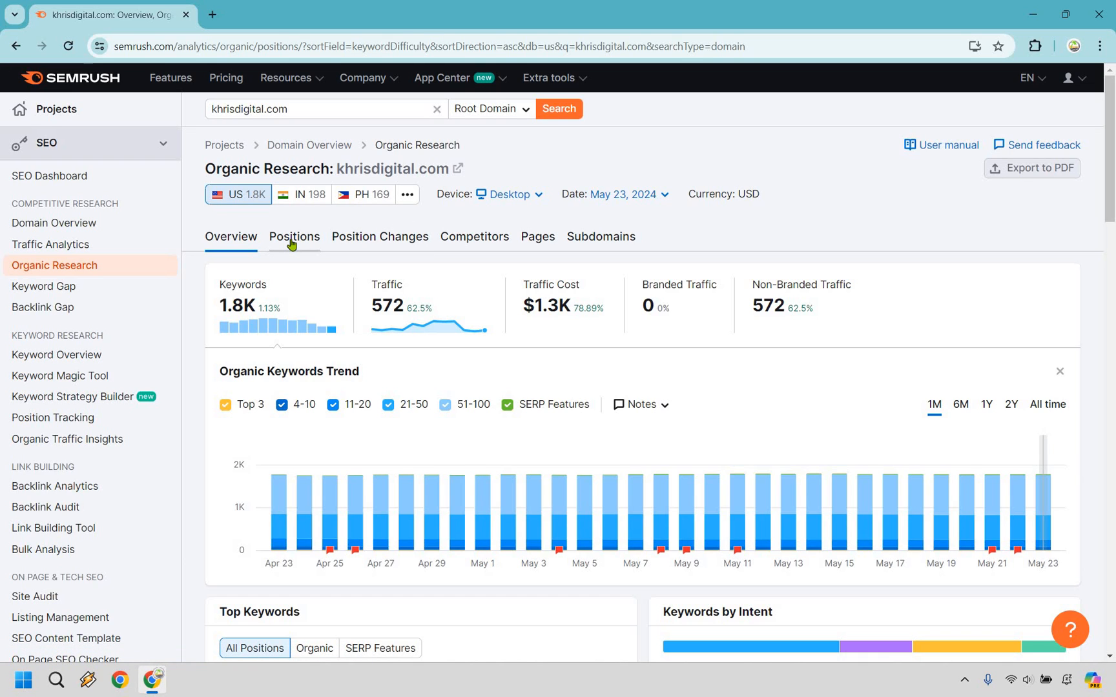
click(294, 236)
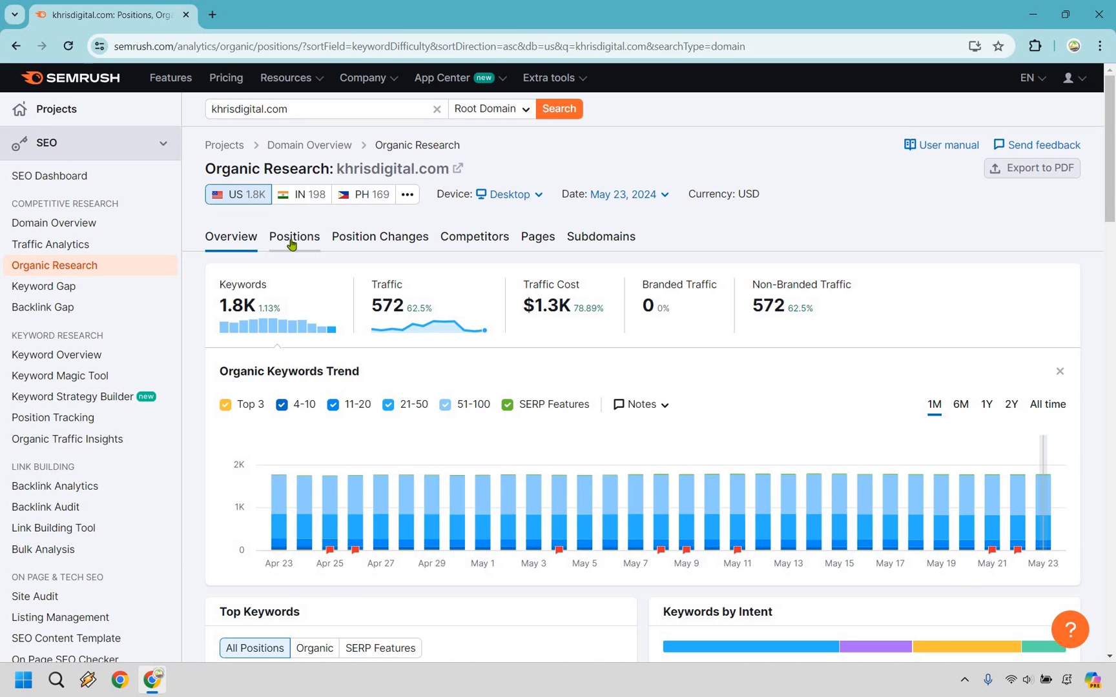
click(294, 236)
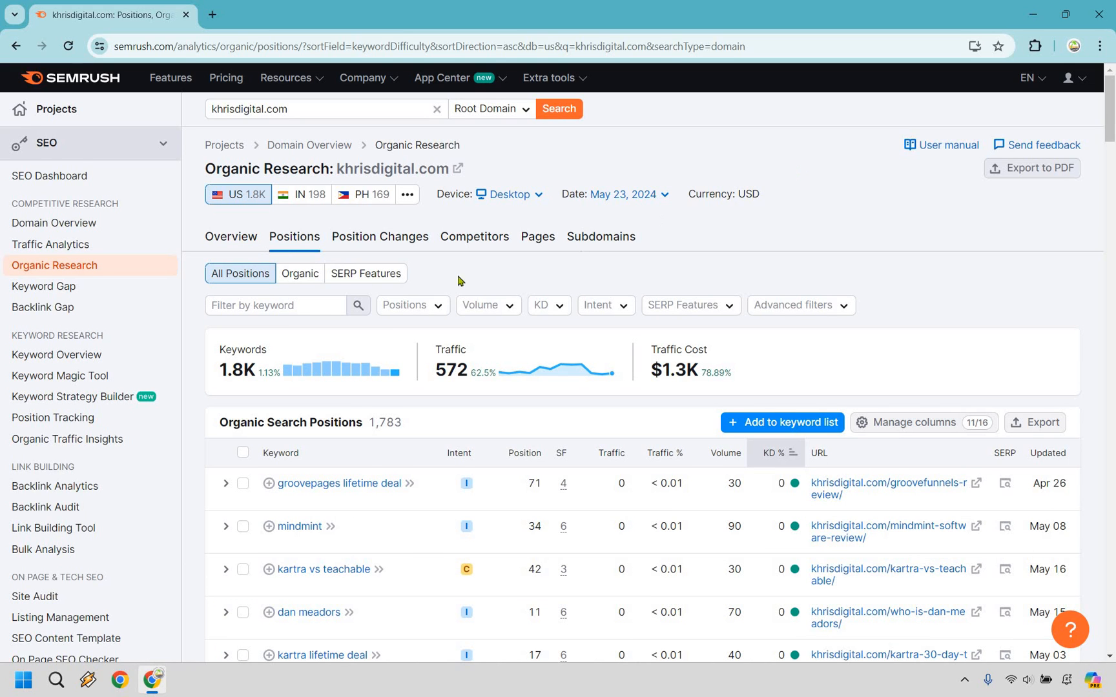
scroll(down, 3)
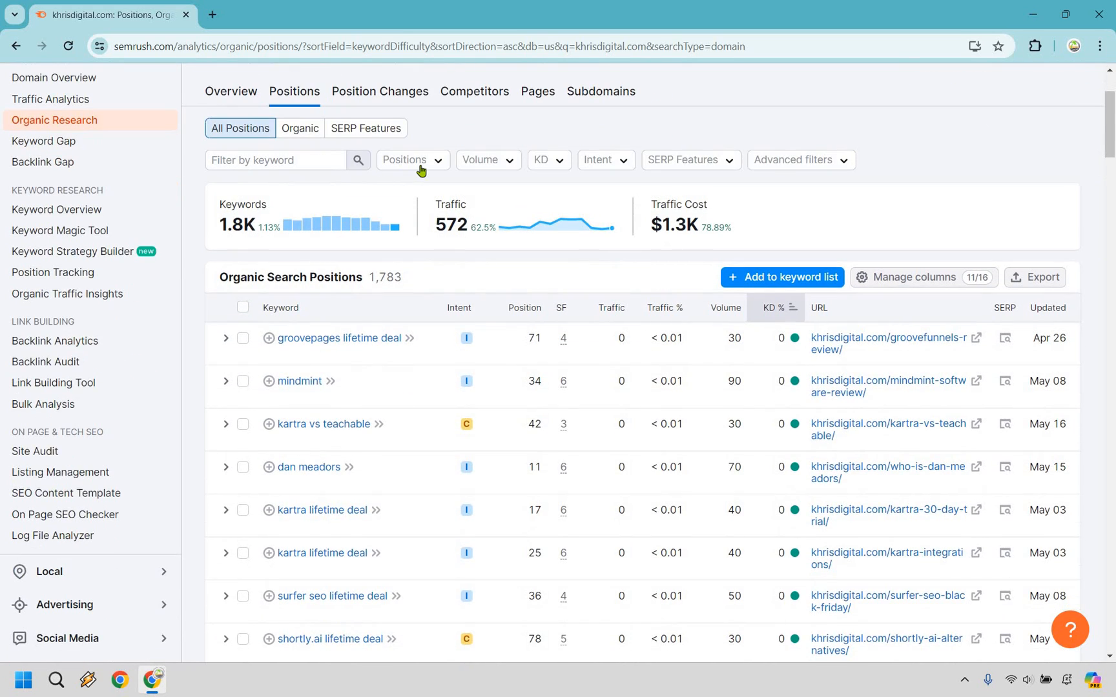
mouse_move(497, 160)
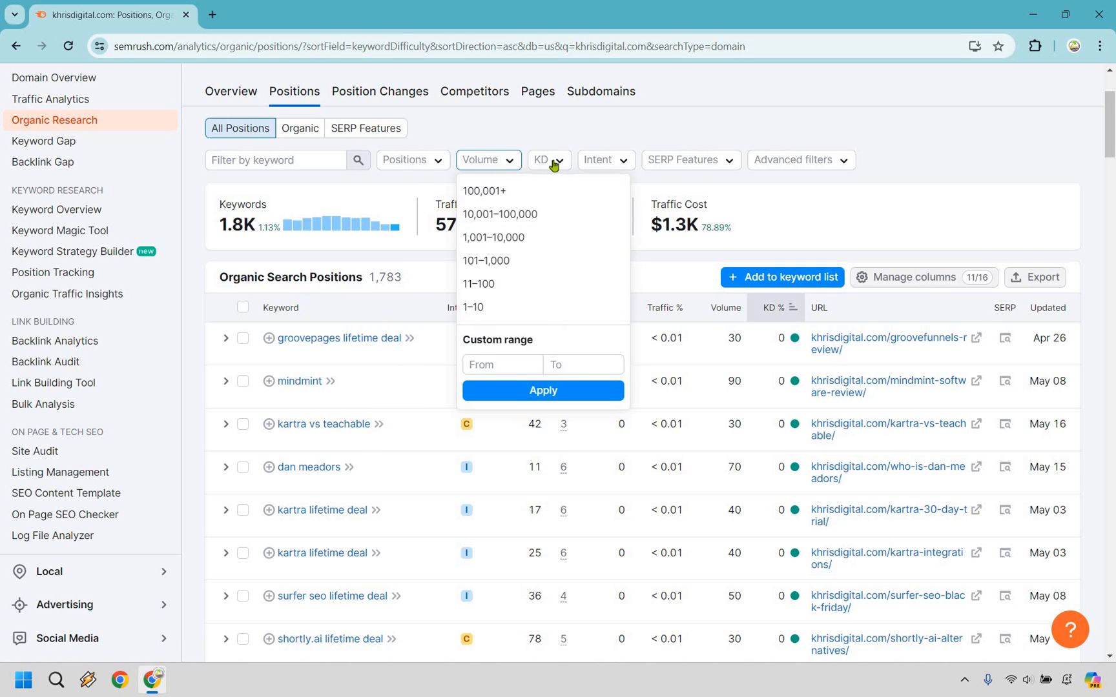
click(547, 160)
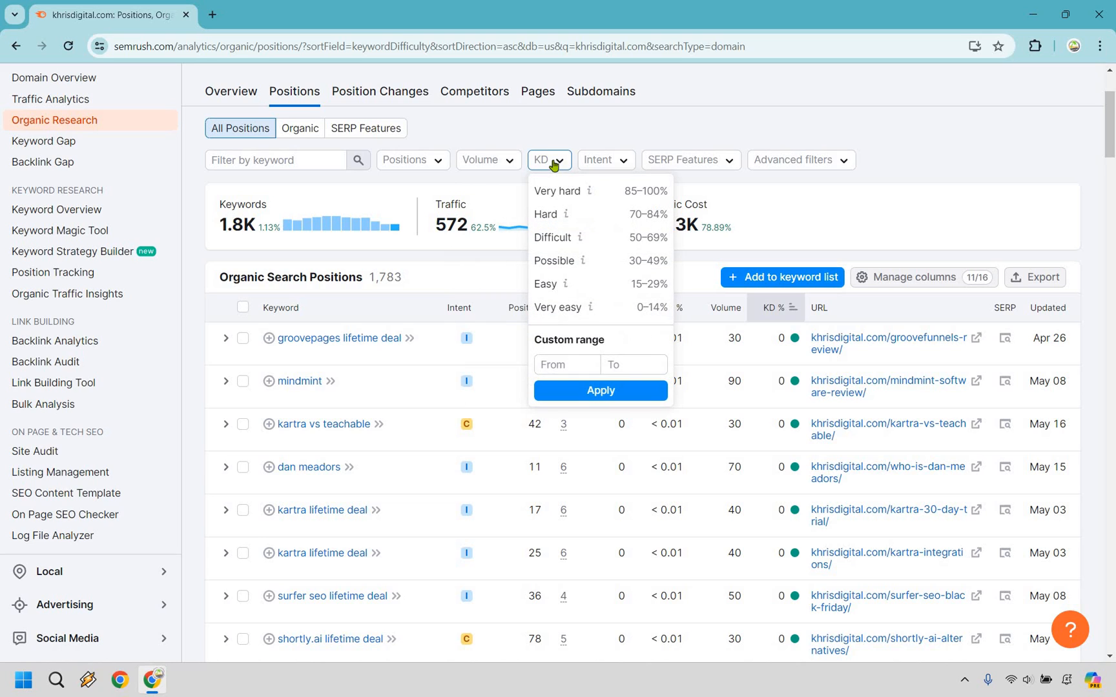
mouse_move(640, 275)
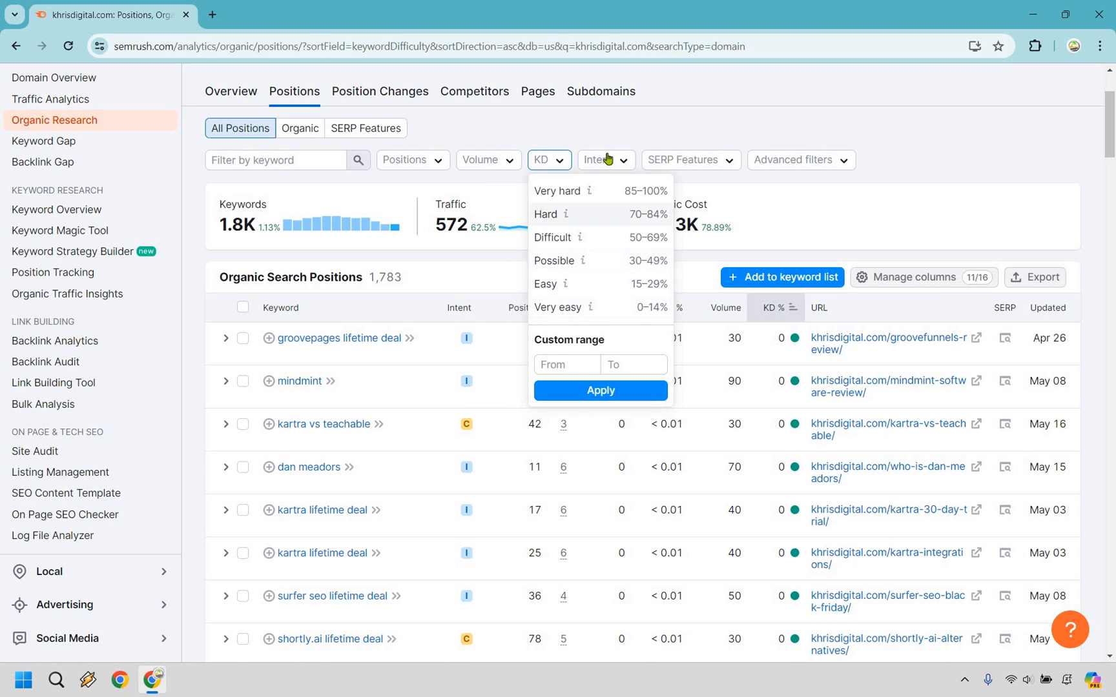
click(605, 159)
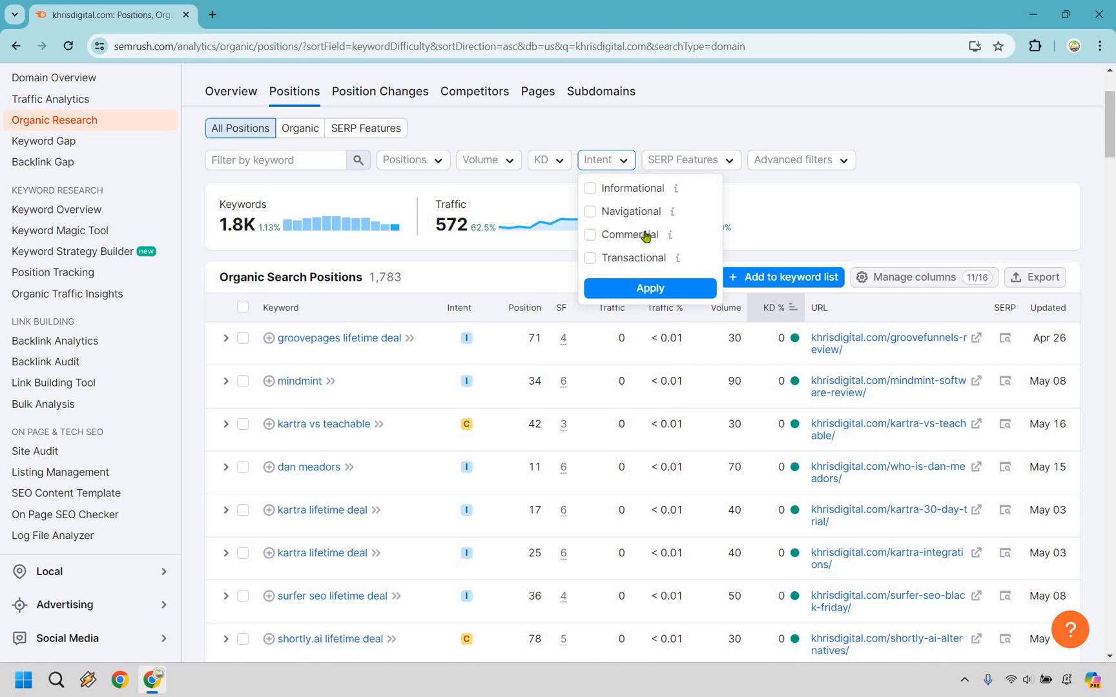
mouse_move(634, 250)
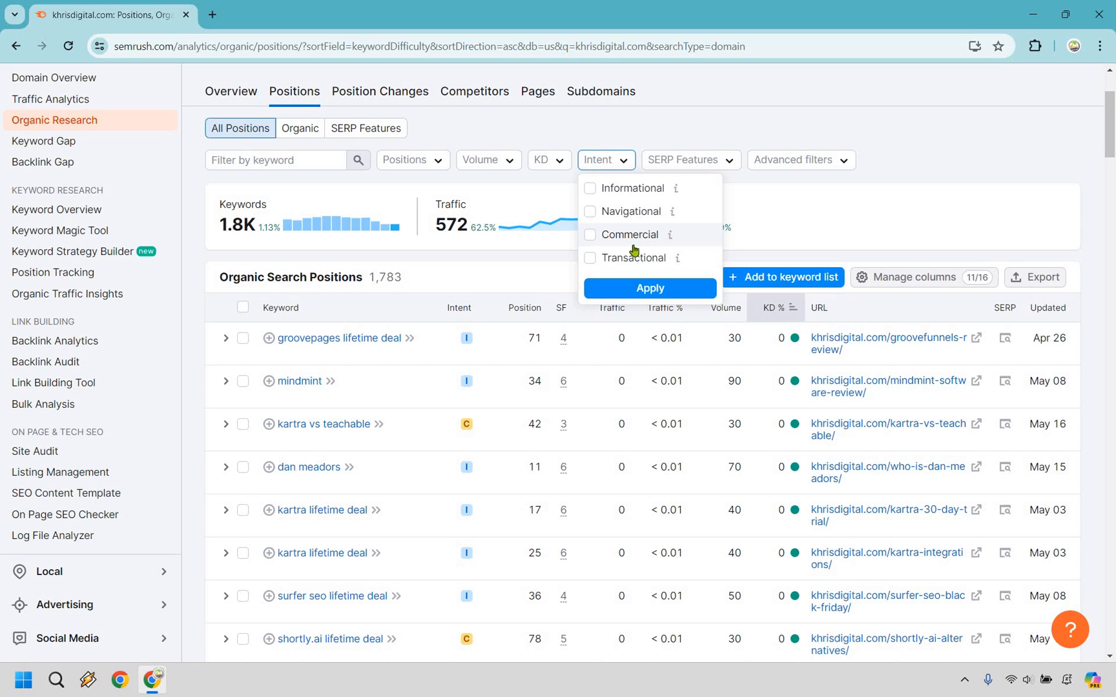
mouse_move(905, 154)
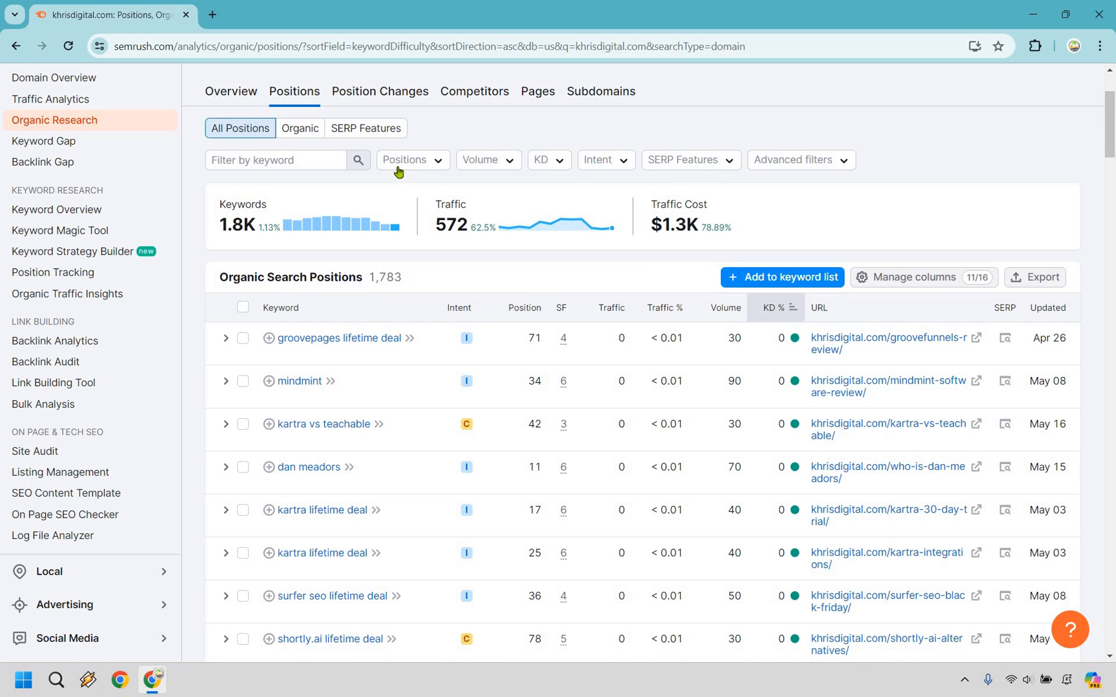
Filter khrisdigital.com keywords to Top 10 and KD 0–29%, sorted by KD descending.
click(411, 160)
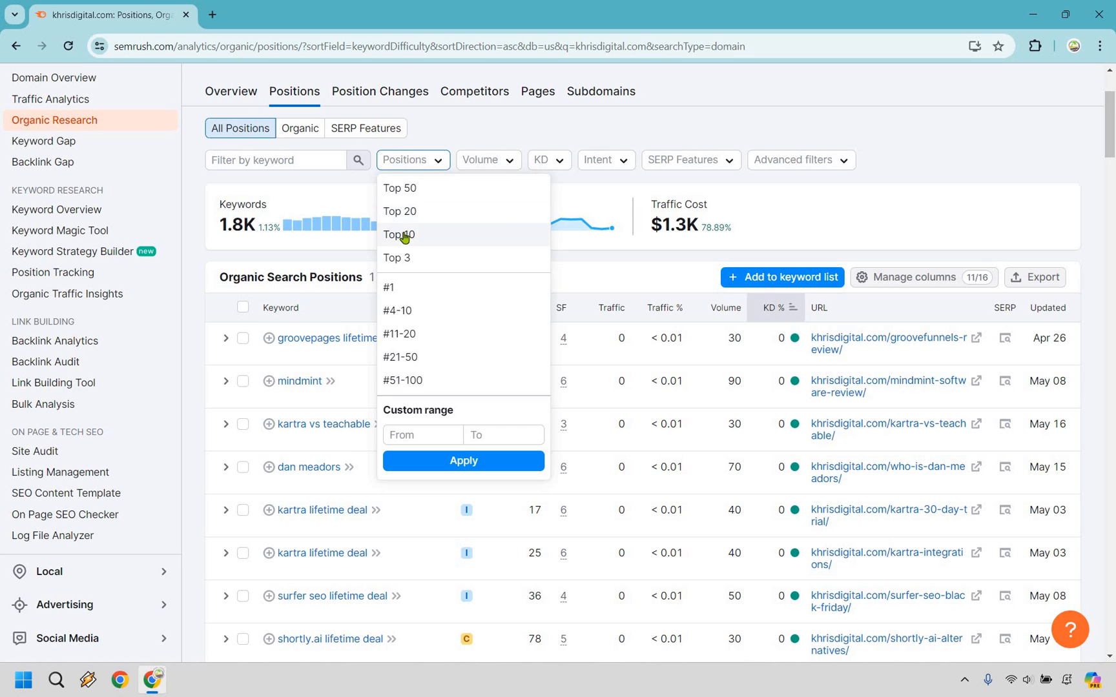
click(399, 235)
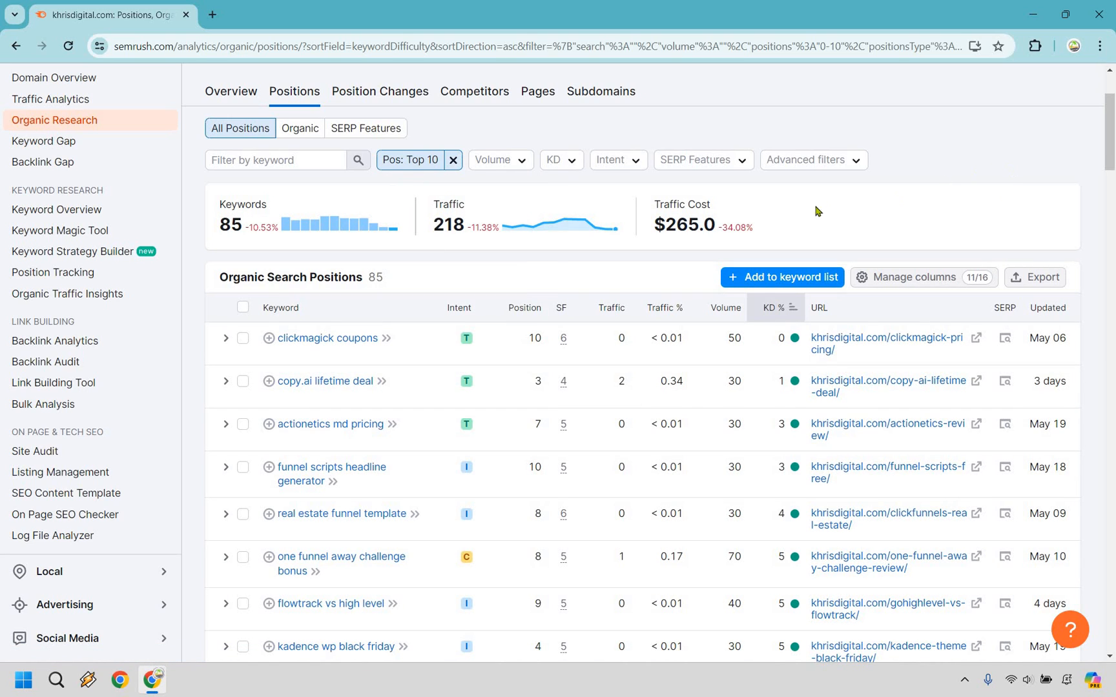
mouse_move(556, 163)
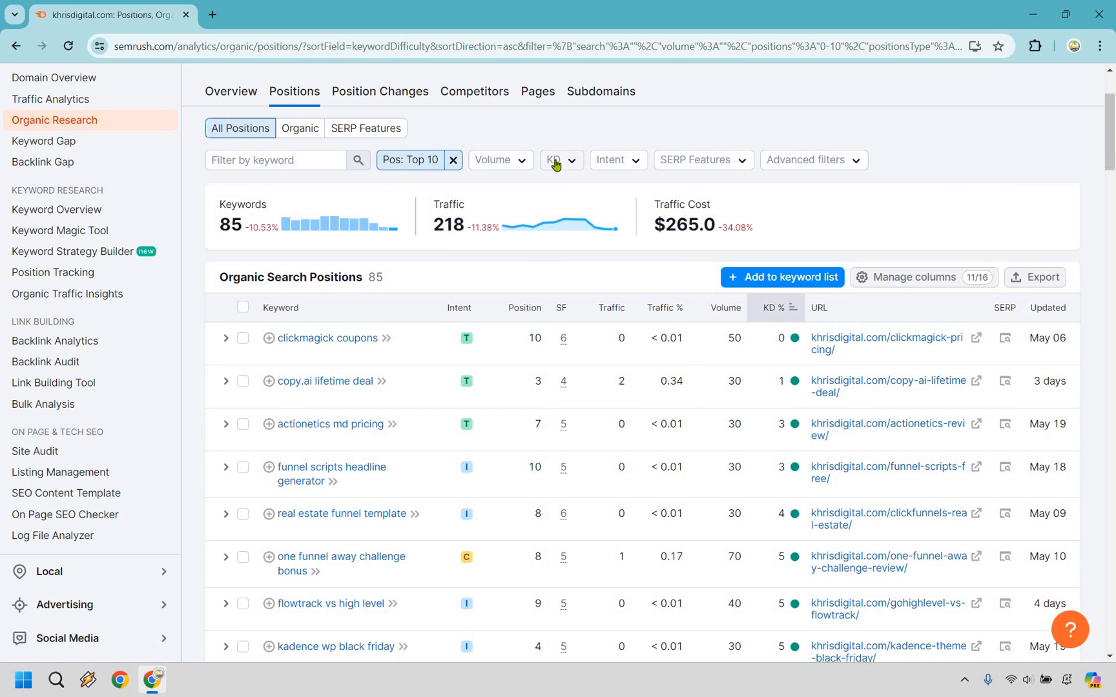
click(560, 160)
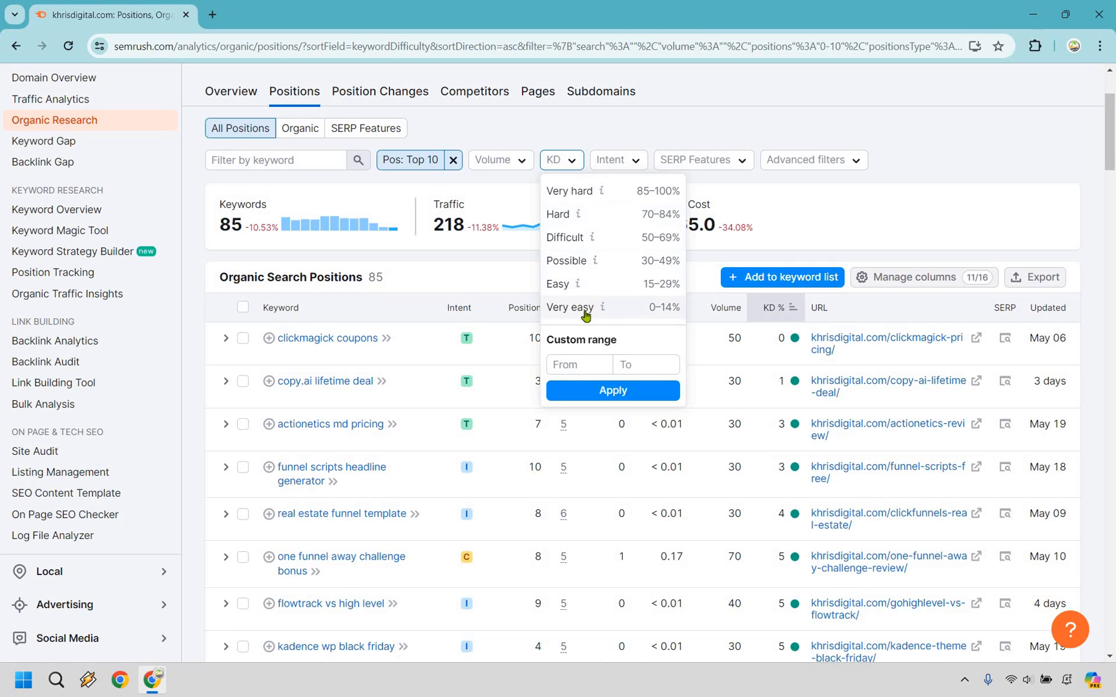
click(578, 365)
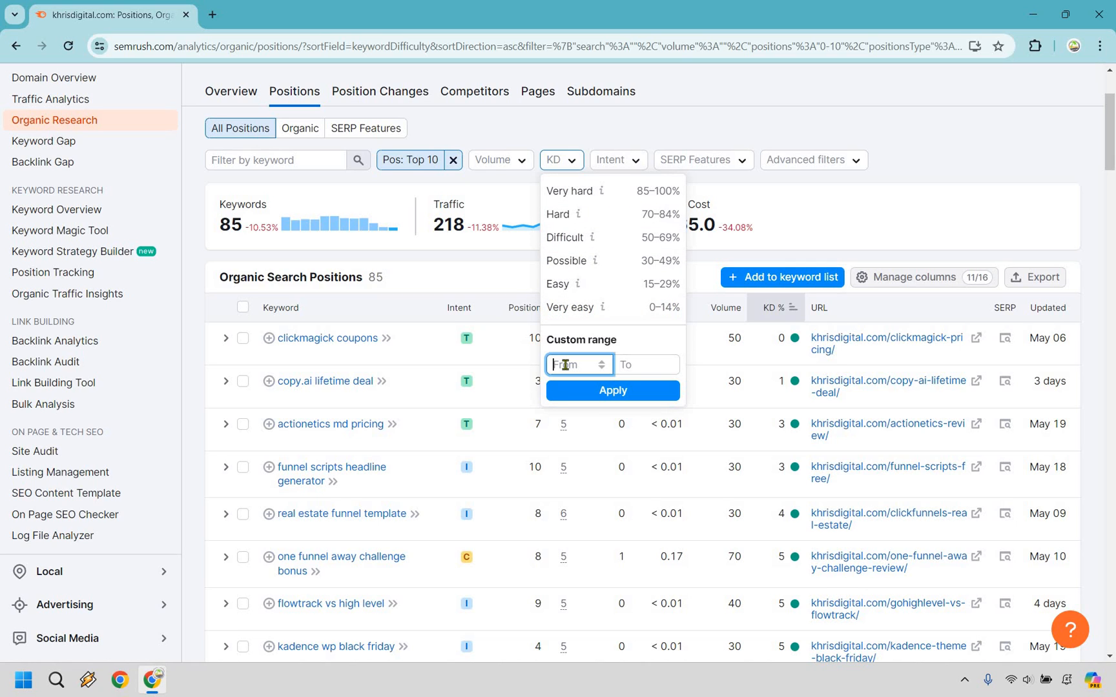
text(0)
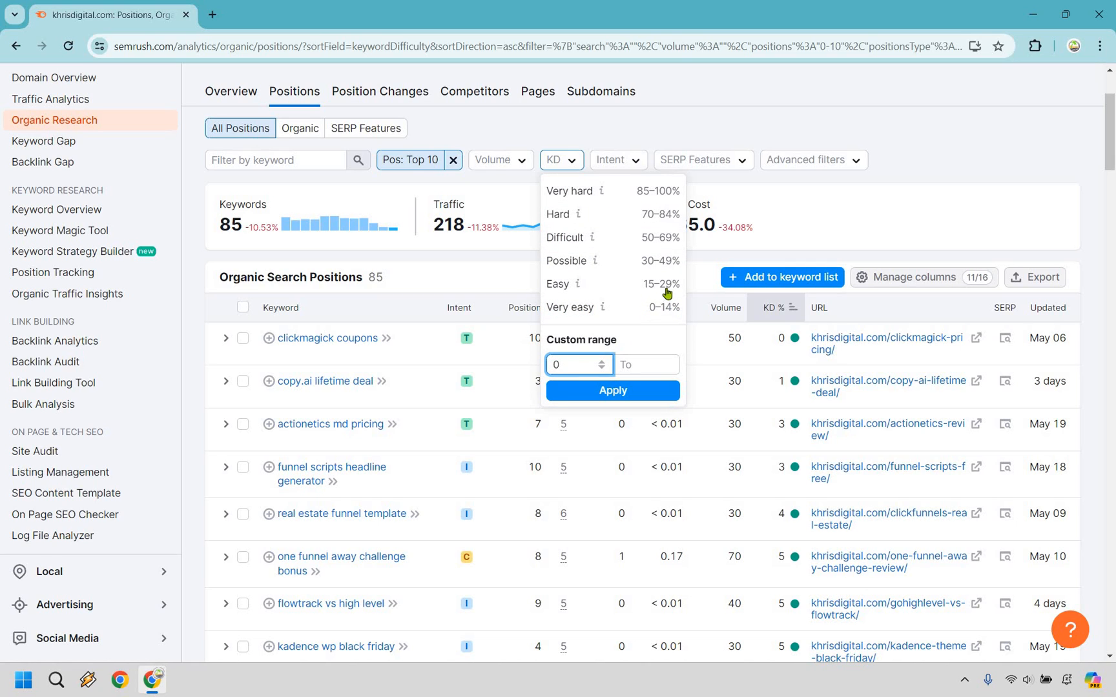
click(640, 364)
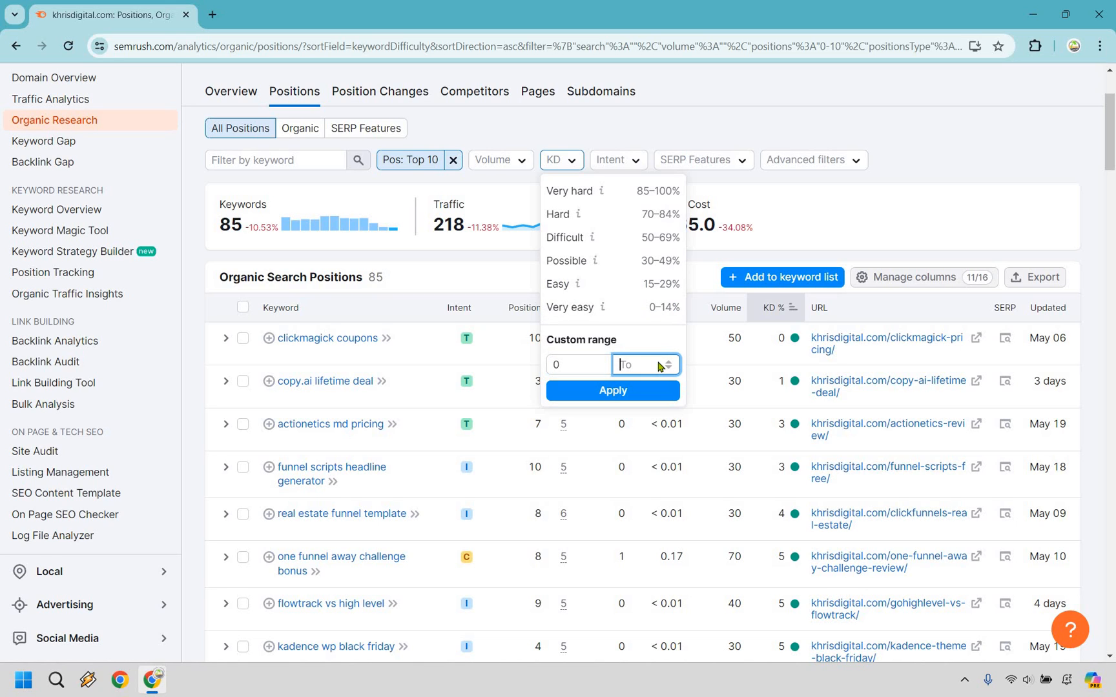
text(29)
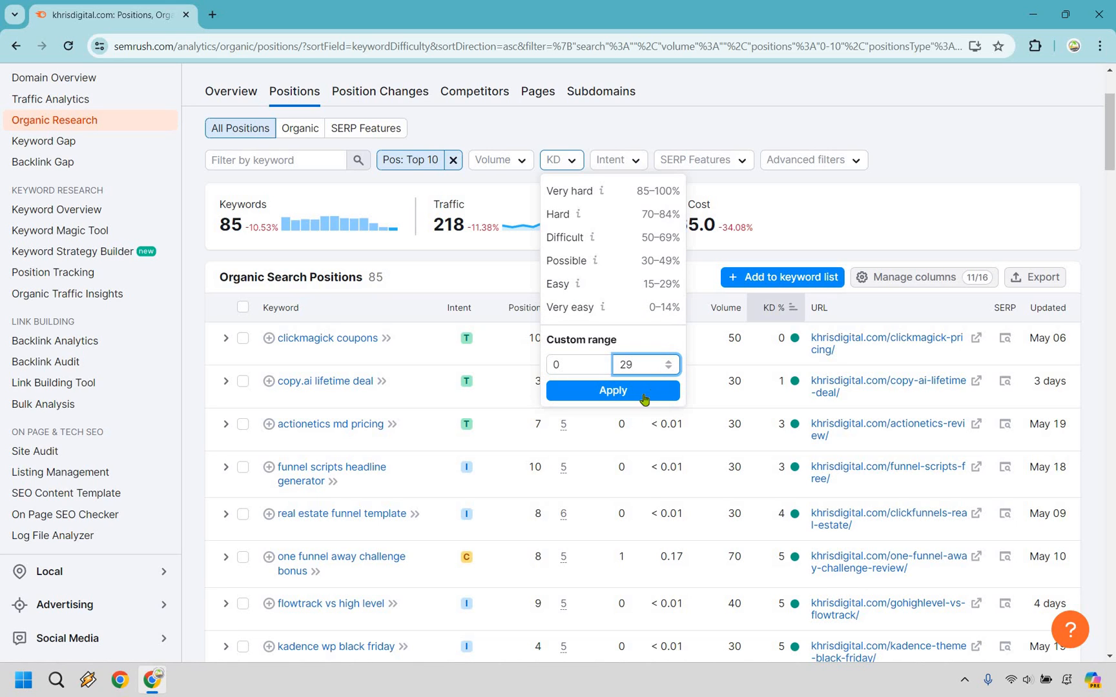
click(612, 390)
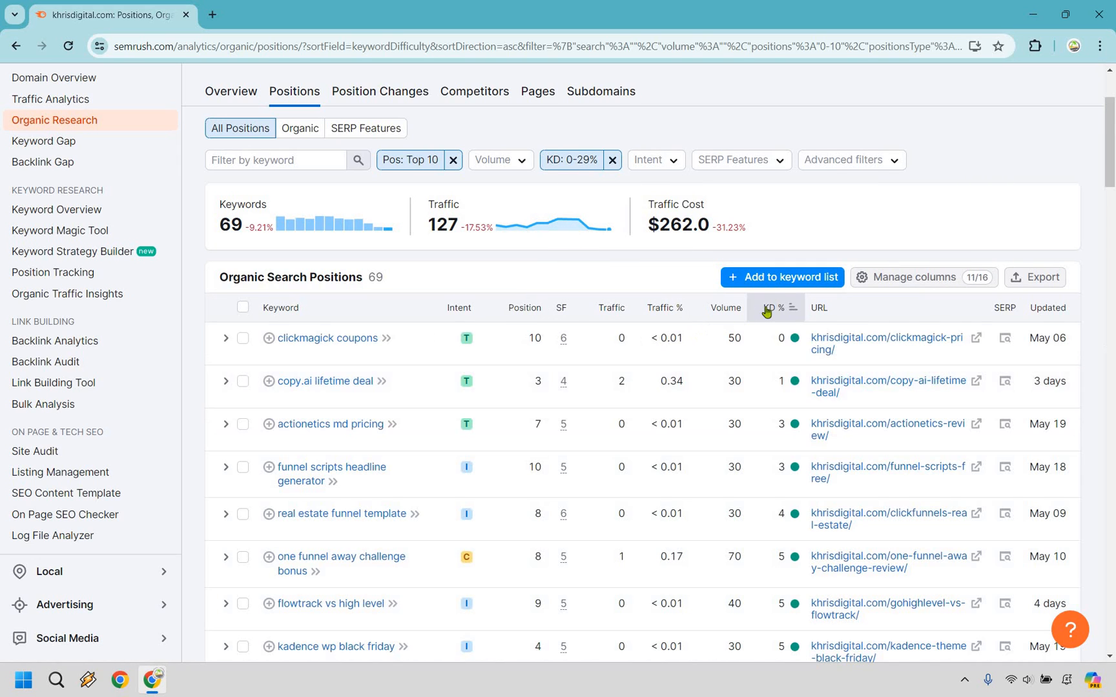
mouse_move(771, 313)
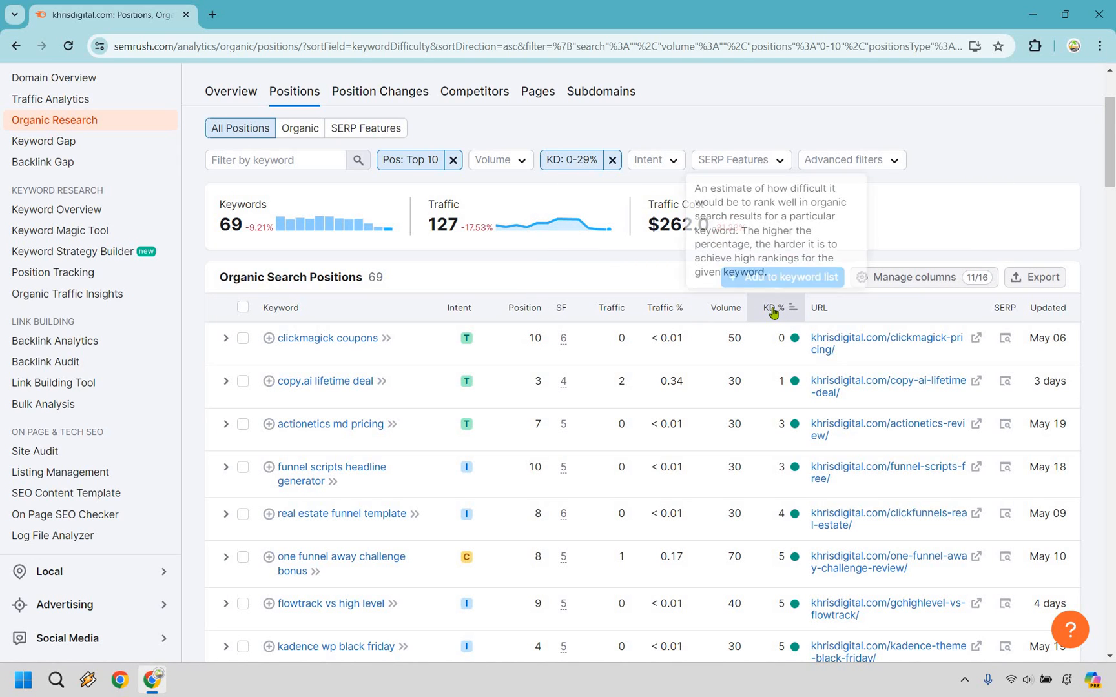
click(773, 307)
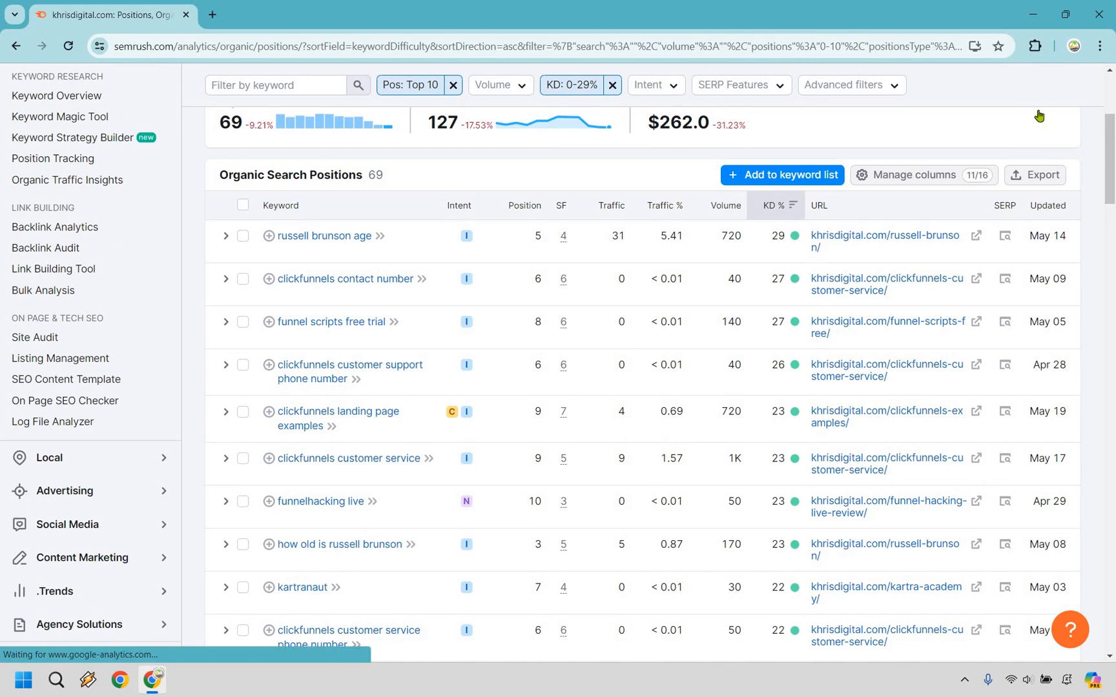
click(774, 205)
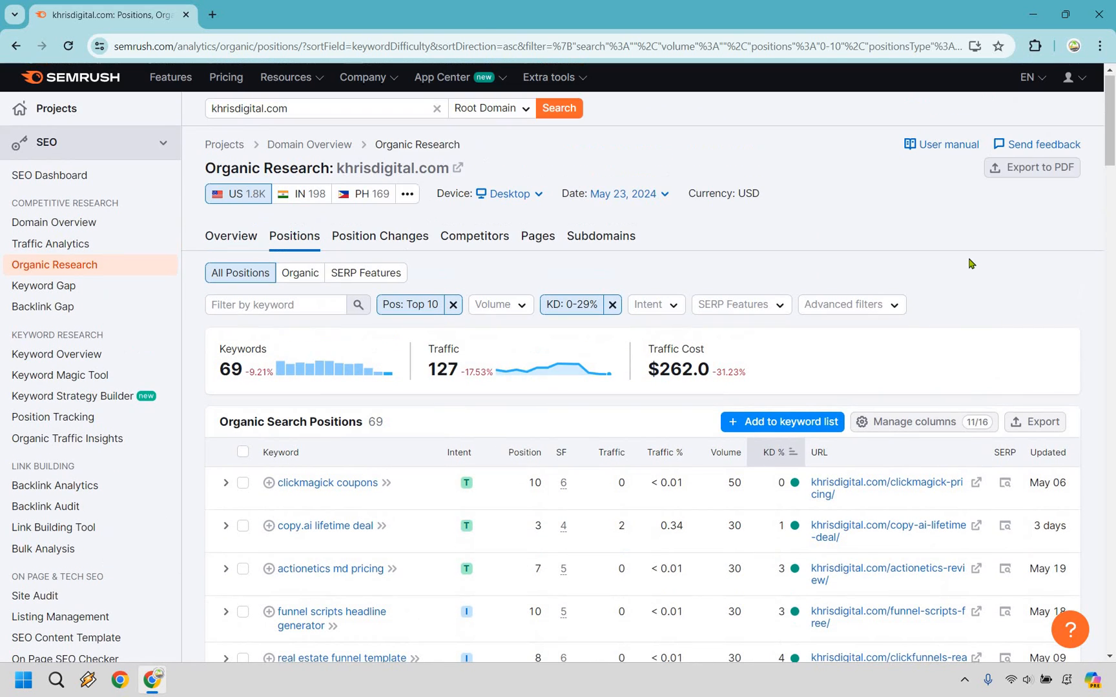
mouse_move(918, 175)
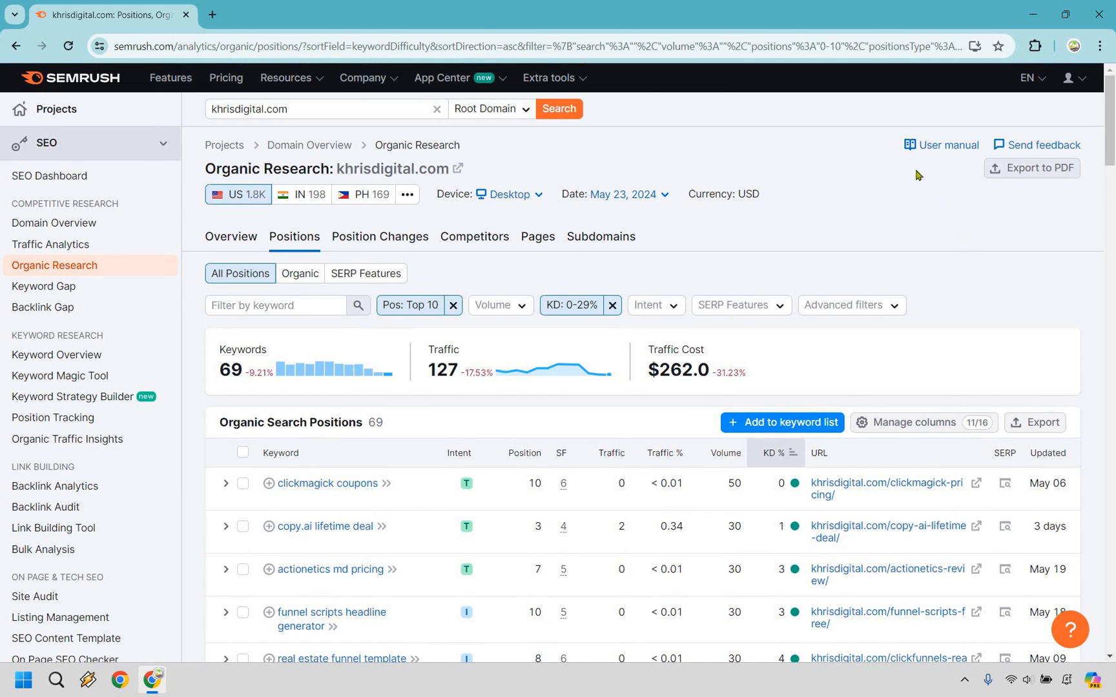
scroll(down, 3)
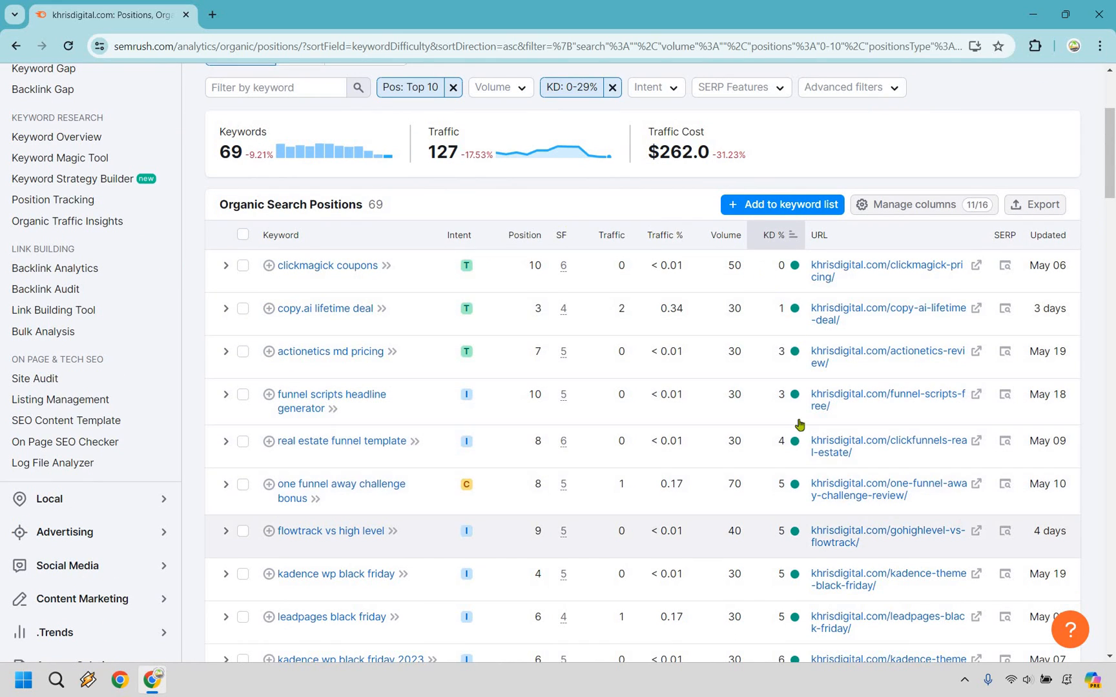
scroll(down, 3)
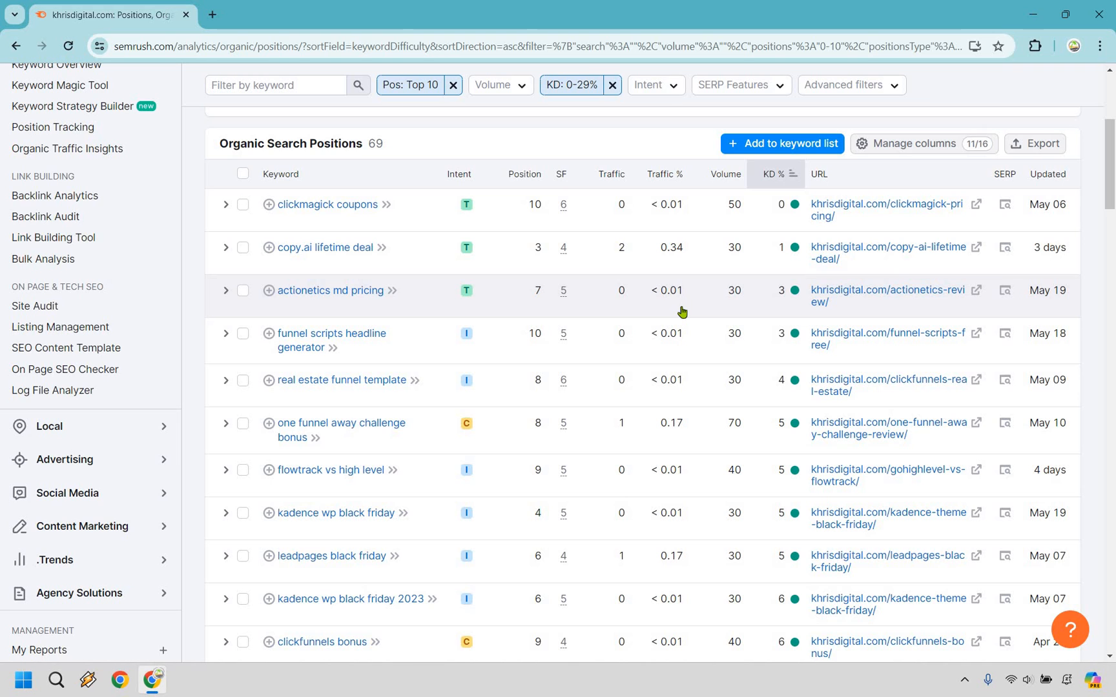
scroll(down, 3)
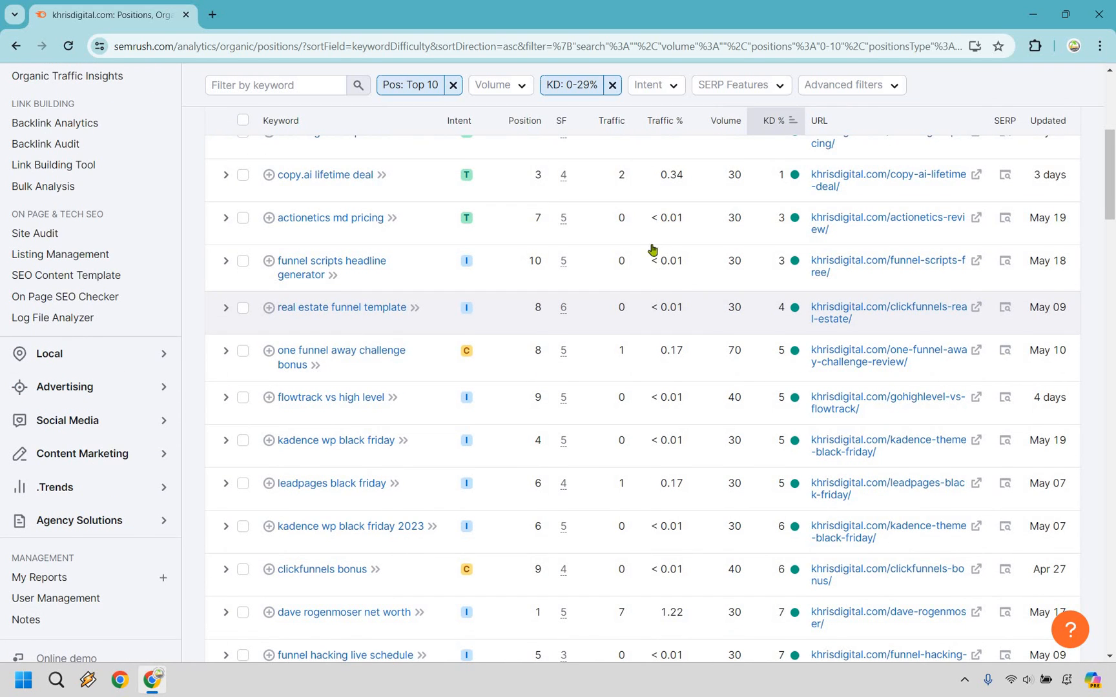
scroll(up, 3)
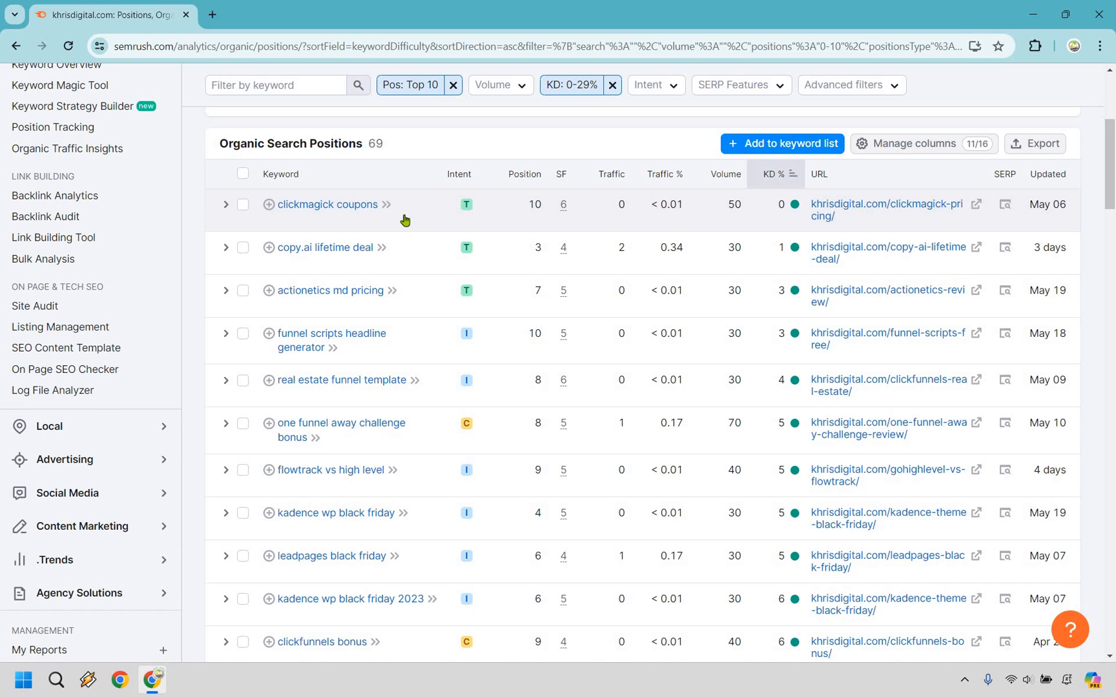
mouse_move(443, 222)
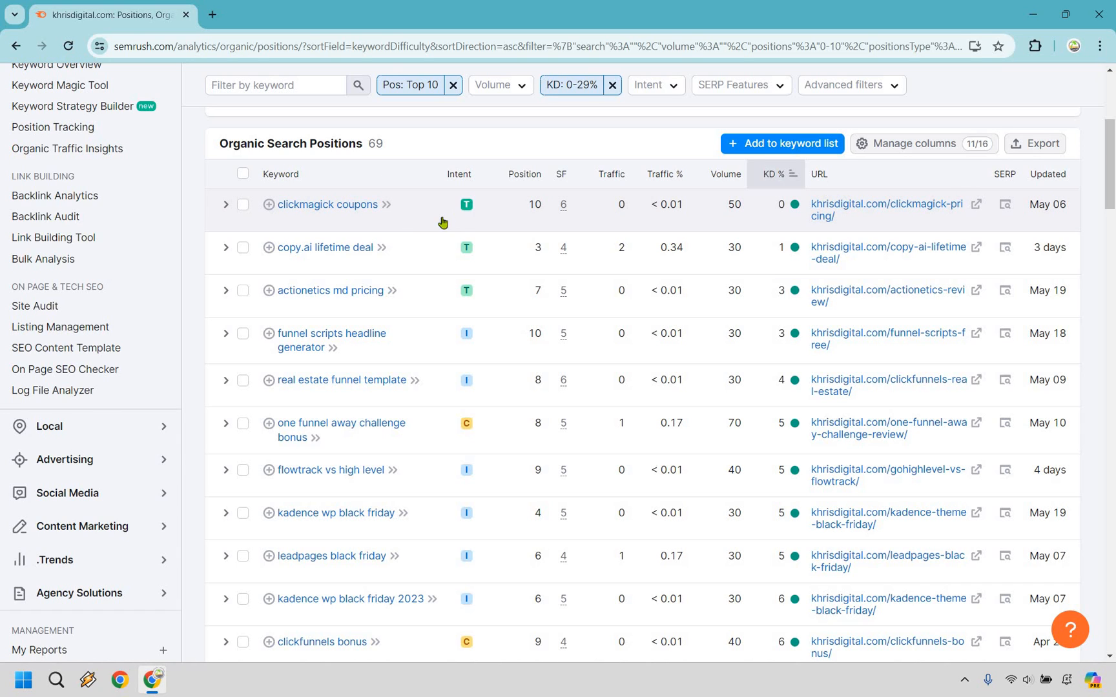
mouse_move(420, 233)
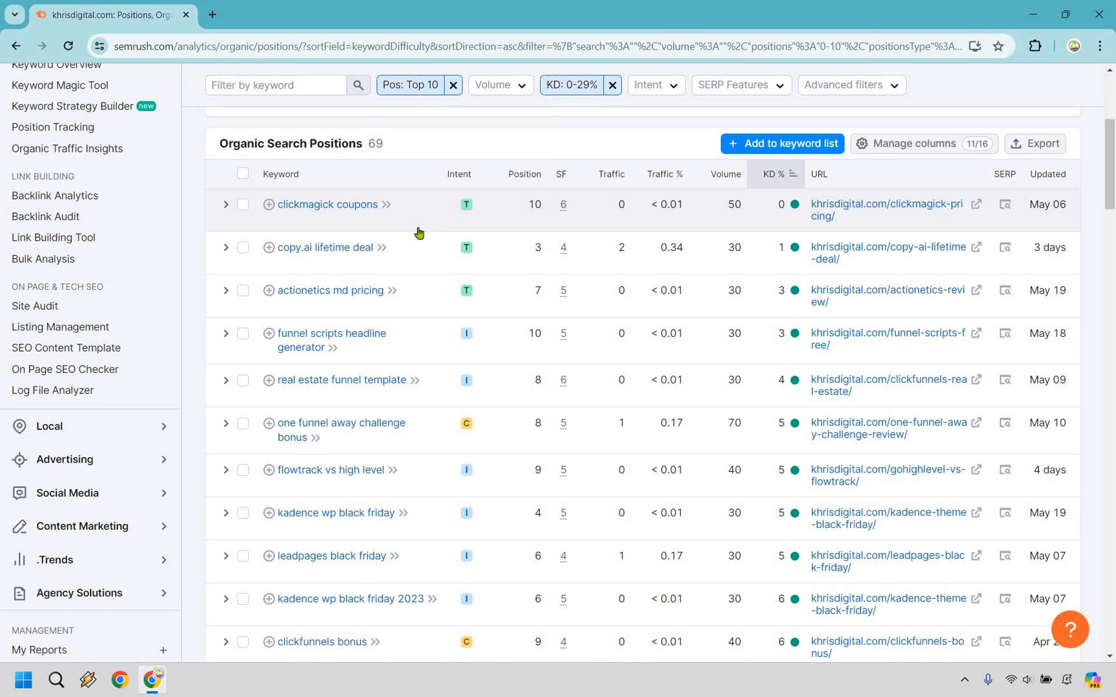
mouse_move(401, 255)
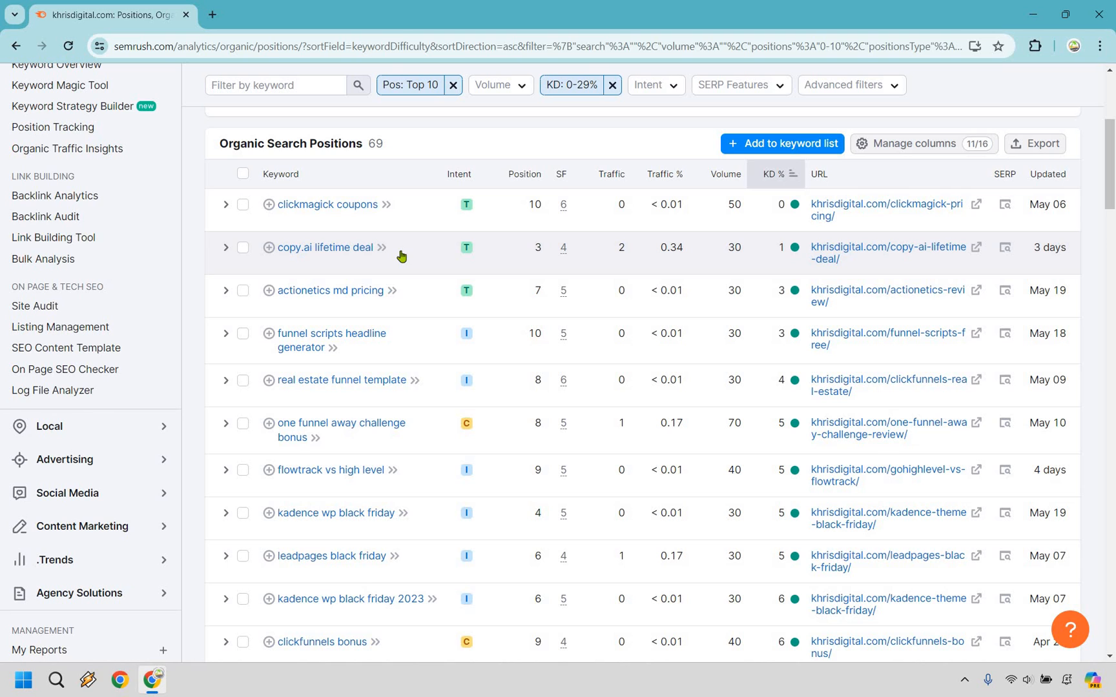
mouse_move(439, 268)
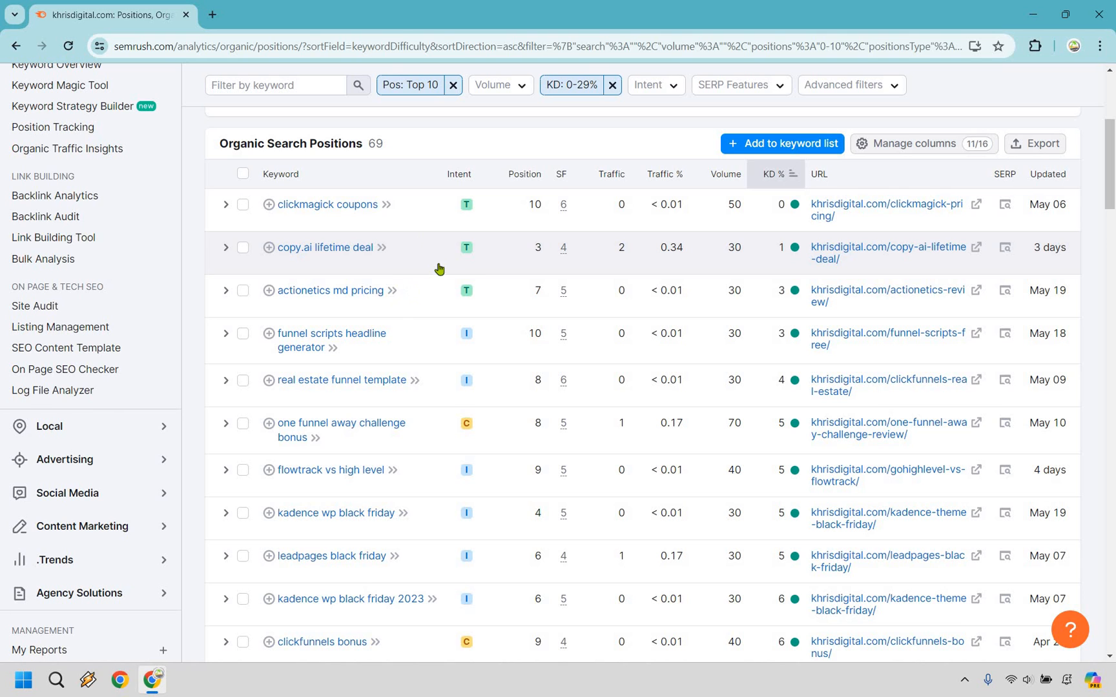
scroll(down, 3)
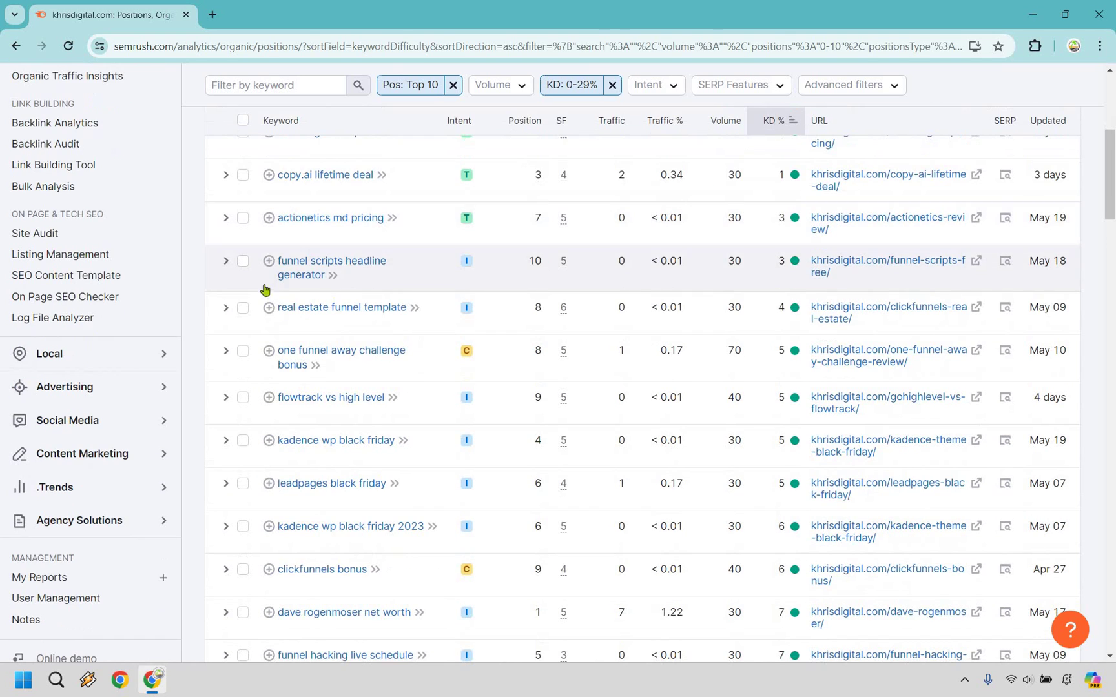
mouse_move(269, 255)
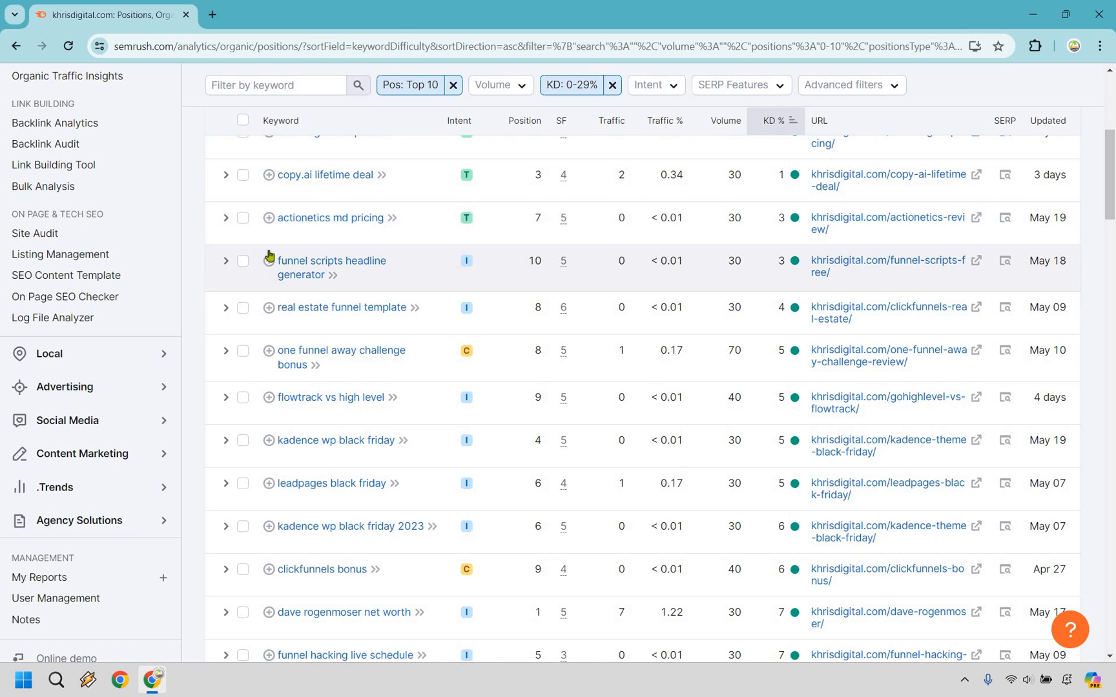
mouse_move(410, 246)
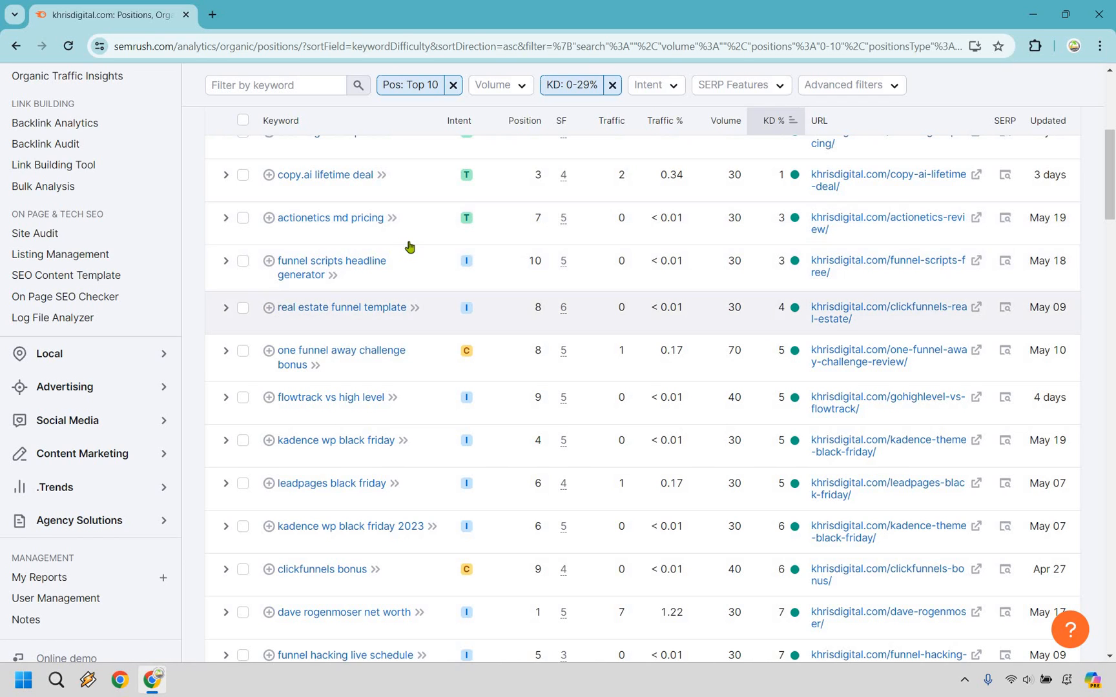
mouse_move(369, 251)
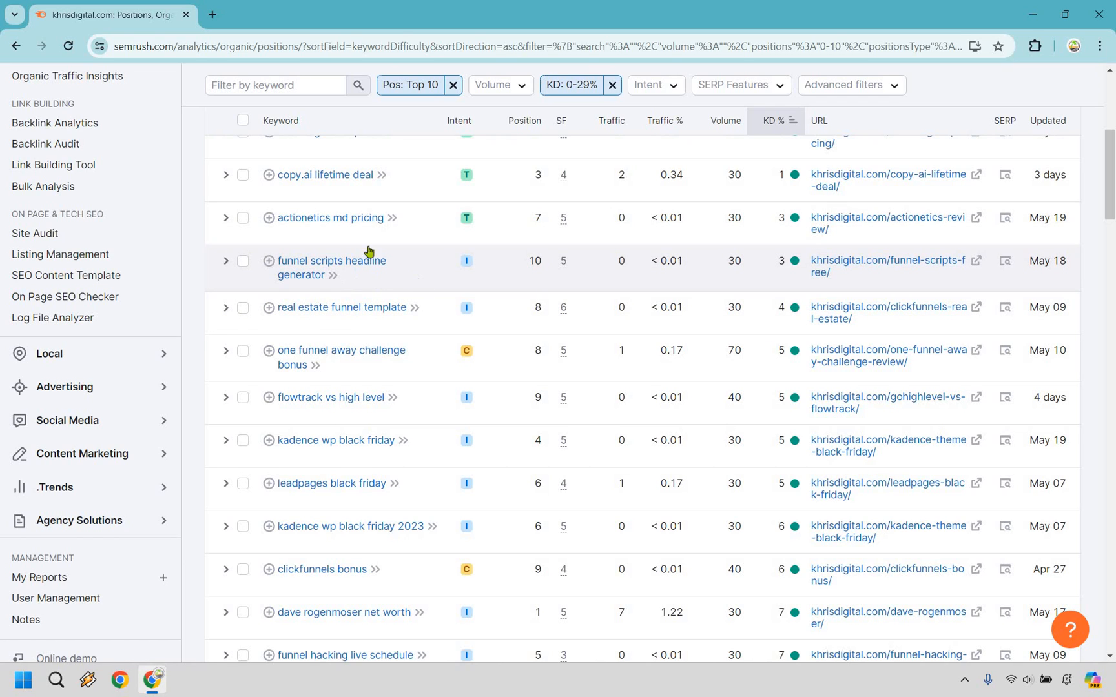
mouse_move(427, 238)
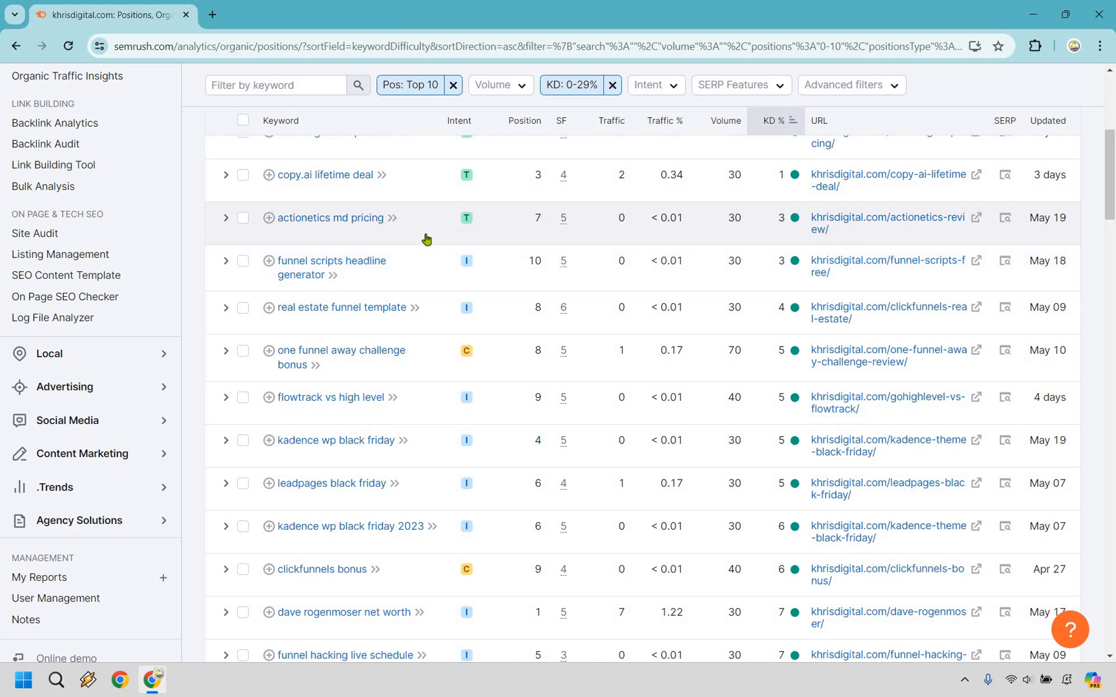
scroll(down, 3)
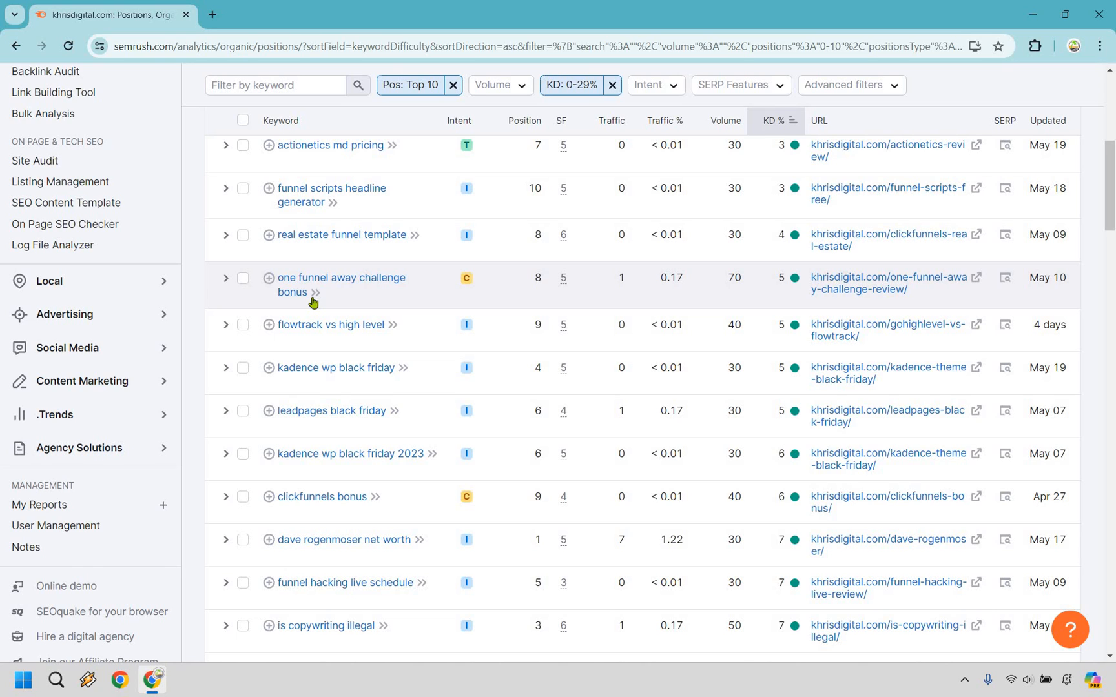
mouse_move(349, 240)
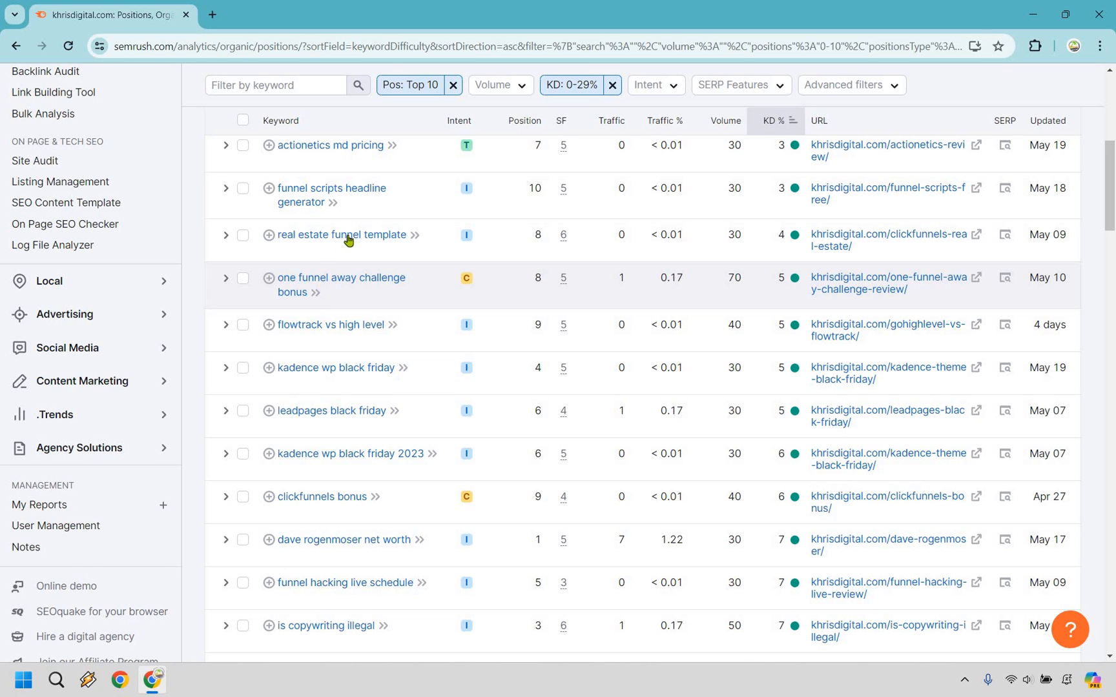
scroll(down, 3)
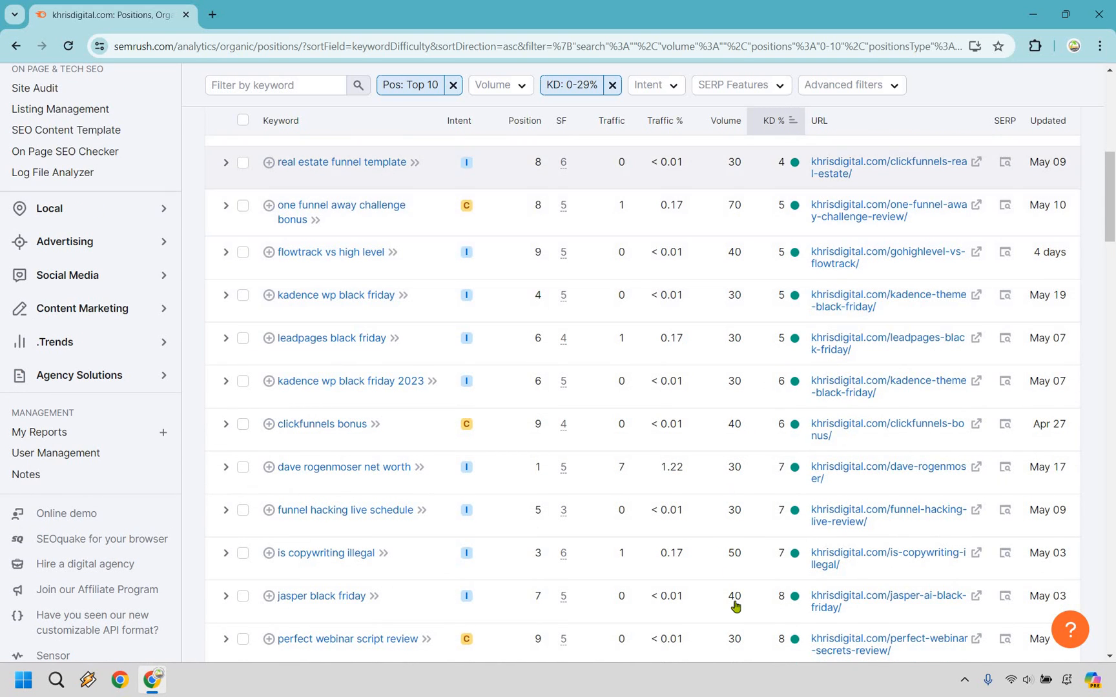
mouse_move(735, 313)
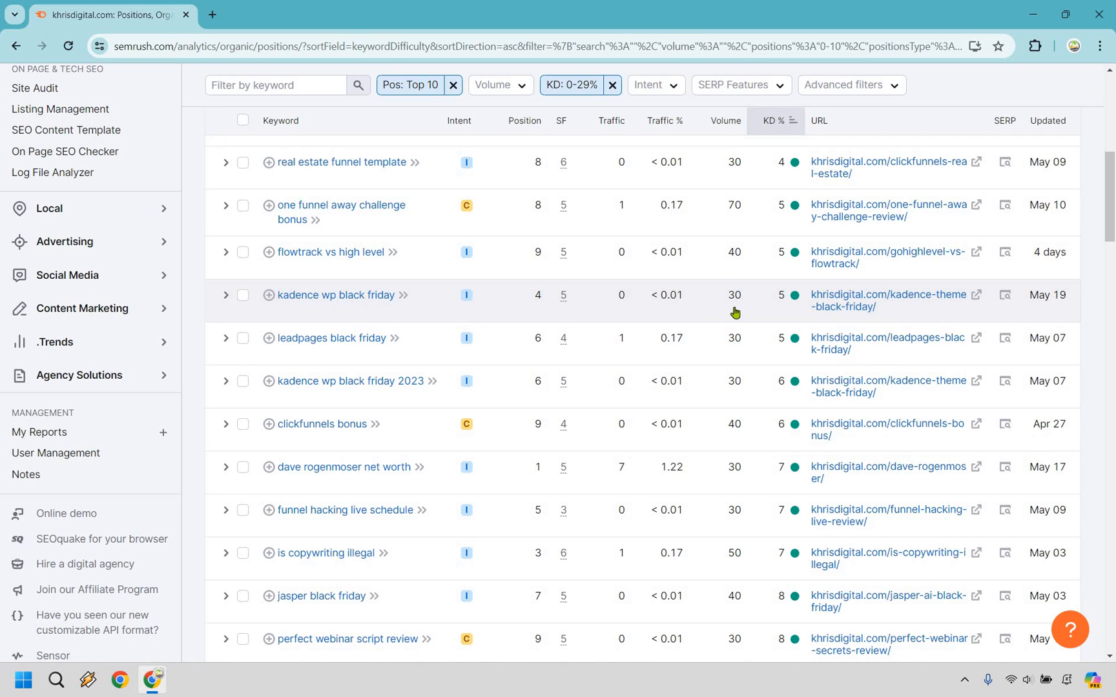
mouse_move(725, 132)
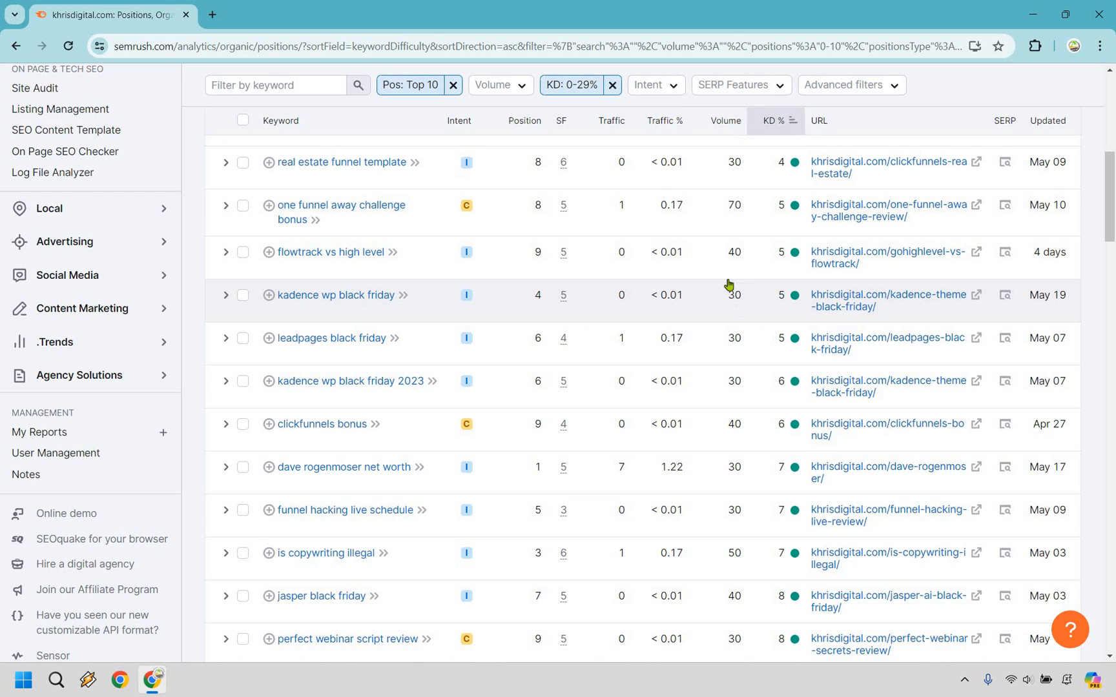
mouse_move(727, 254)
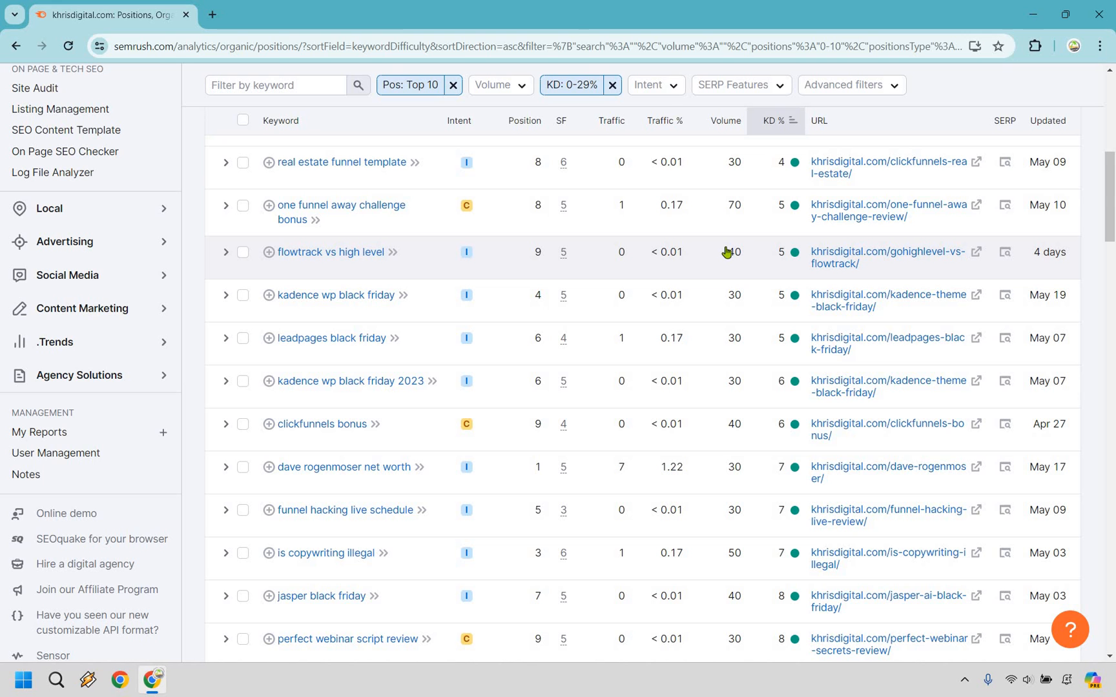
scroll(down, 3)
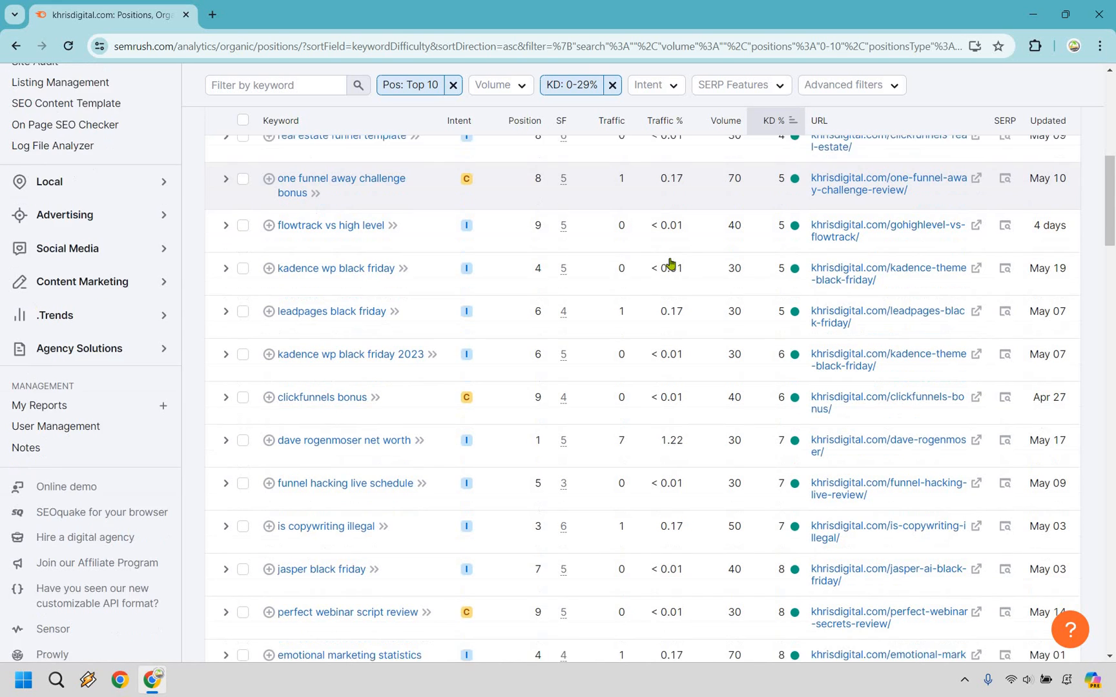
scroll(down, 3)
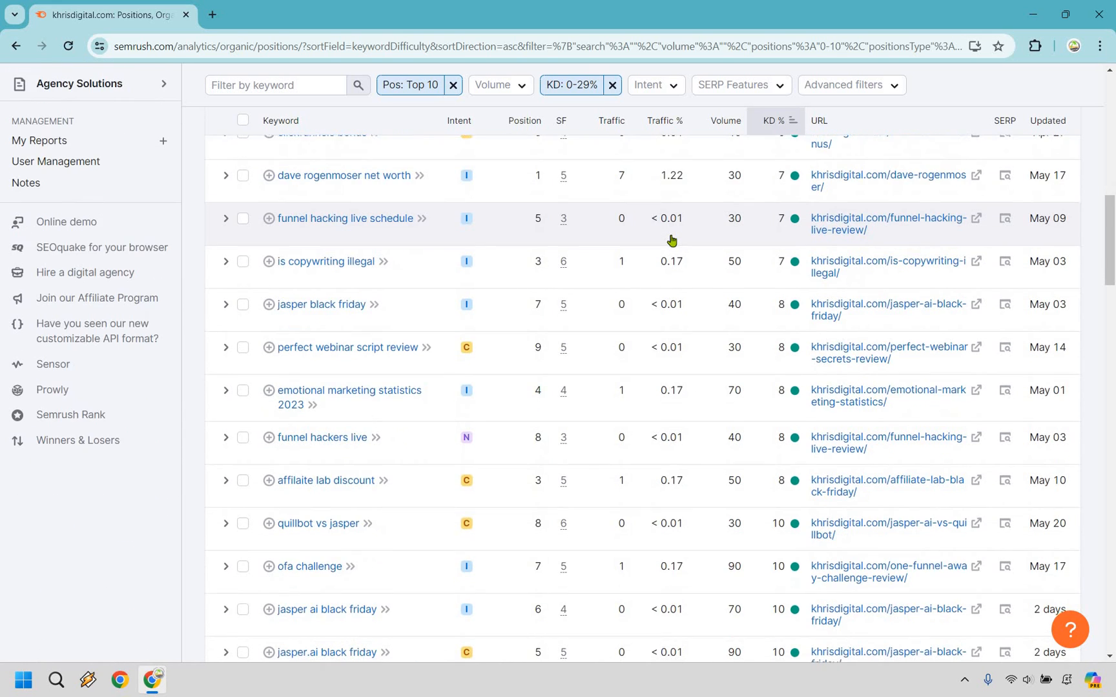
scroll(down, 3)
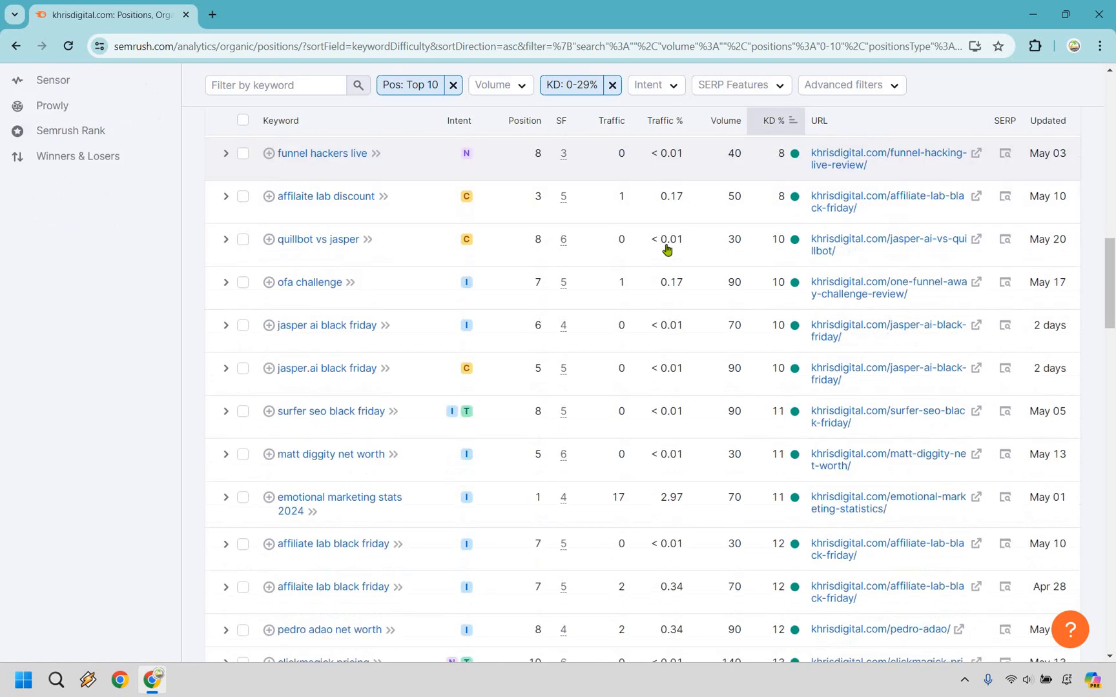
scroll(down, 3)
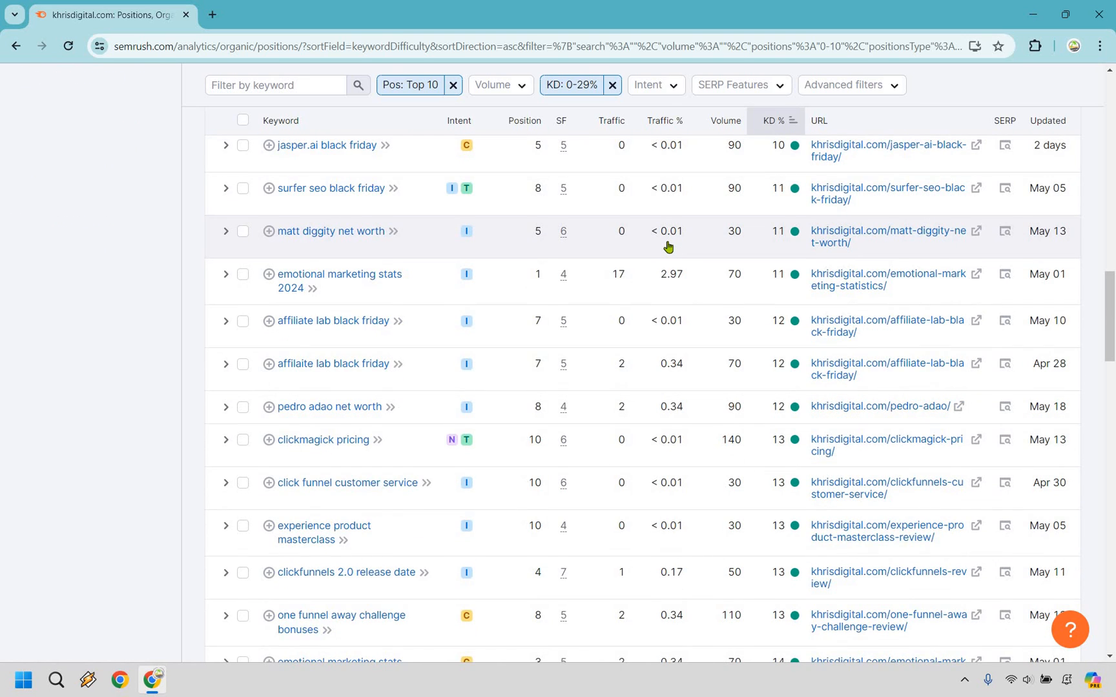
scroll(down, 3)
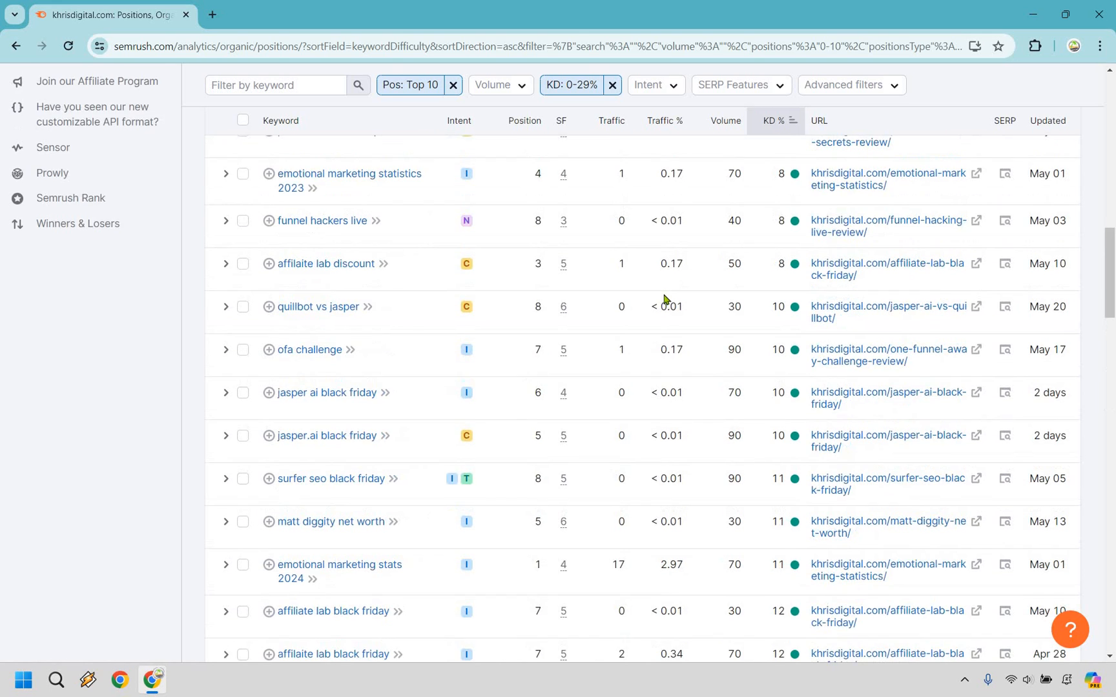
scroll(up, 3)
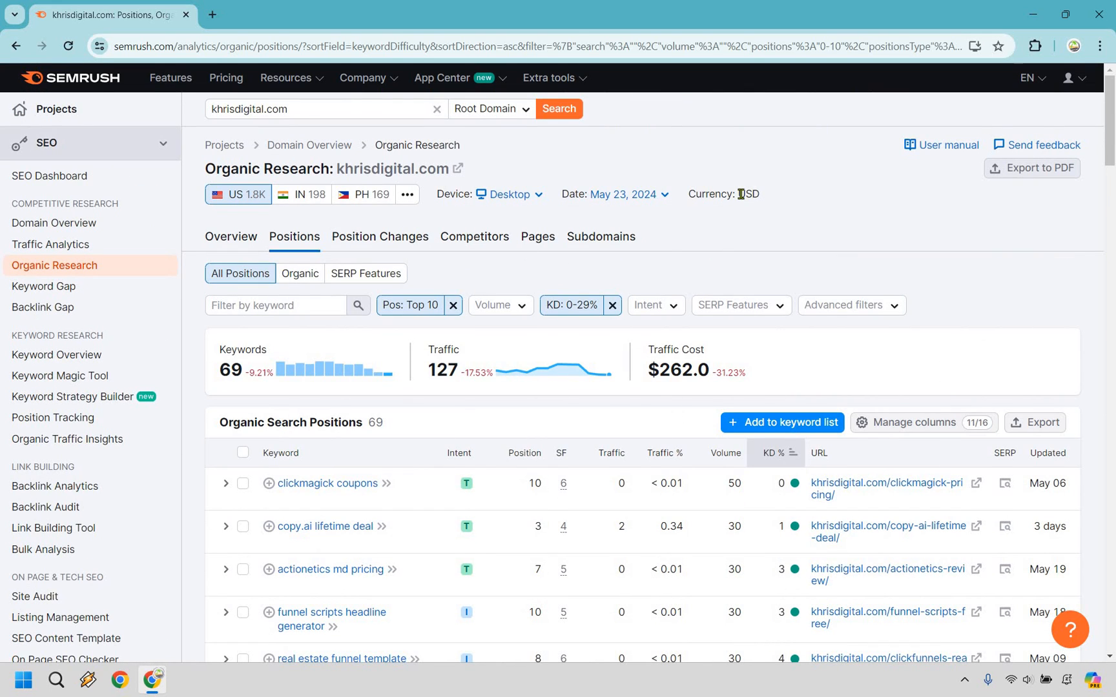
mouse_move(725, 235)
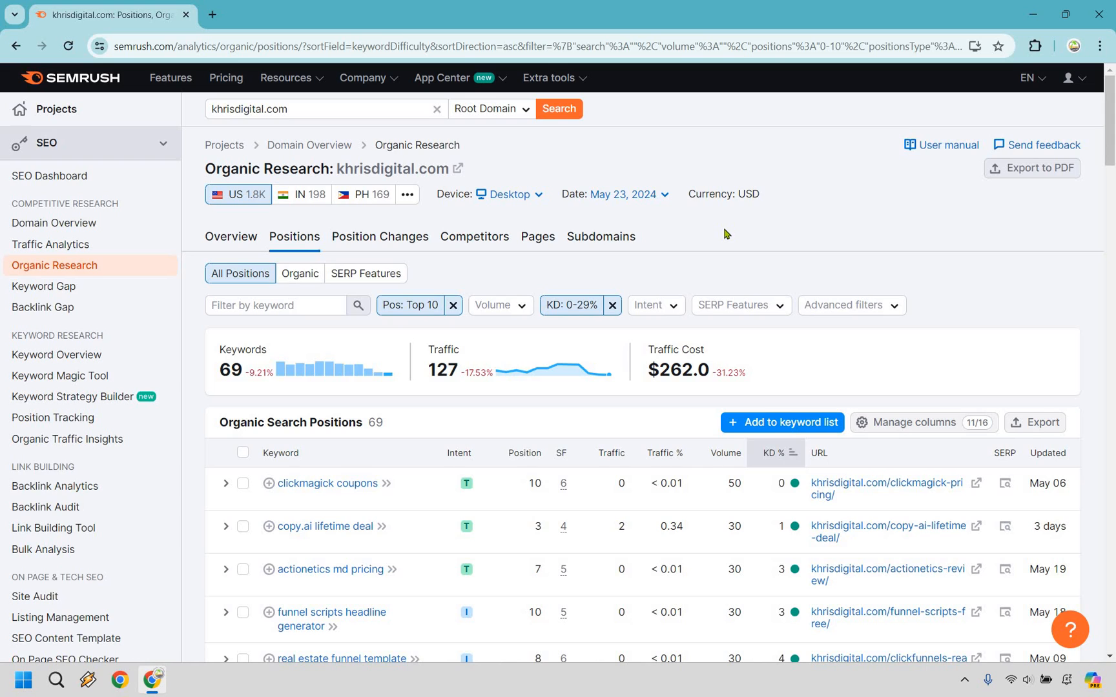
mouse_move(499, 280)
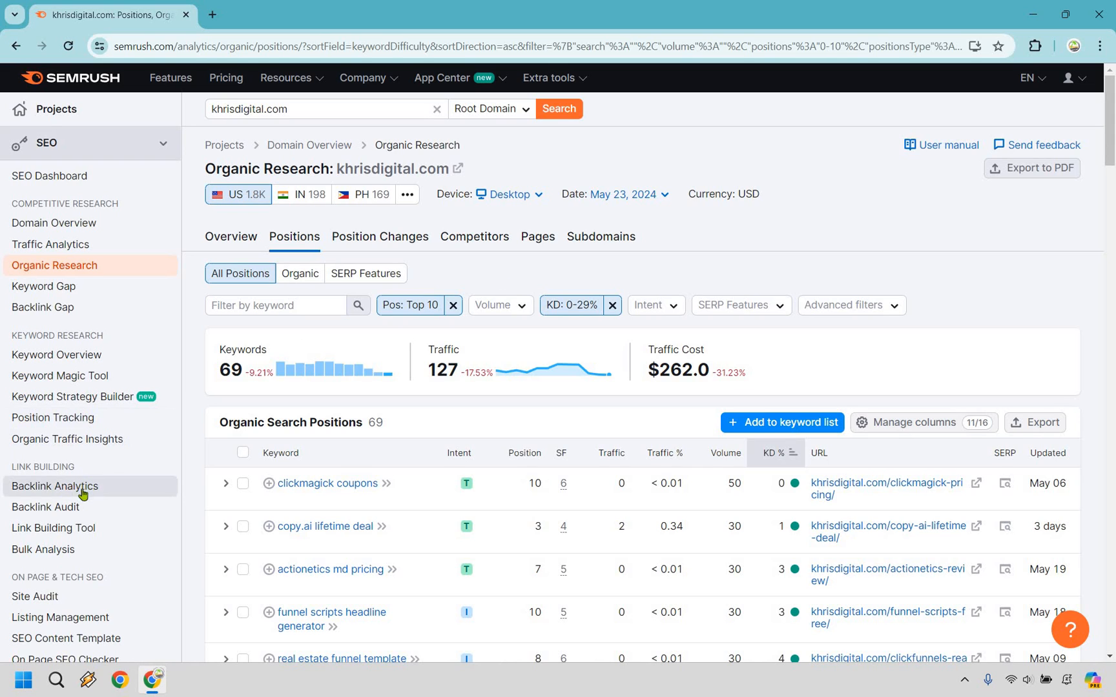
mouse_move(63, 490)
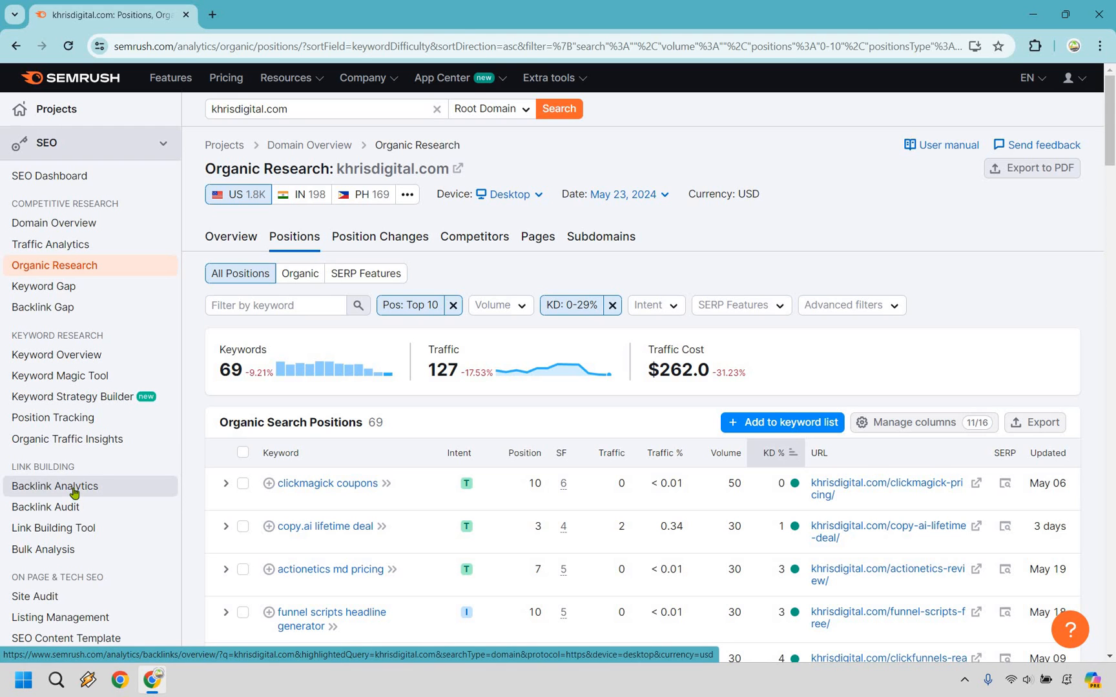
click(57, 486)
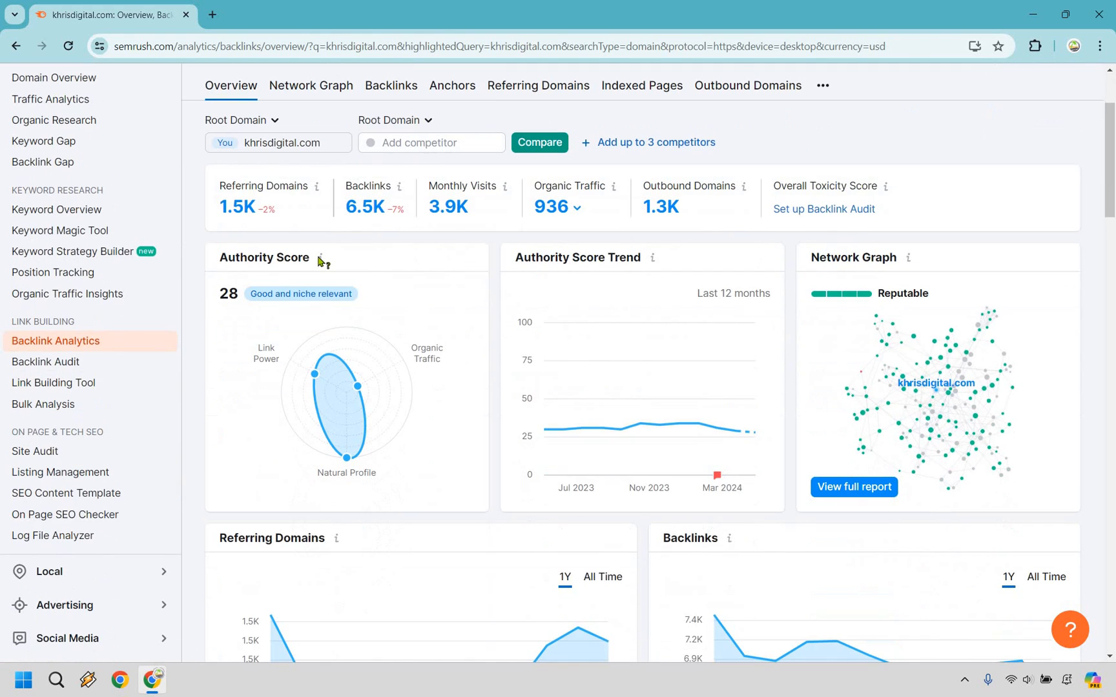
mouse_move(320, 258)
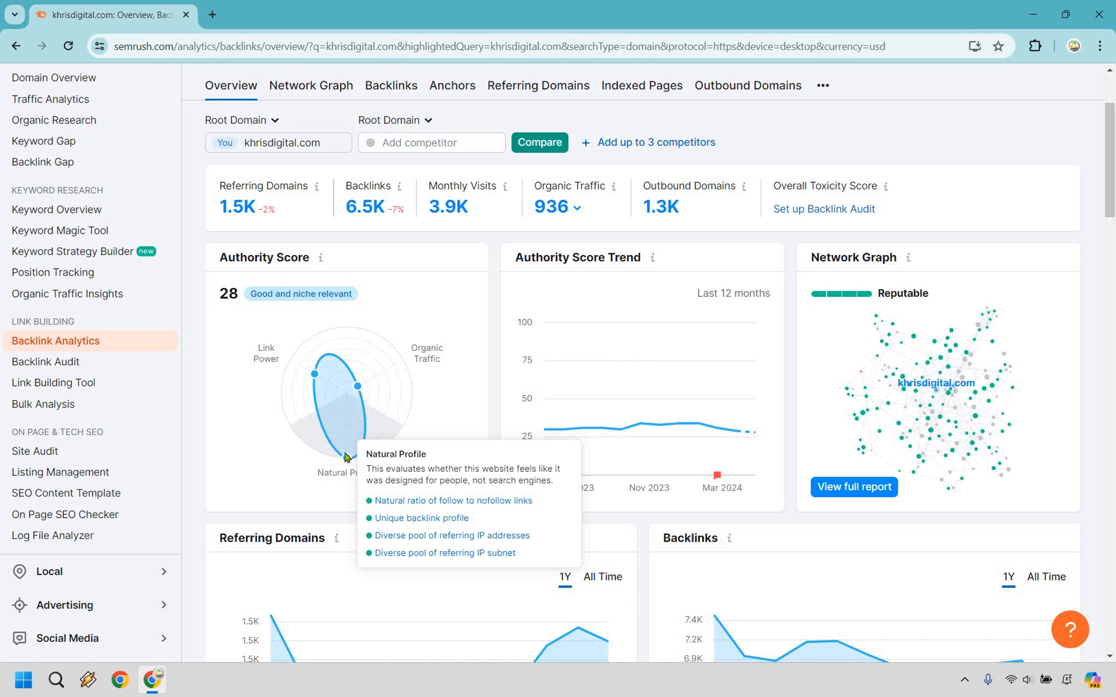
mouse_move(336, 383)
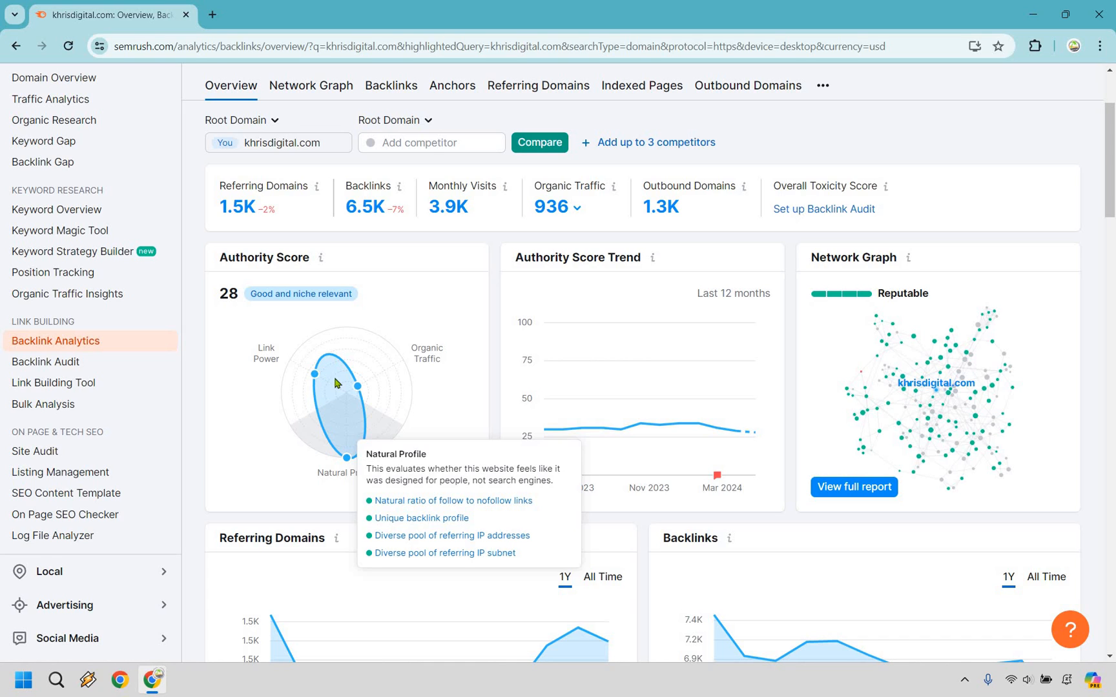
mouse_move(380, 394)
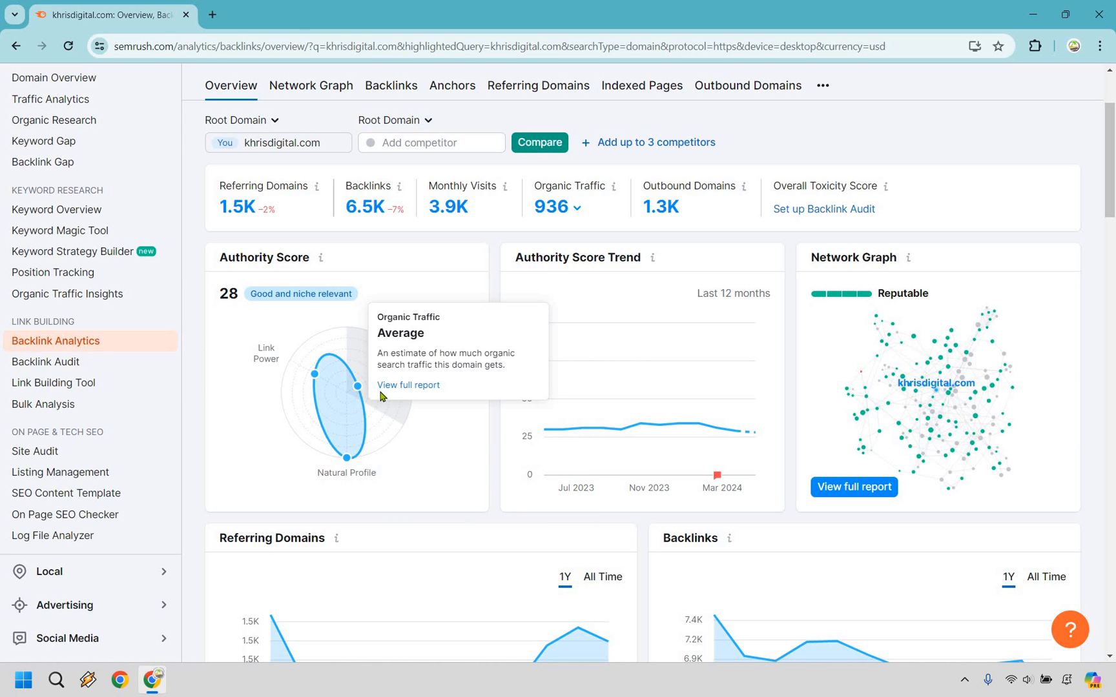
mouse_move(465, 238)
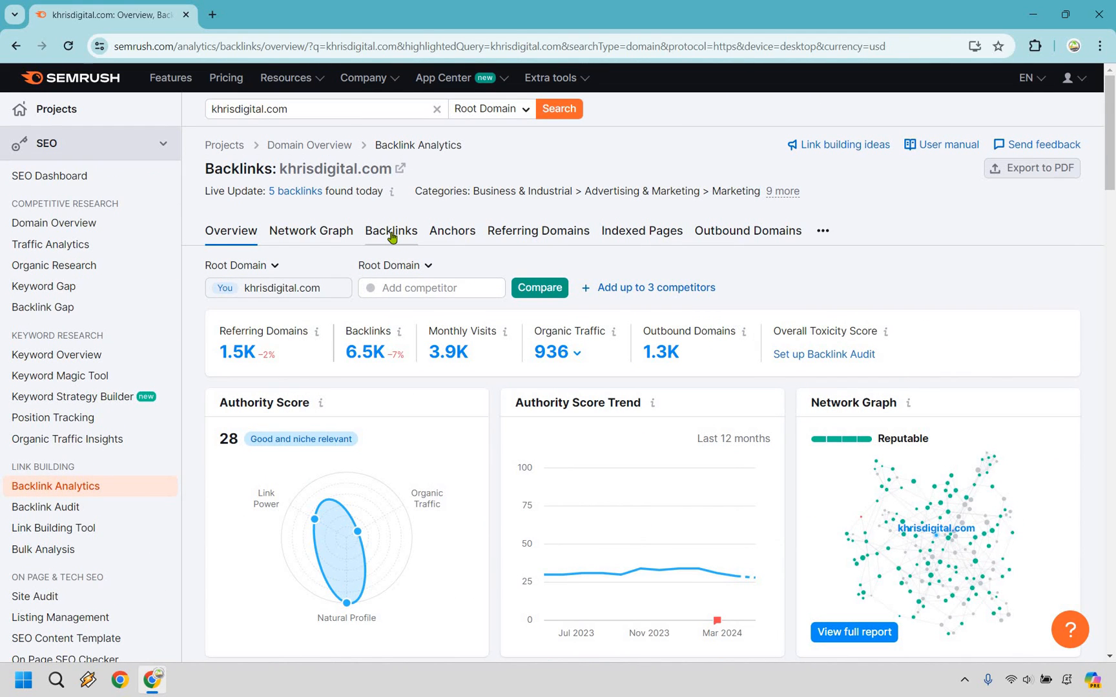
Show the Backlinks table listing khrisdigital.com's roughly 6,451 individual backlinks.
click(390, 230)
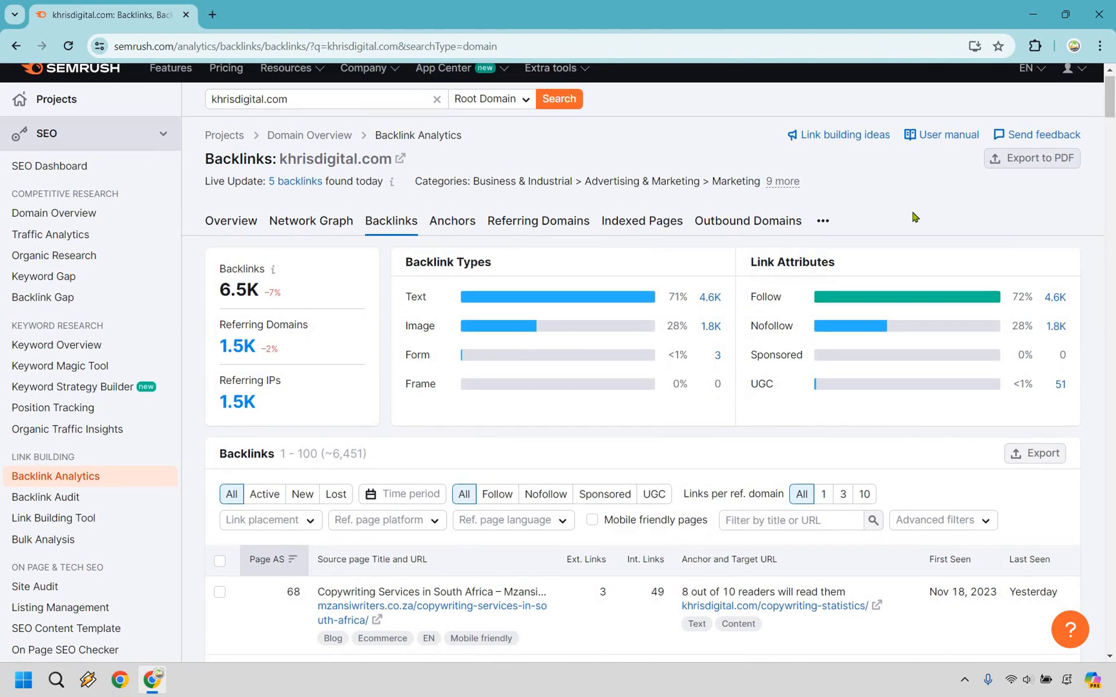
scroll(down, 3)
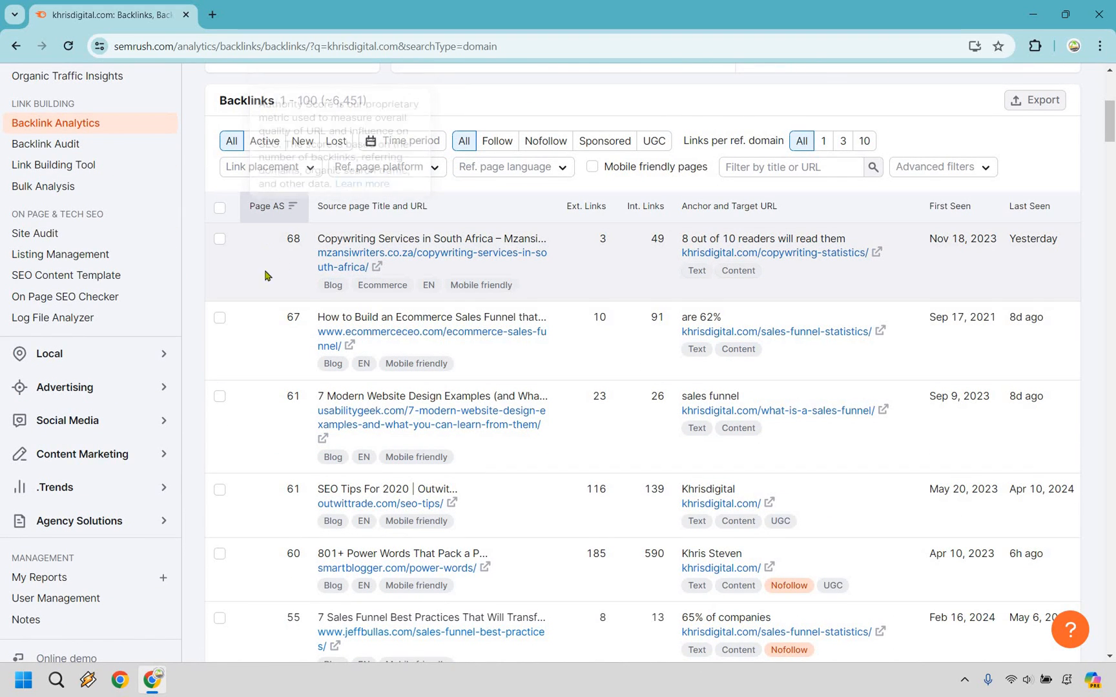
mouse_move(271, 243)
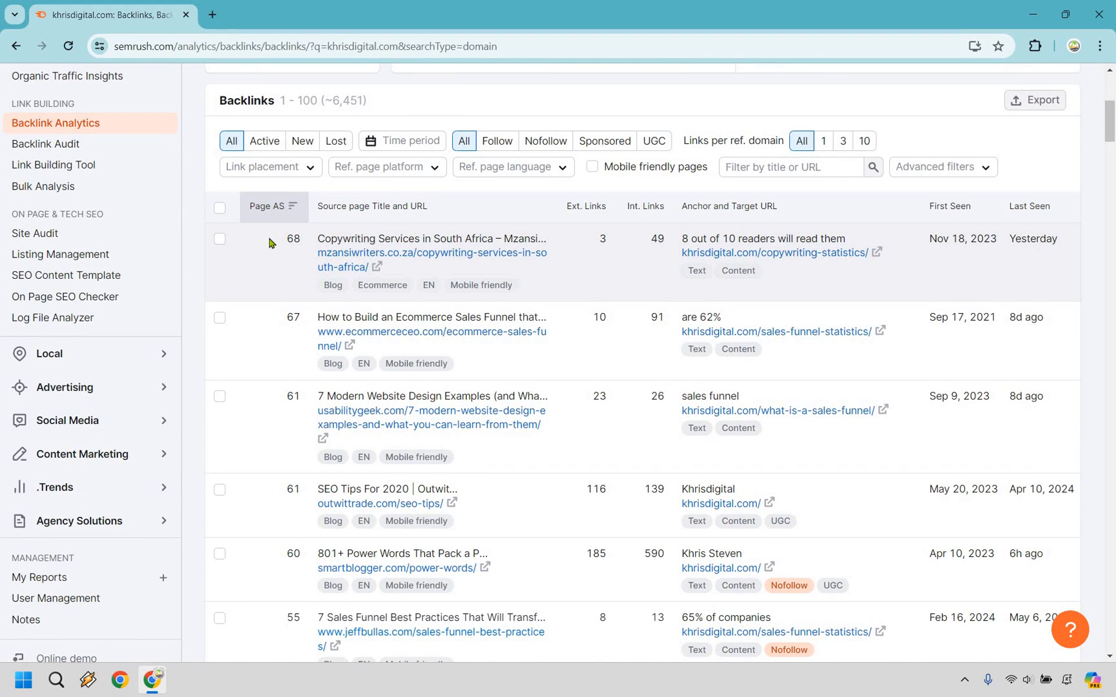
mouse_move(273, 261)
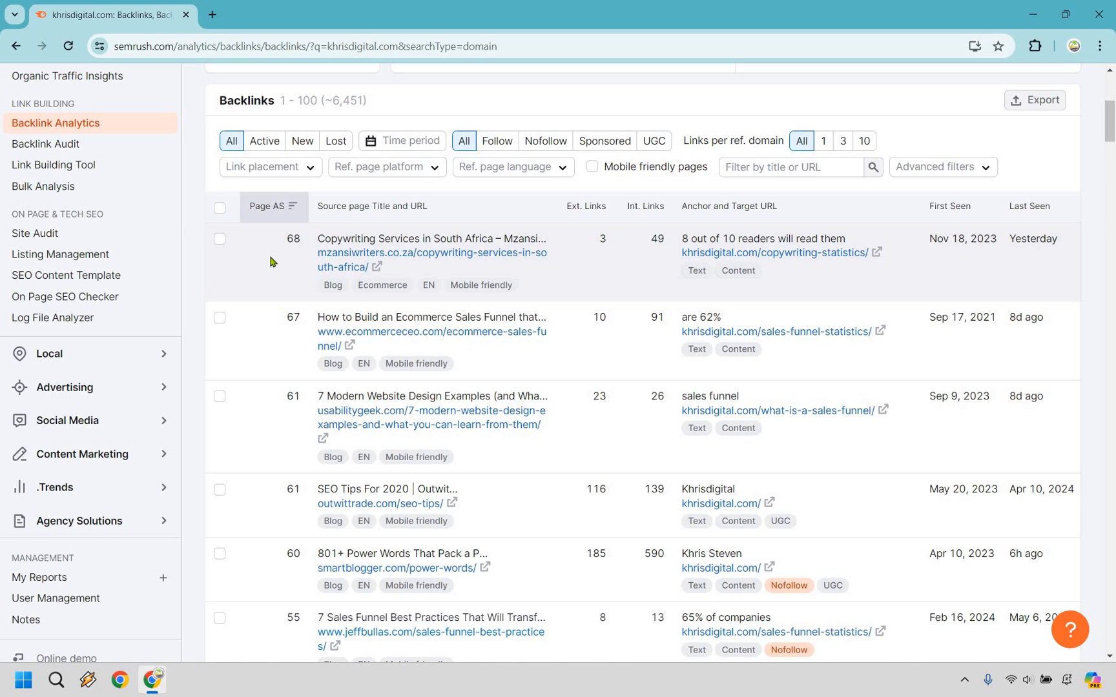
mouse_move(275, 244)
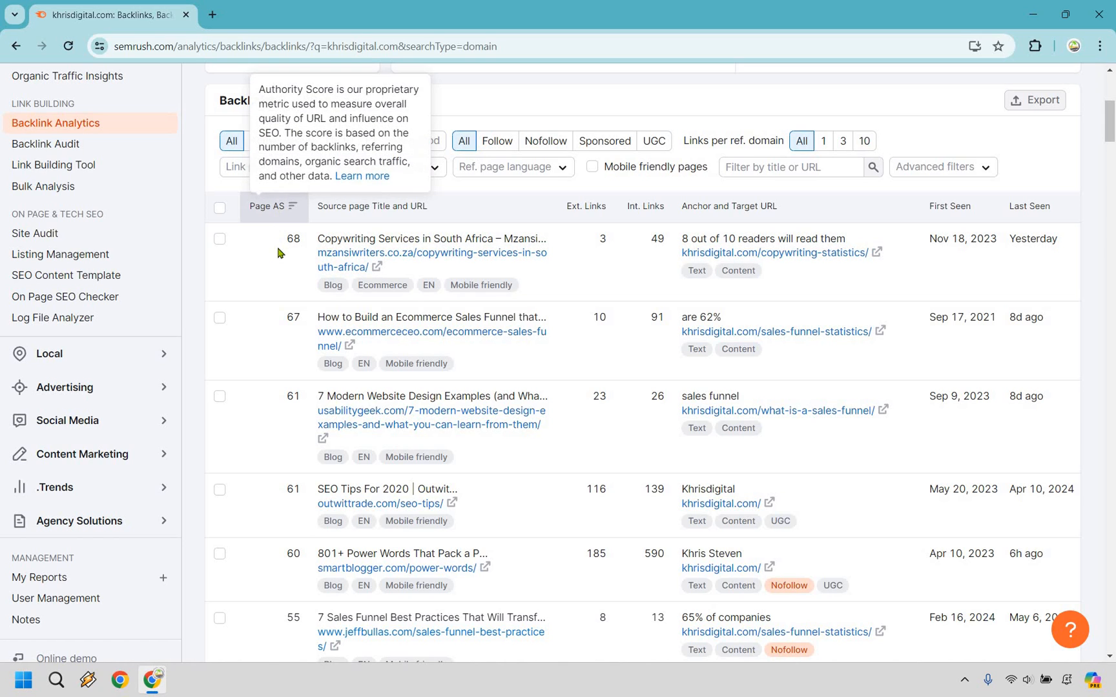
mouse_move(279, 254)
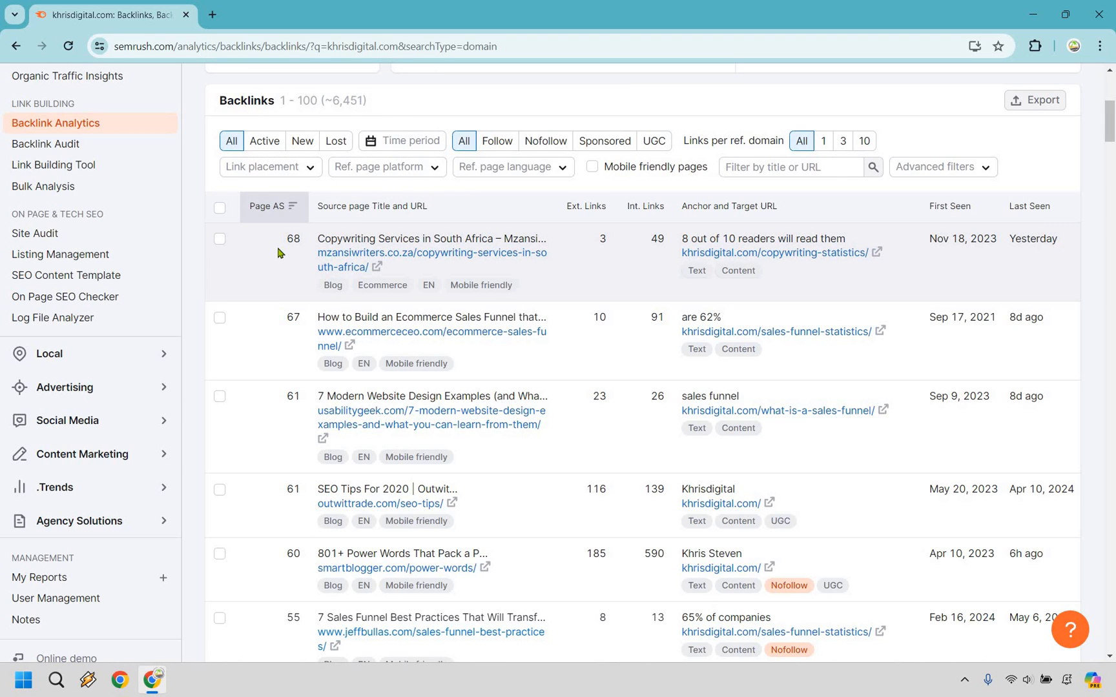
mouse_move(272, 174)
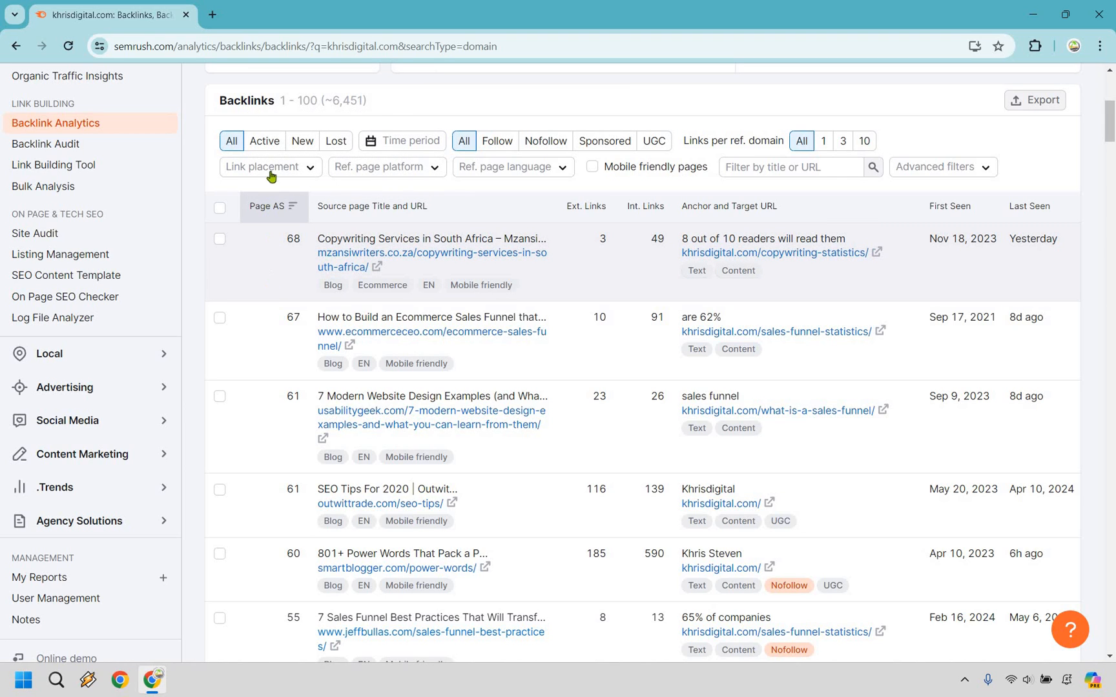
Filter backlinks to Active and Follow, 1 link per referring domain, leaving 991.
click(264, 140)
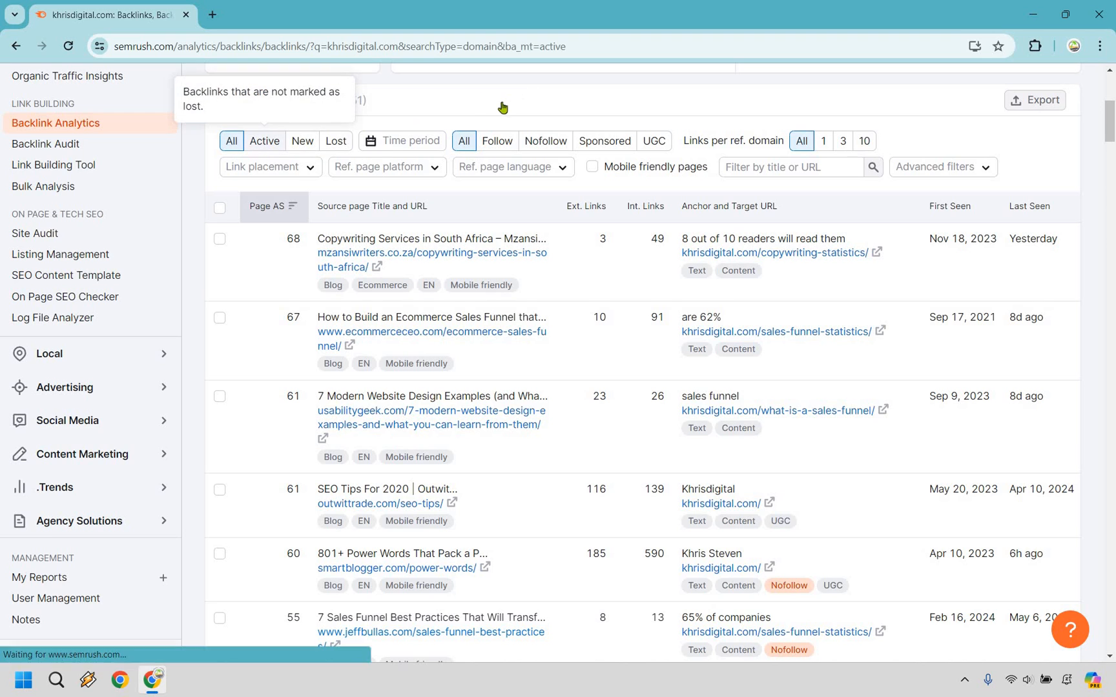
click(264, 141)
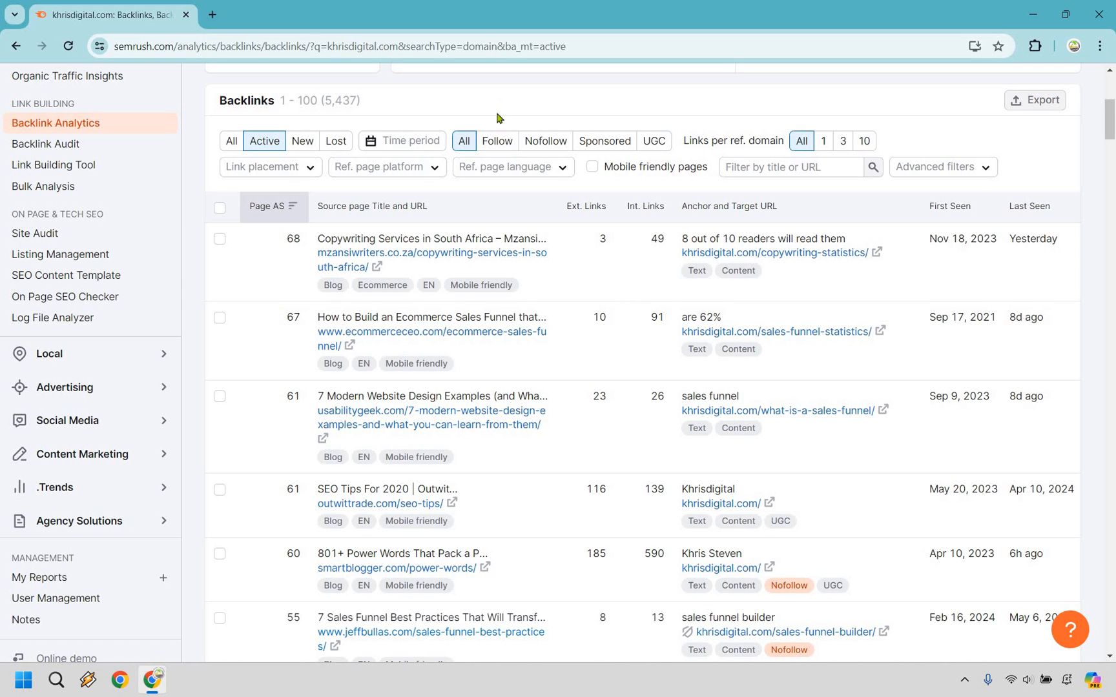
mouse_move(908, 480)
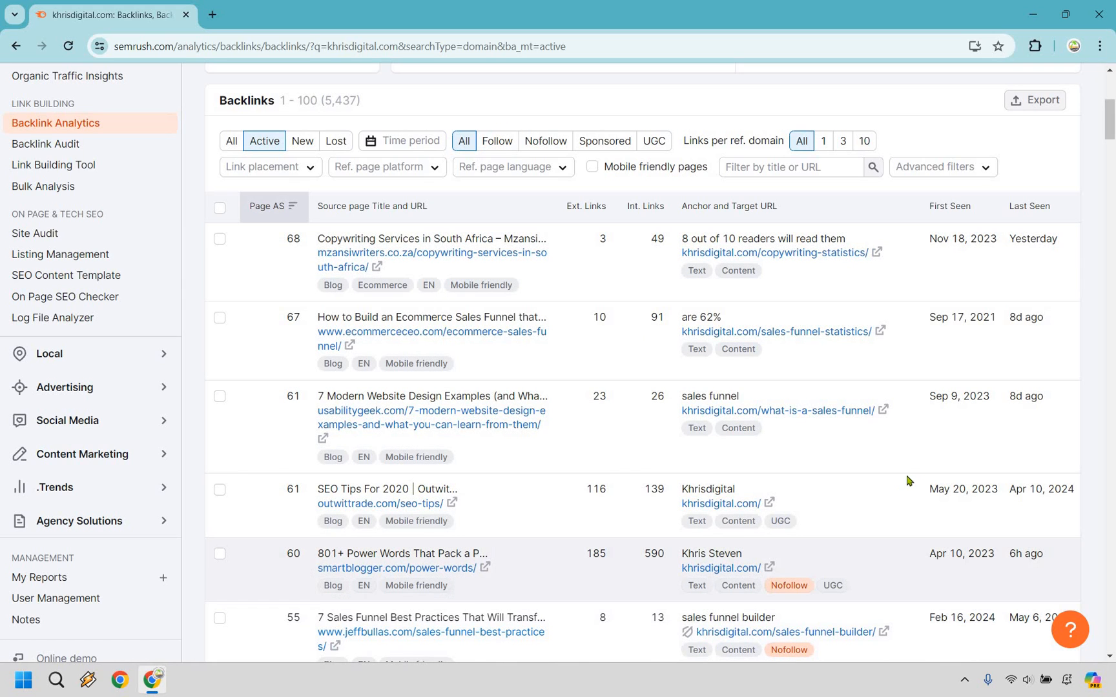
mouse_move(844, 440)
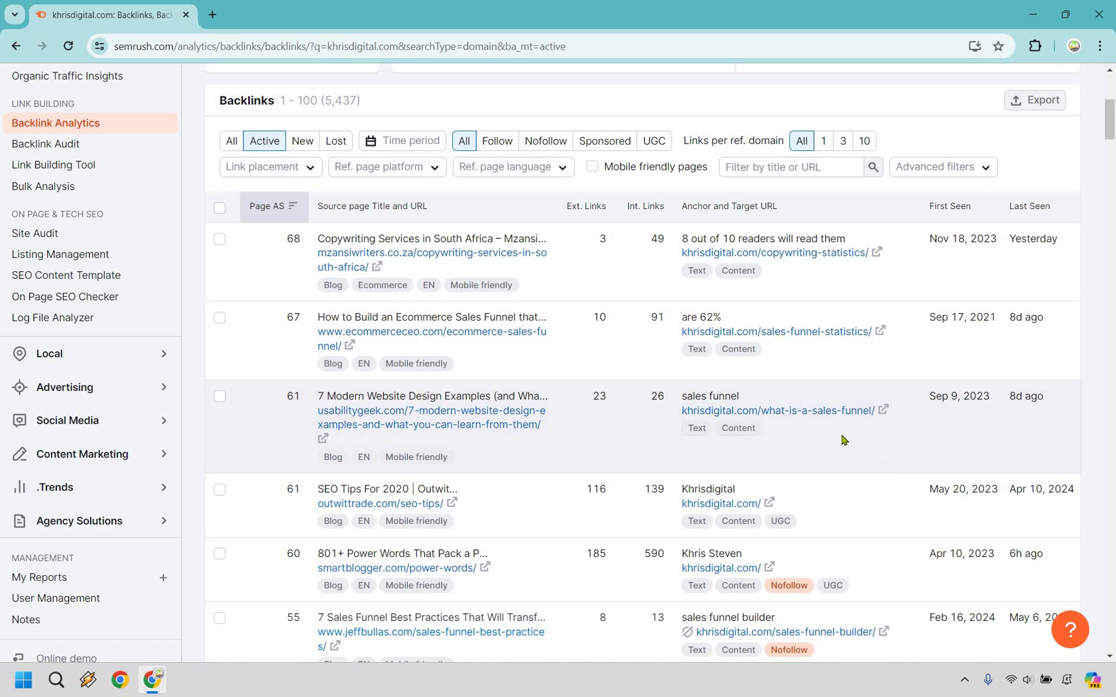
mouse_move(495, 144)
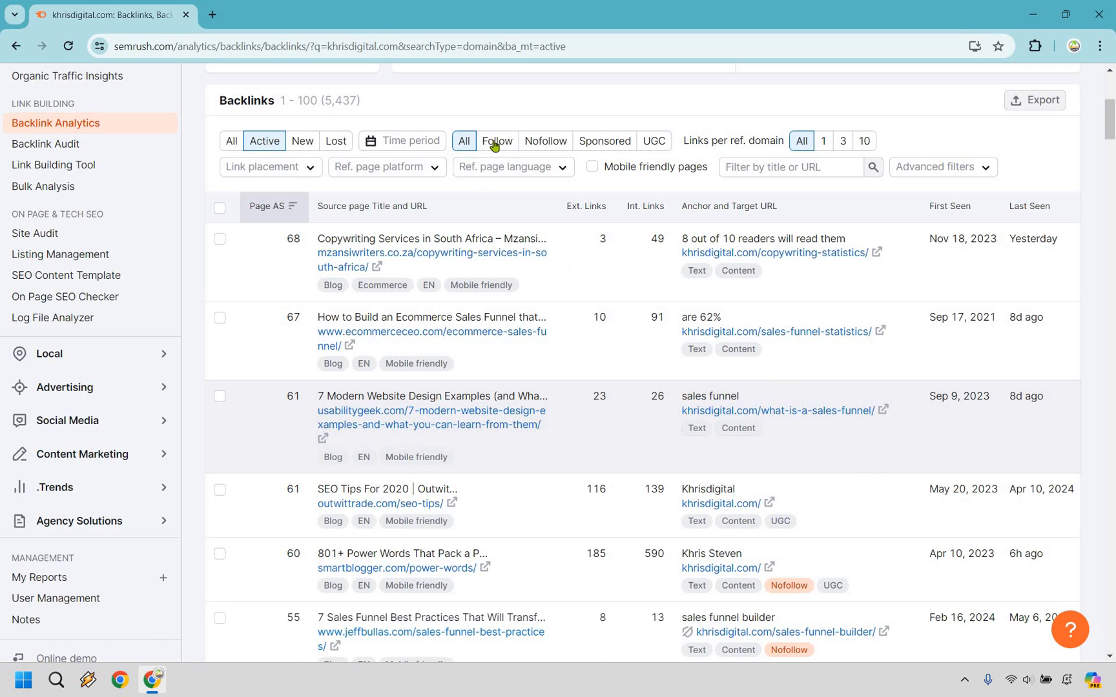
click(496, 141)
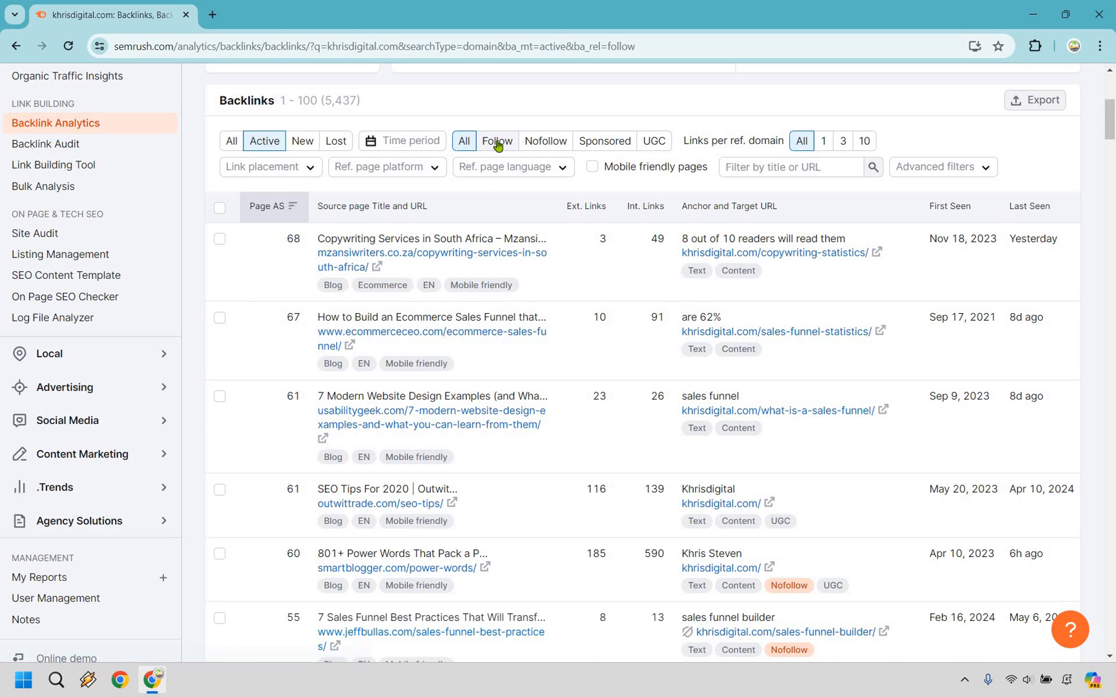
click(497, 141)
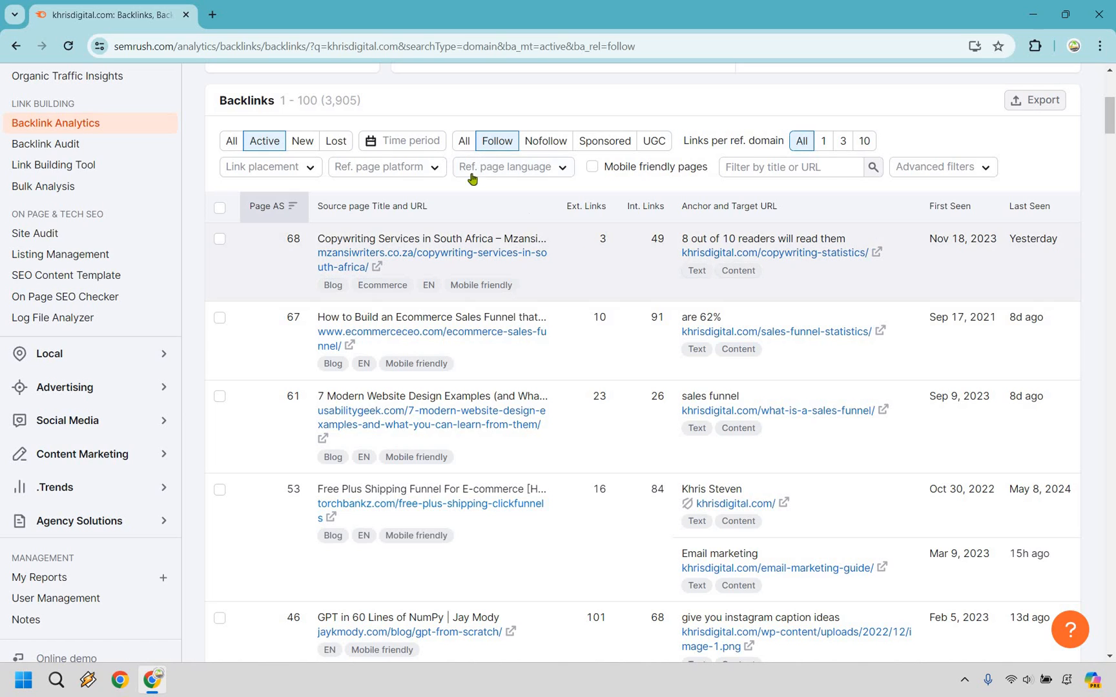
mouse_move(405, 124)
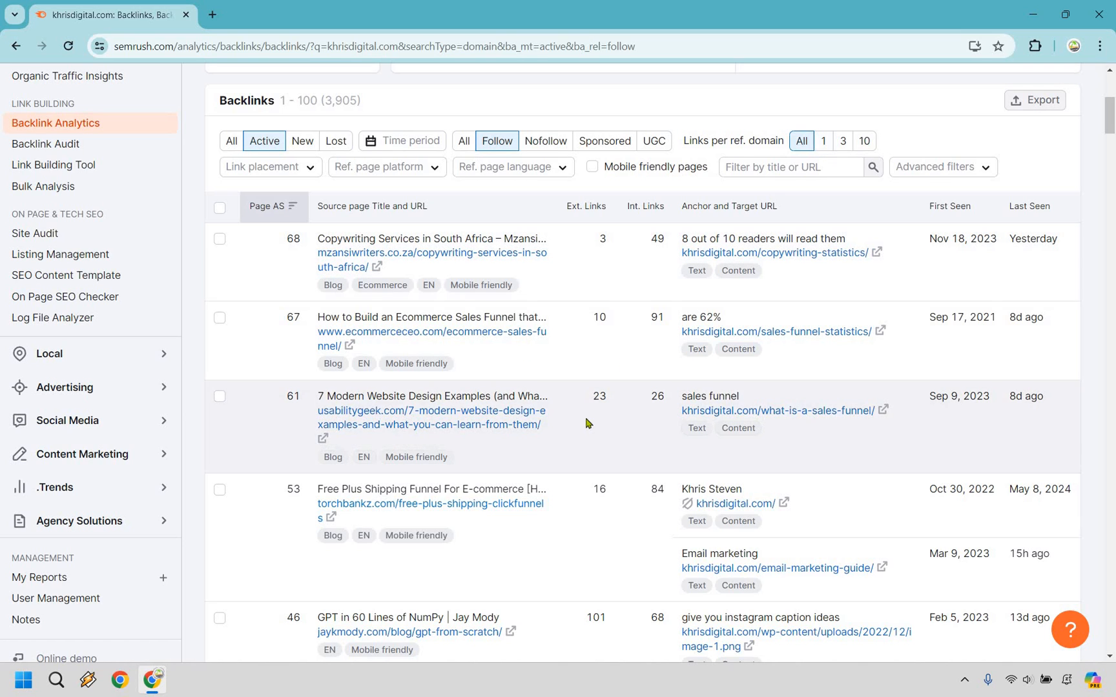
mouse_move(762, 224)
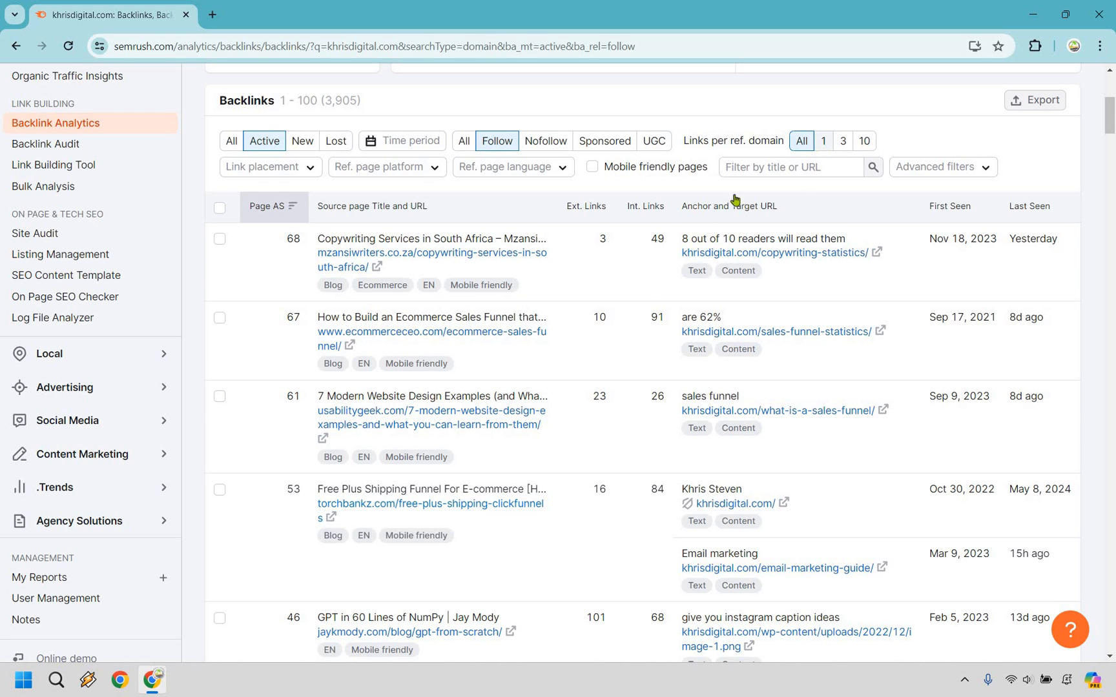
click(822, 141)
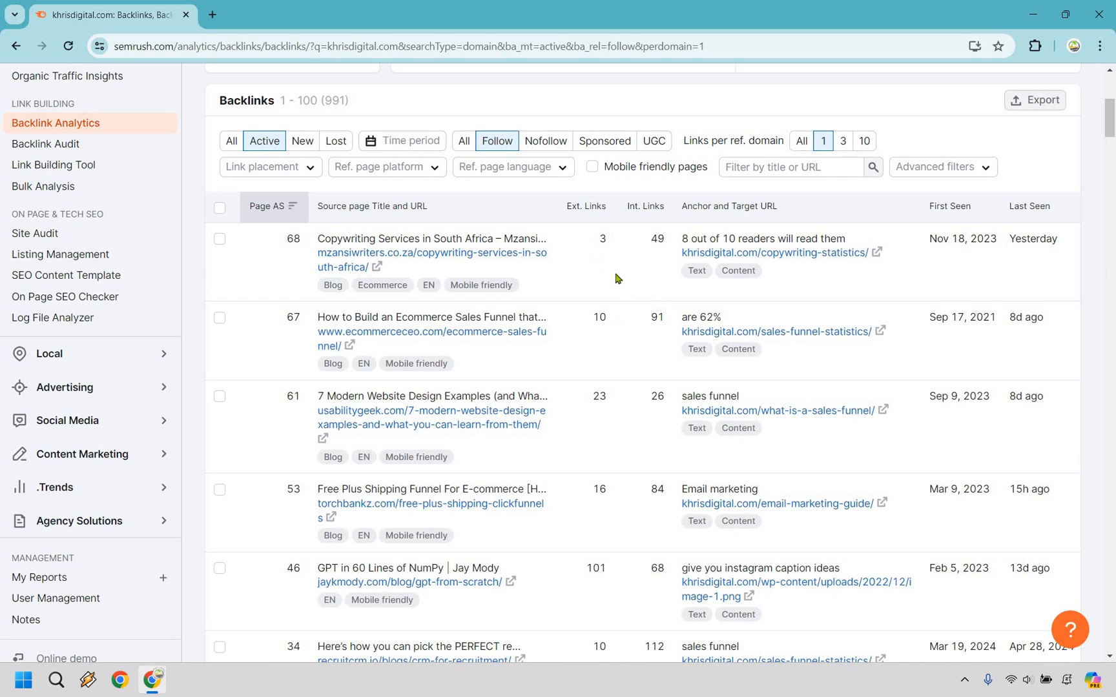
mouse_move(617, 275)
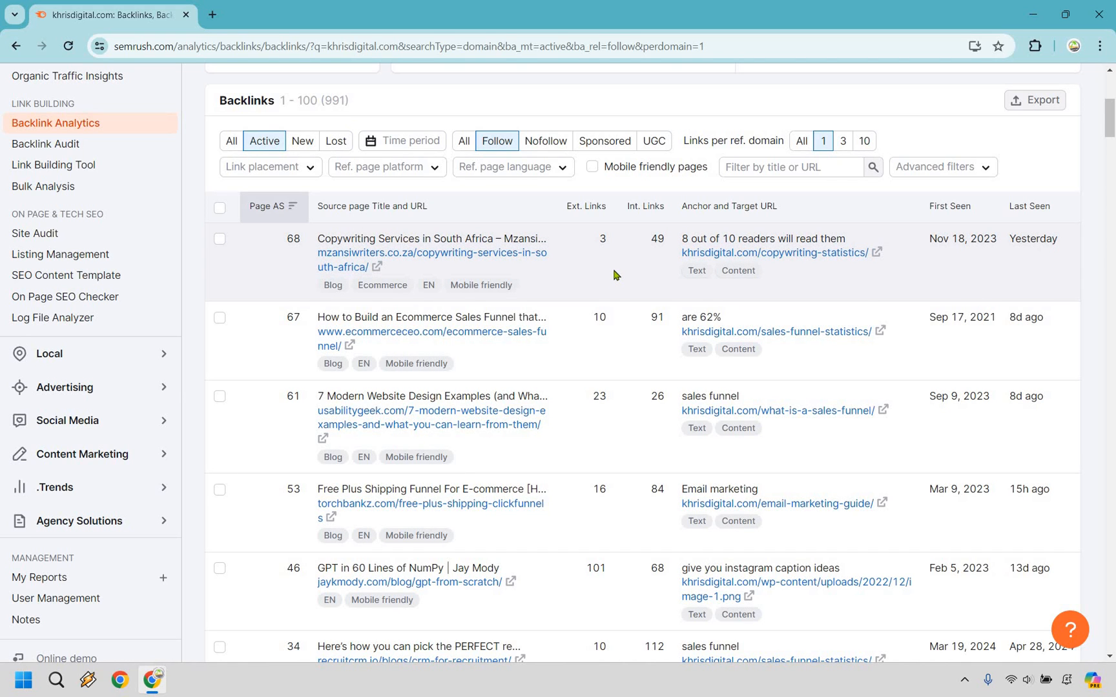
Scroll through the filtered backlinks and open dooly.ai's sales funnel statistics article.
scroll(down, 3)
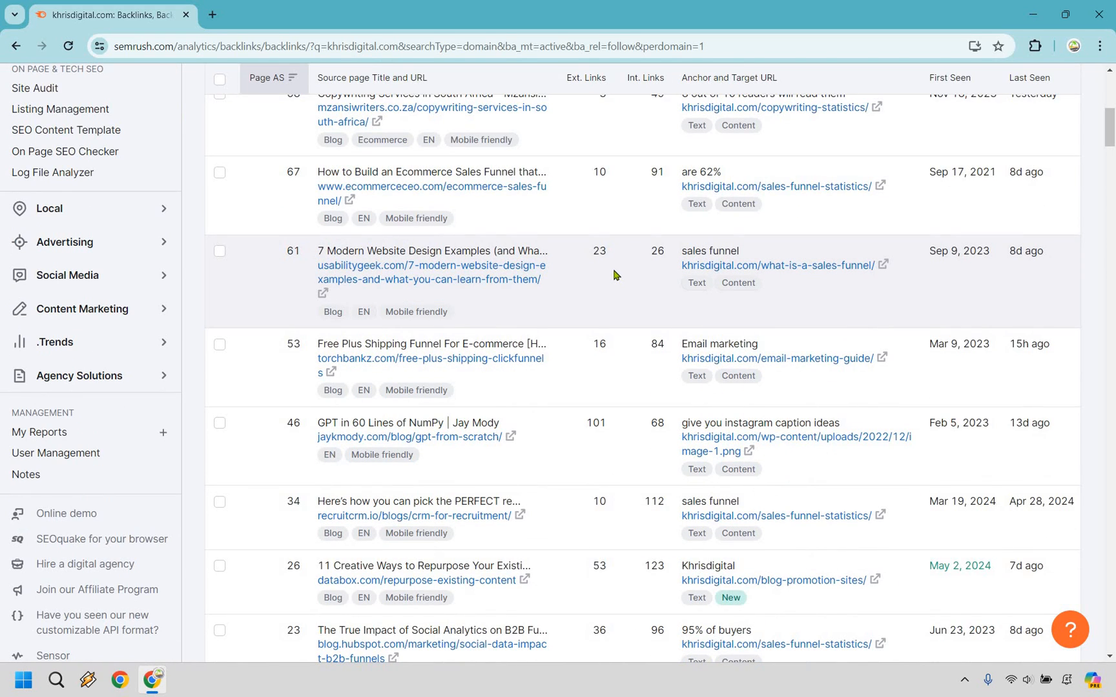
scroll(down, 3)
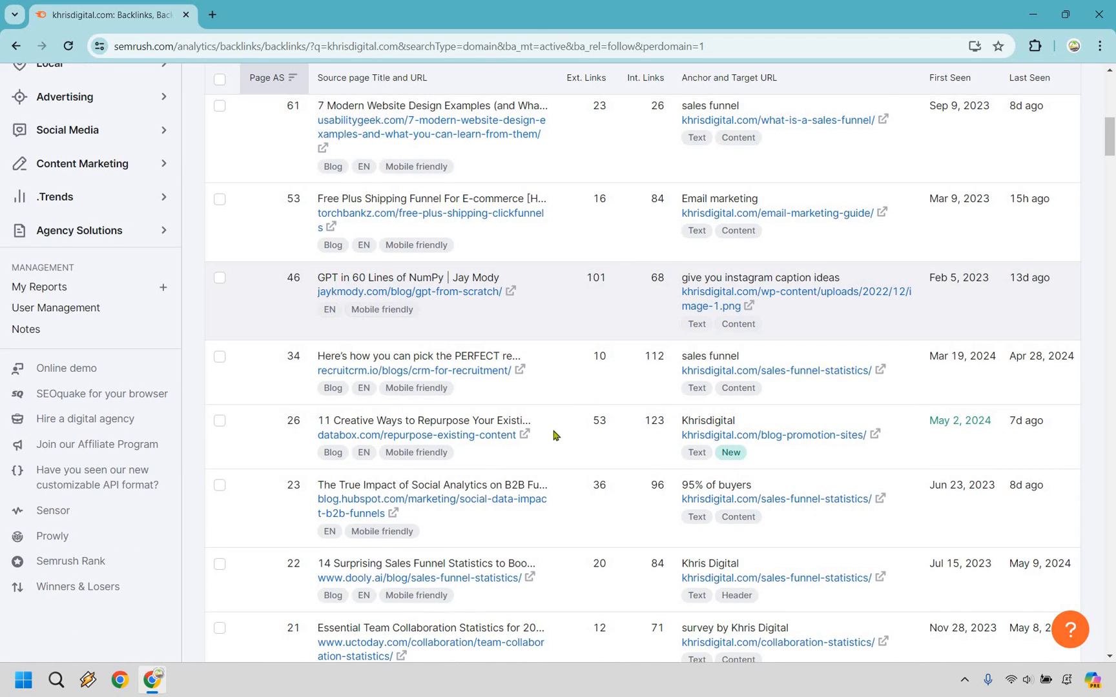
scroll(down, 3)
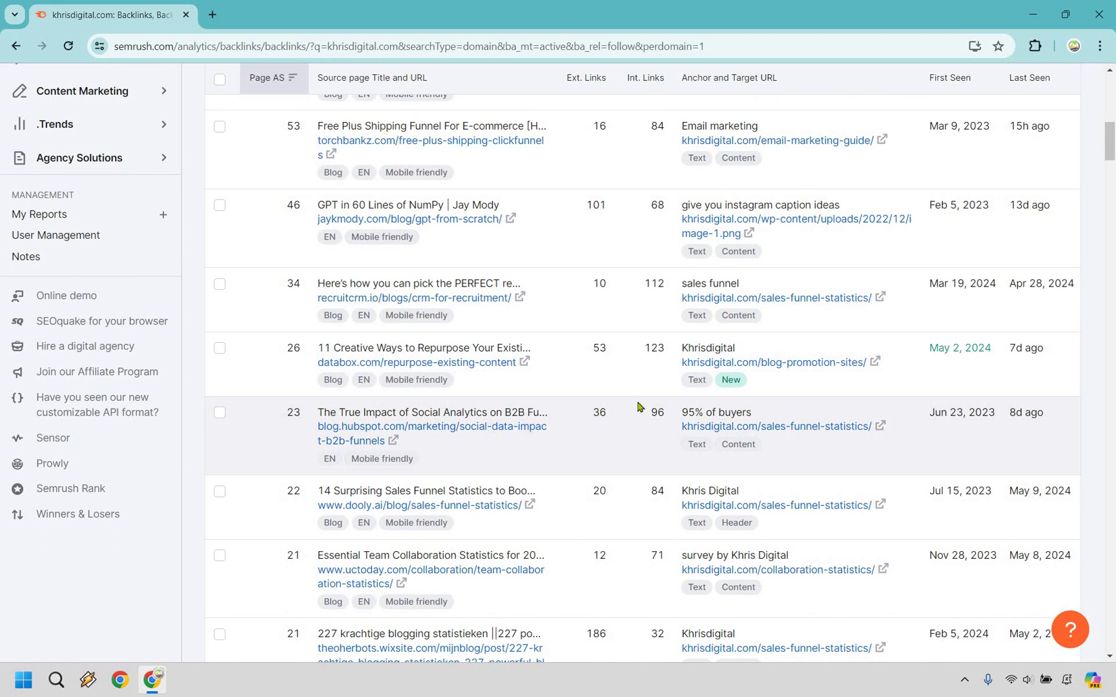
mouse_move(589, 296)
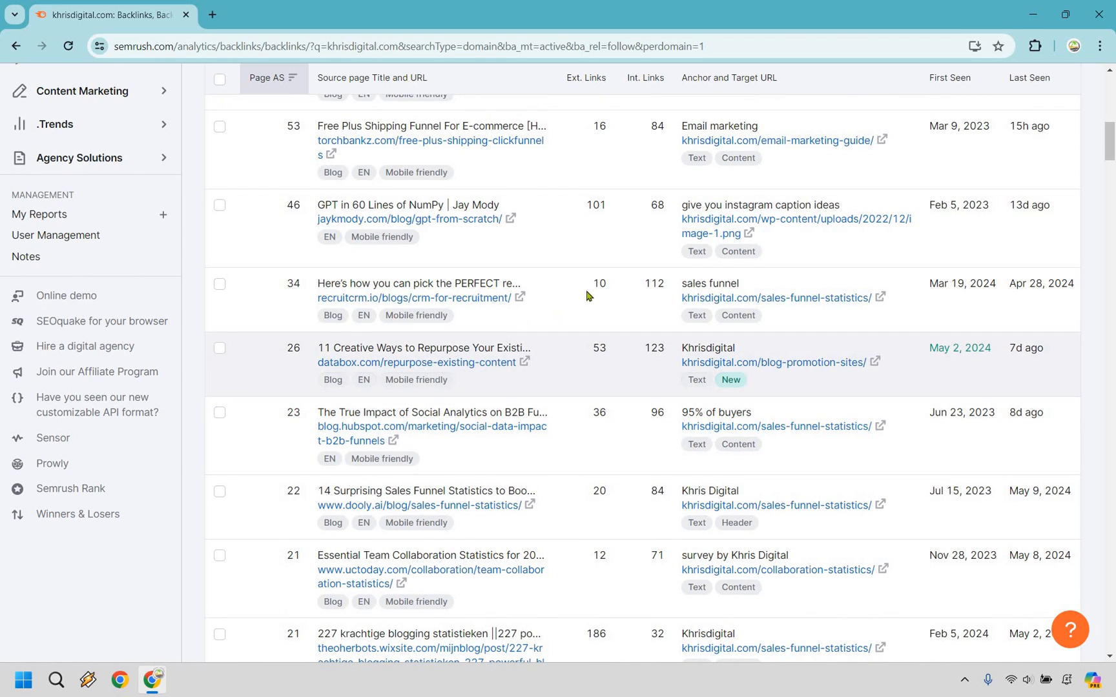
scroll(down, 3)
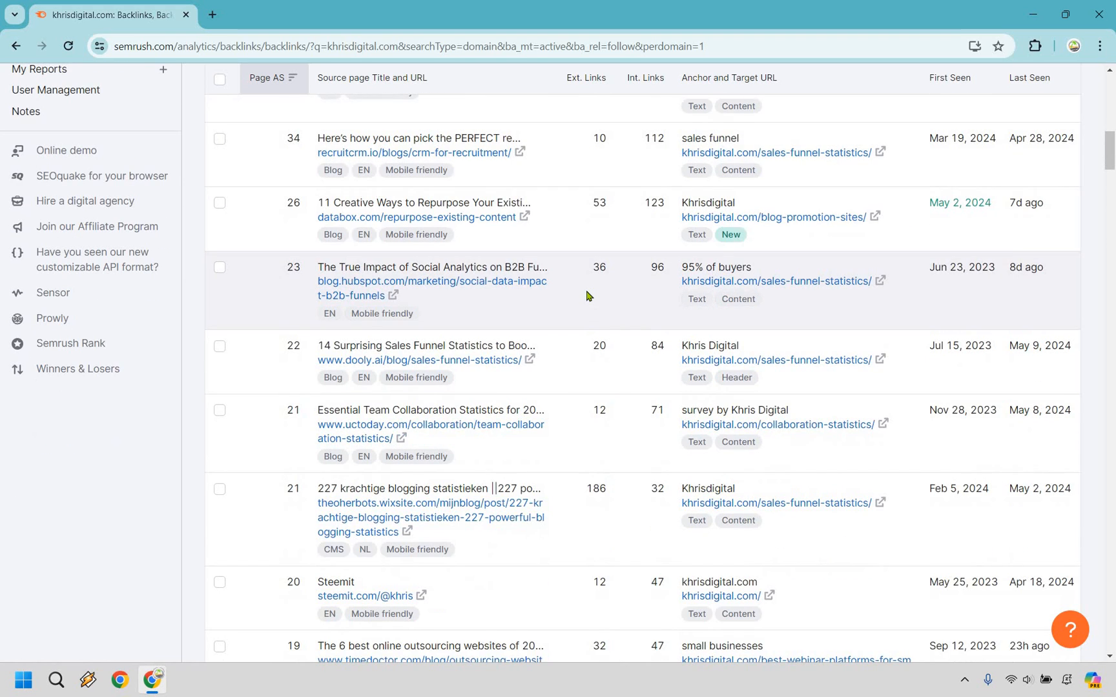
scroll(down, 3)
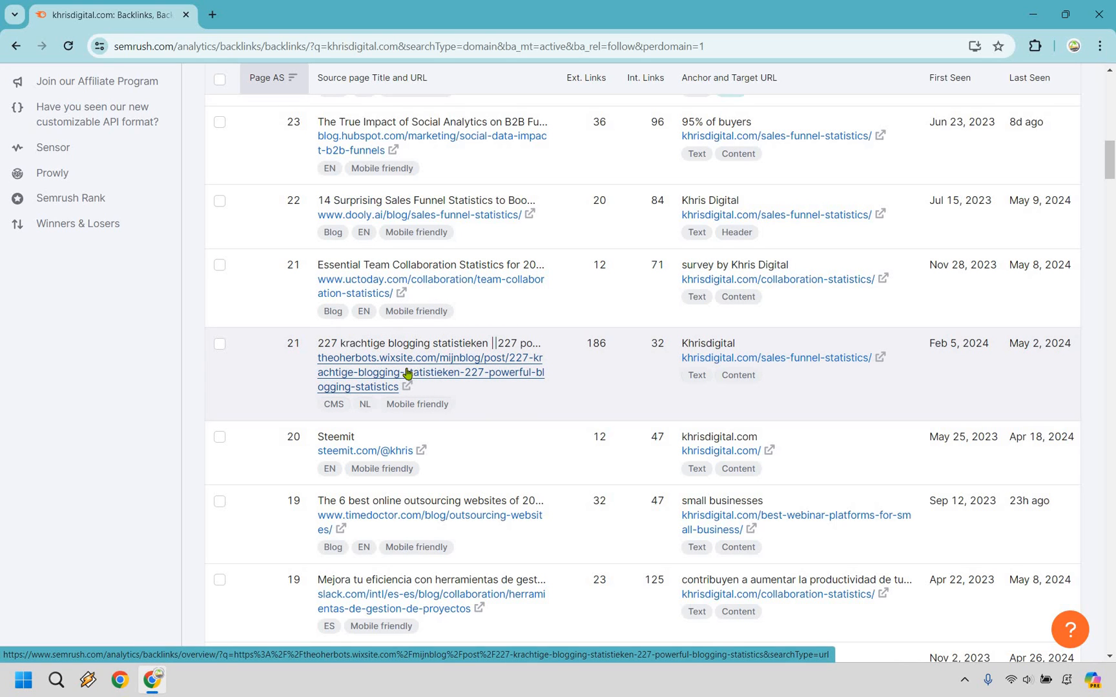
mouse_move(409, 355)
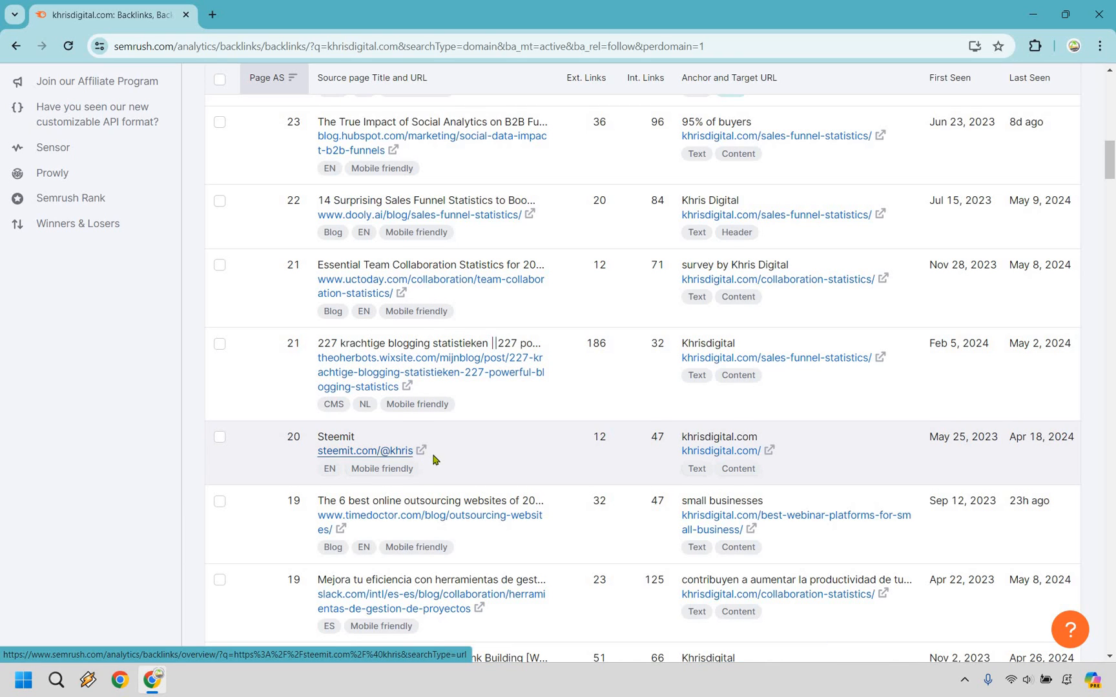
mouse_move(554, 269)
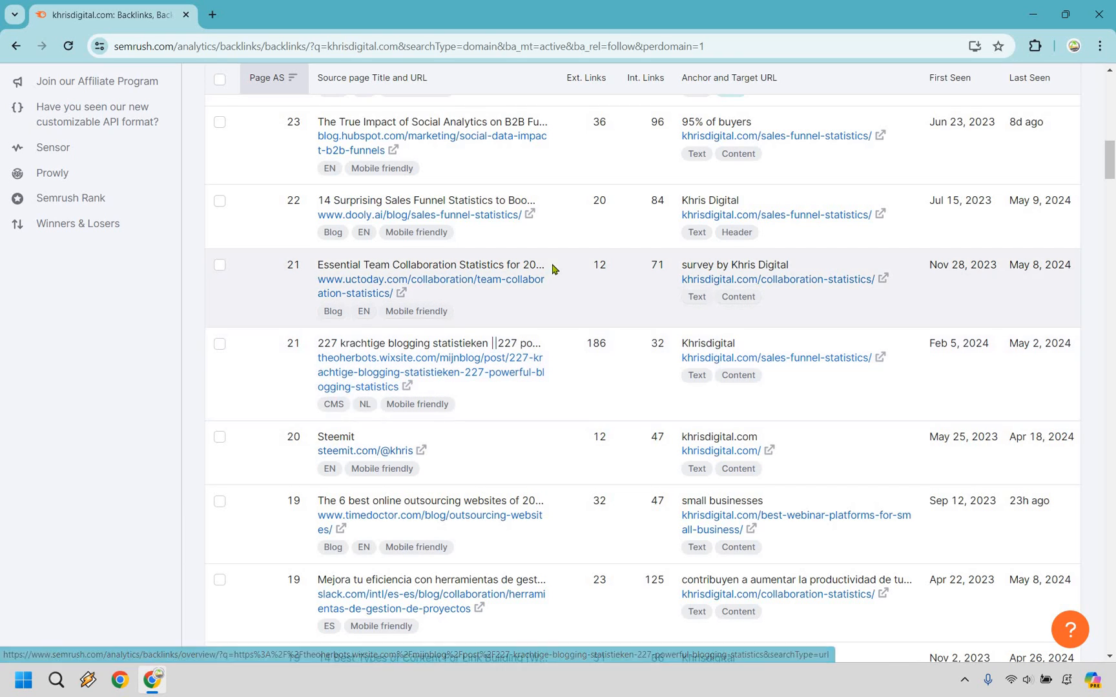
scroll(down, 3)
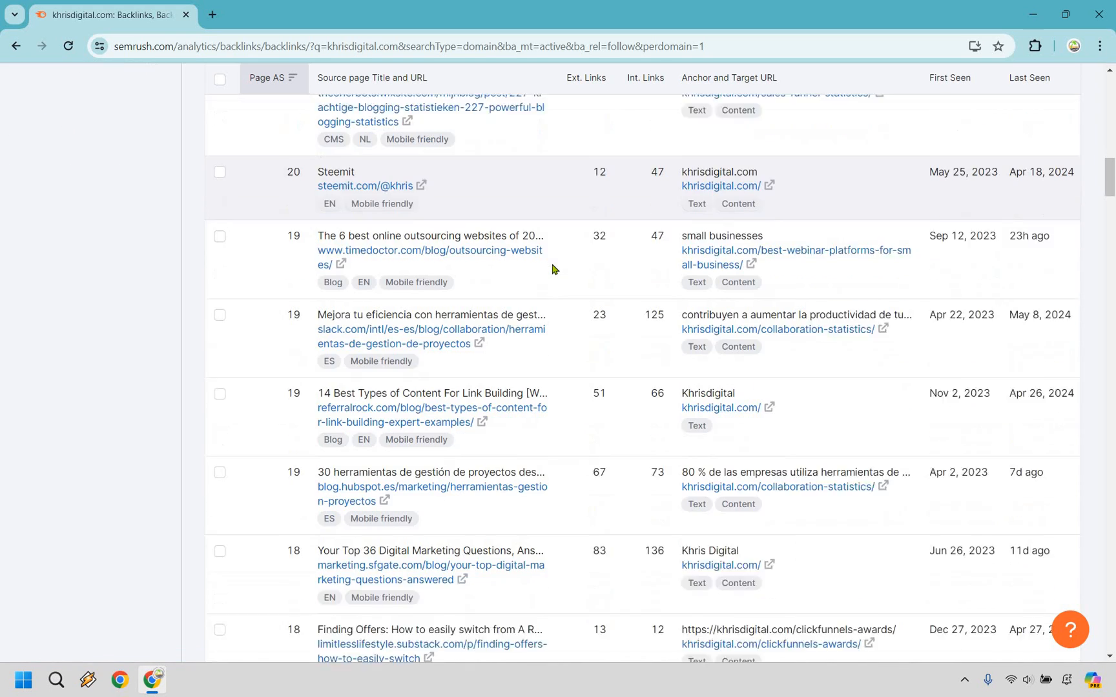
scroll(down, 3)
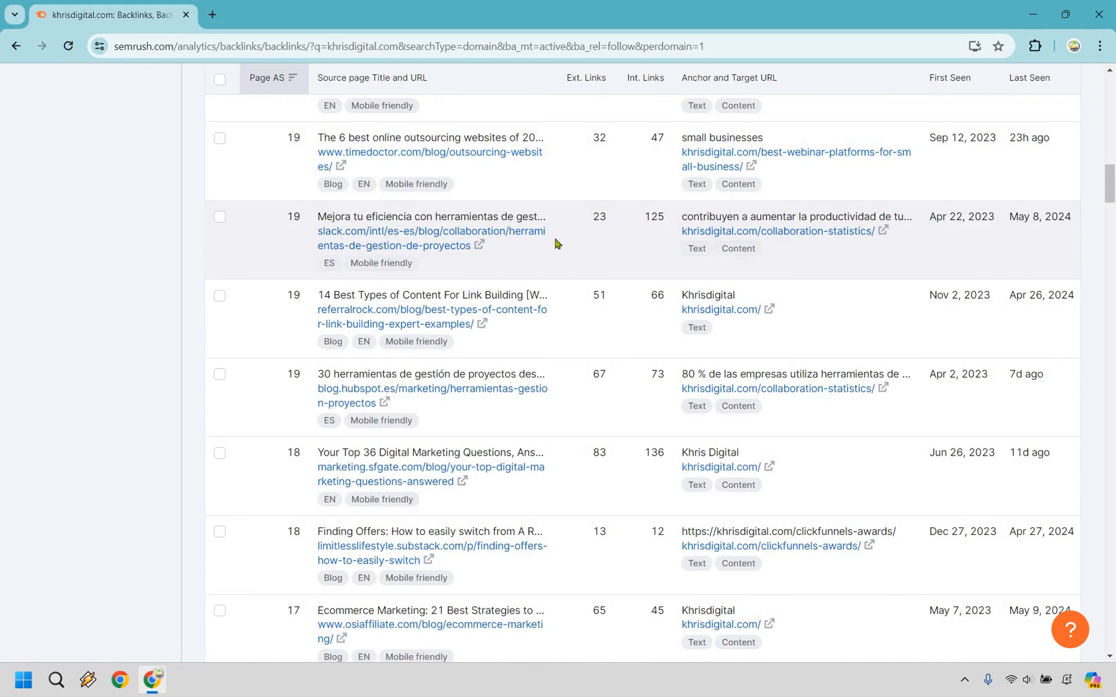
scroll(down, 3)
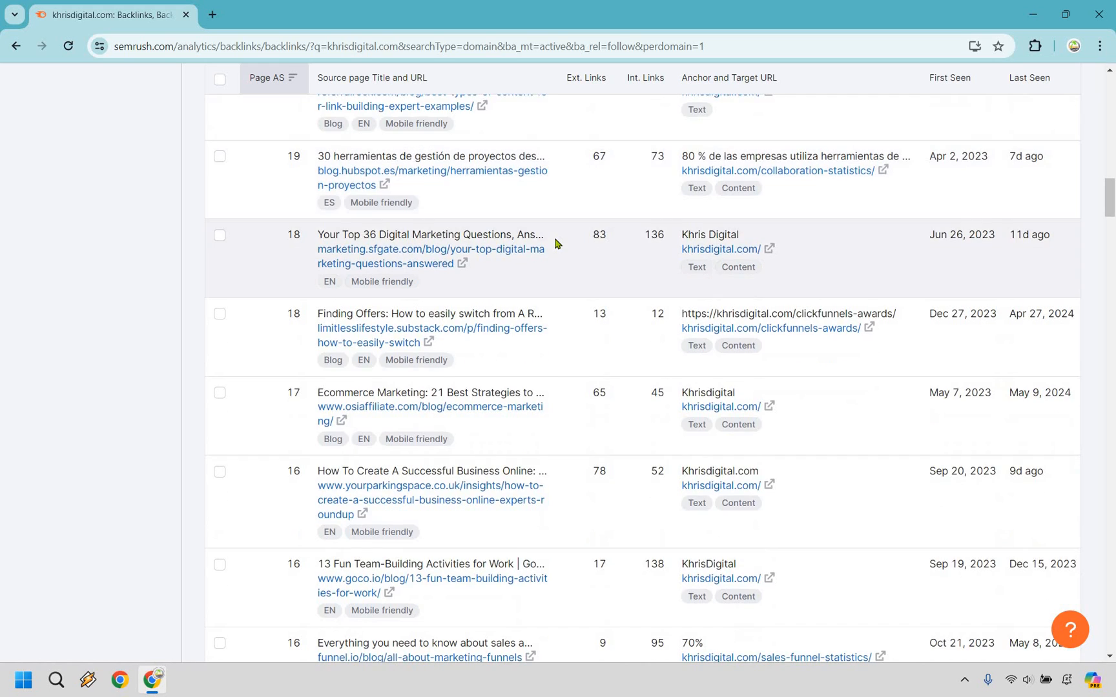
scroll(down, 3)
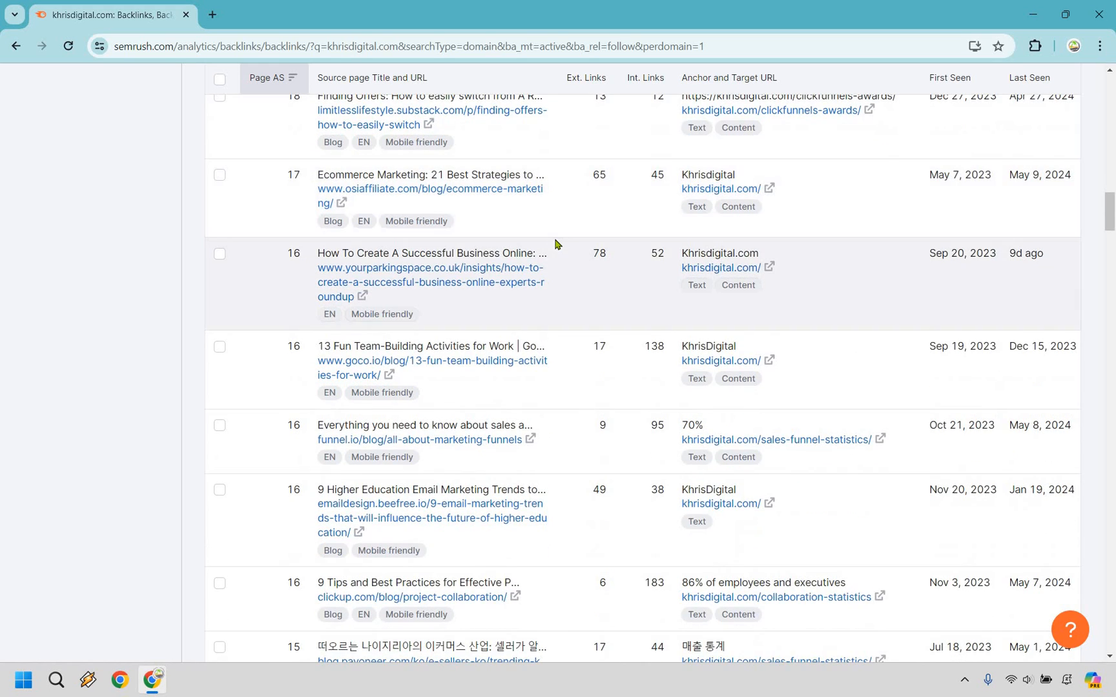
scroll(down, 3)
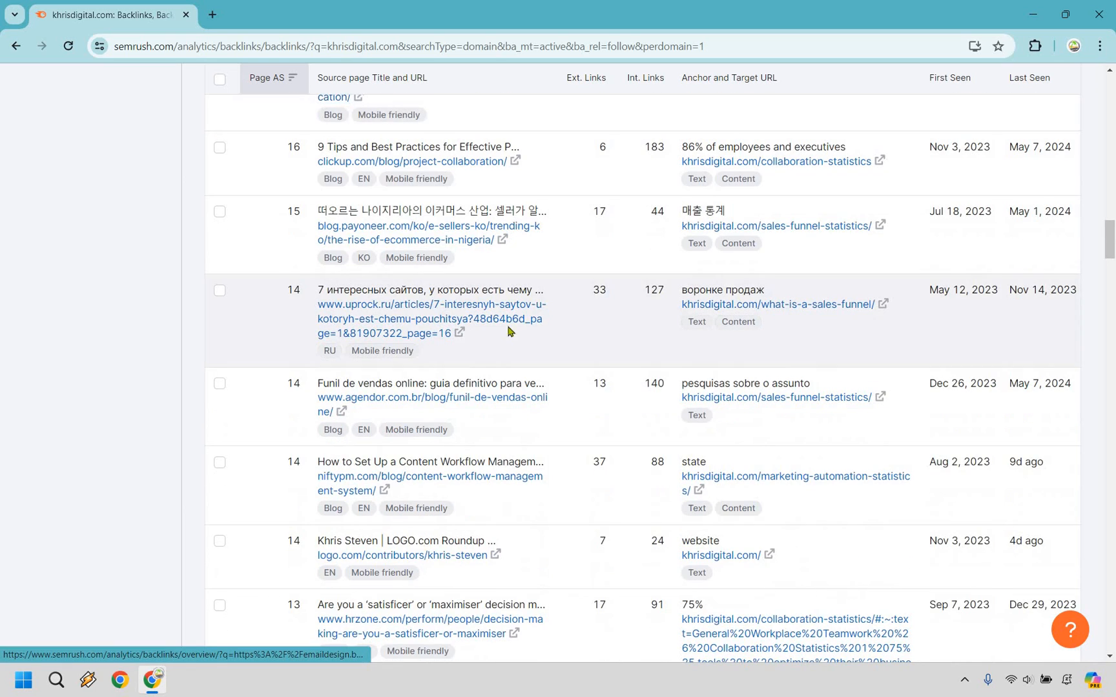
scroll(down, 3)
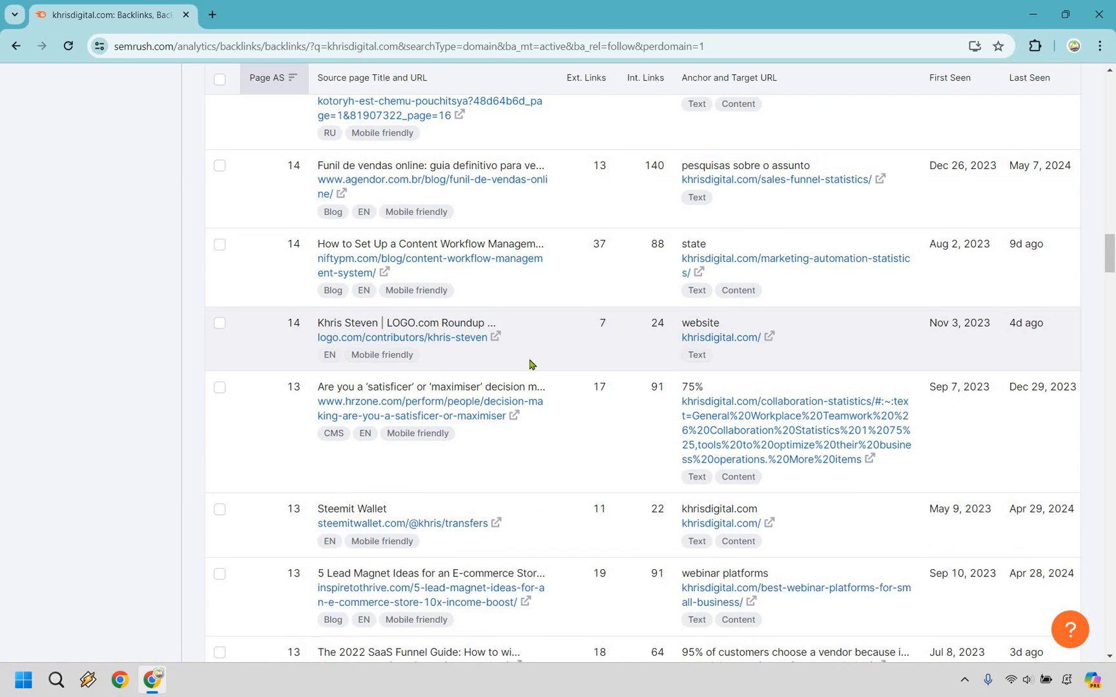
scroll(down, 3)
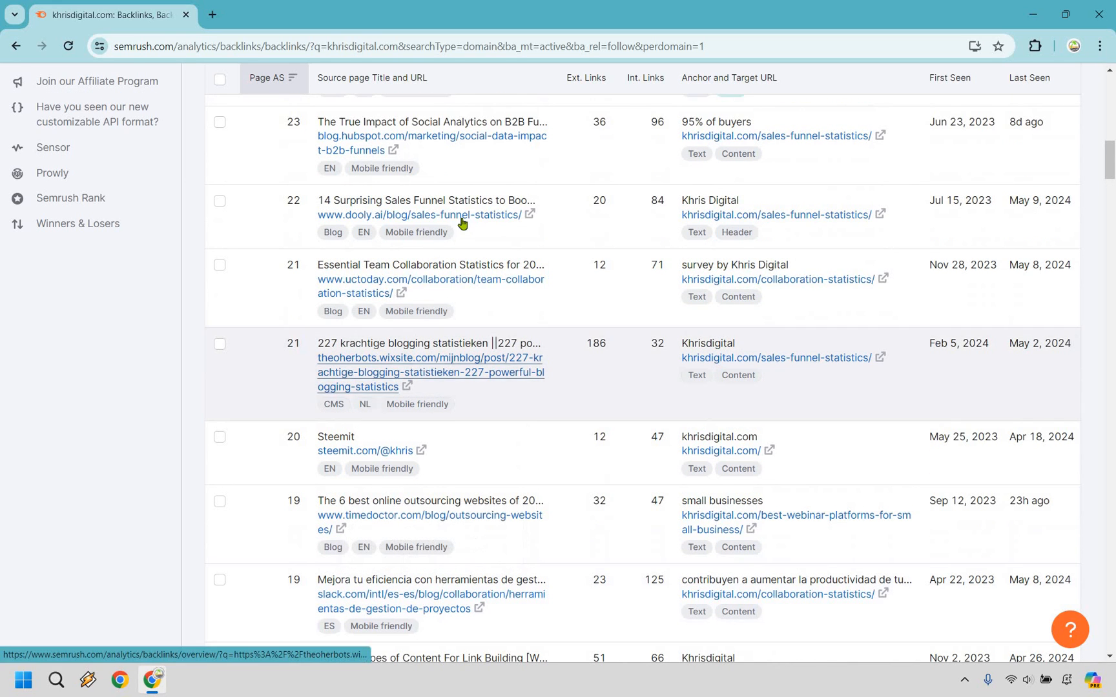
click(426, 213)
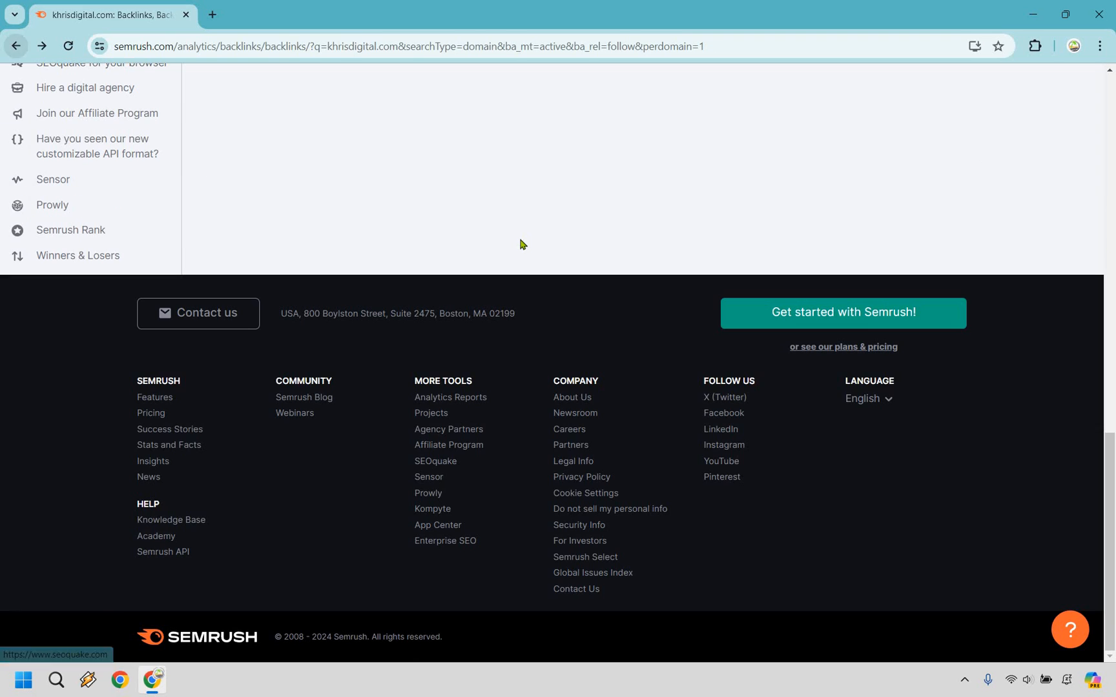
mouse_move(506, 256)
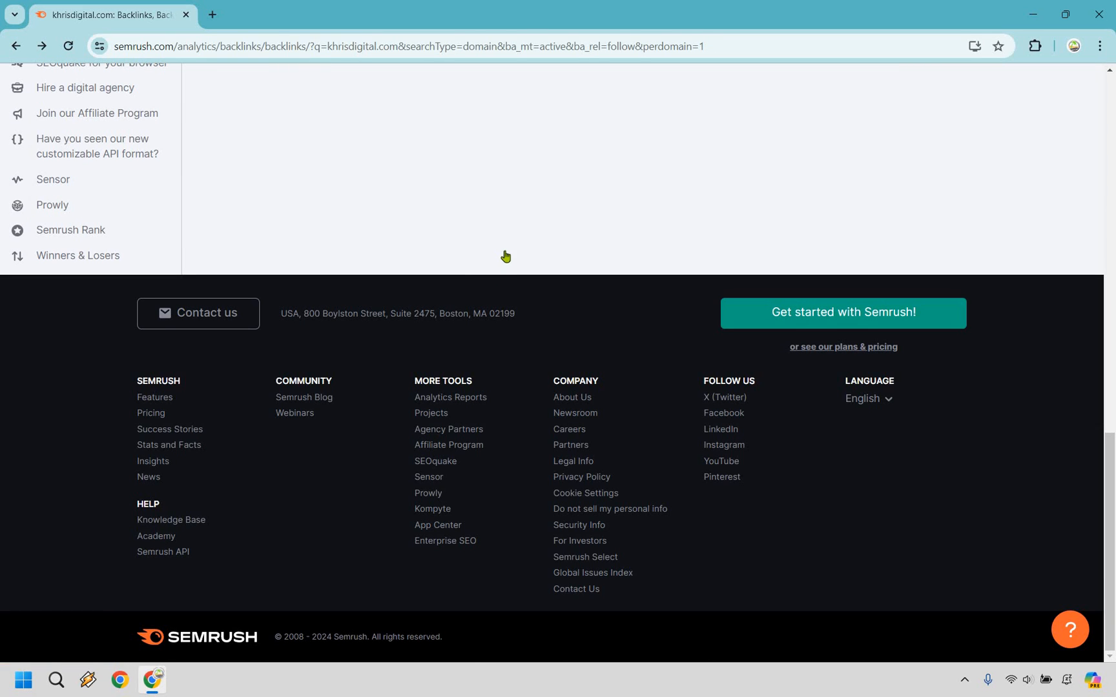
scroll(up, 3)
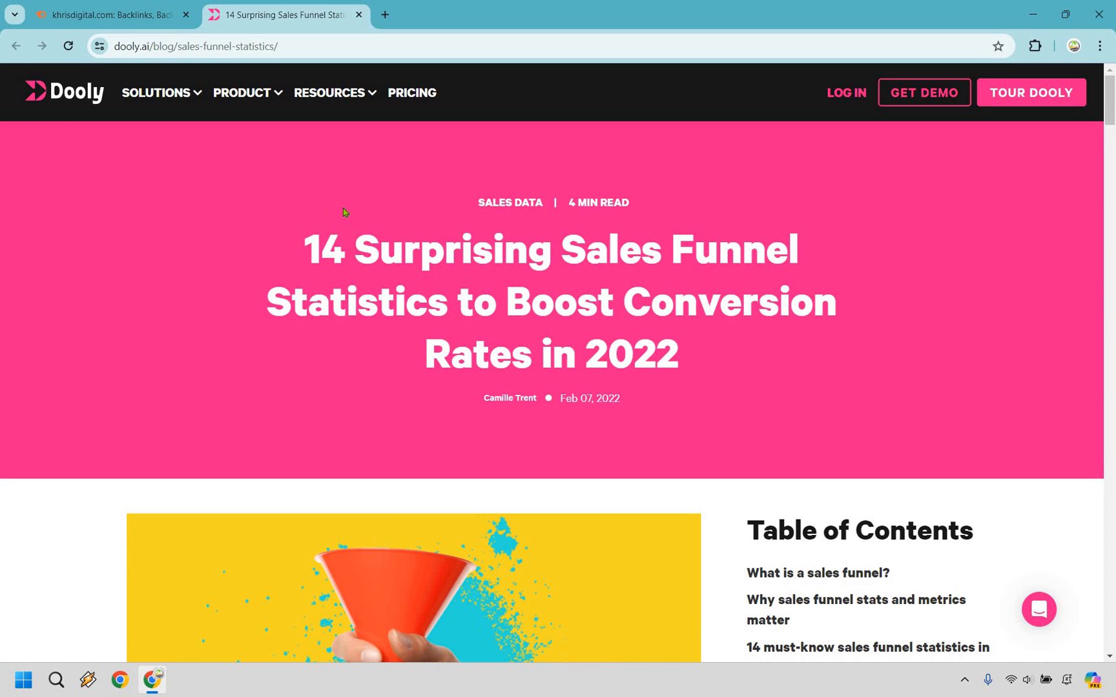
Skim the Dooly article, highlight its Feb 2022 publication year, and return to Semrush.
scroll(down, 3)
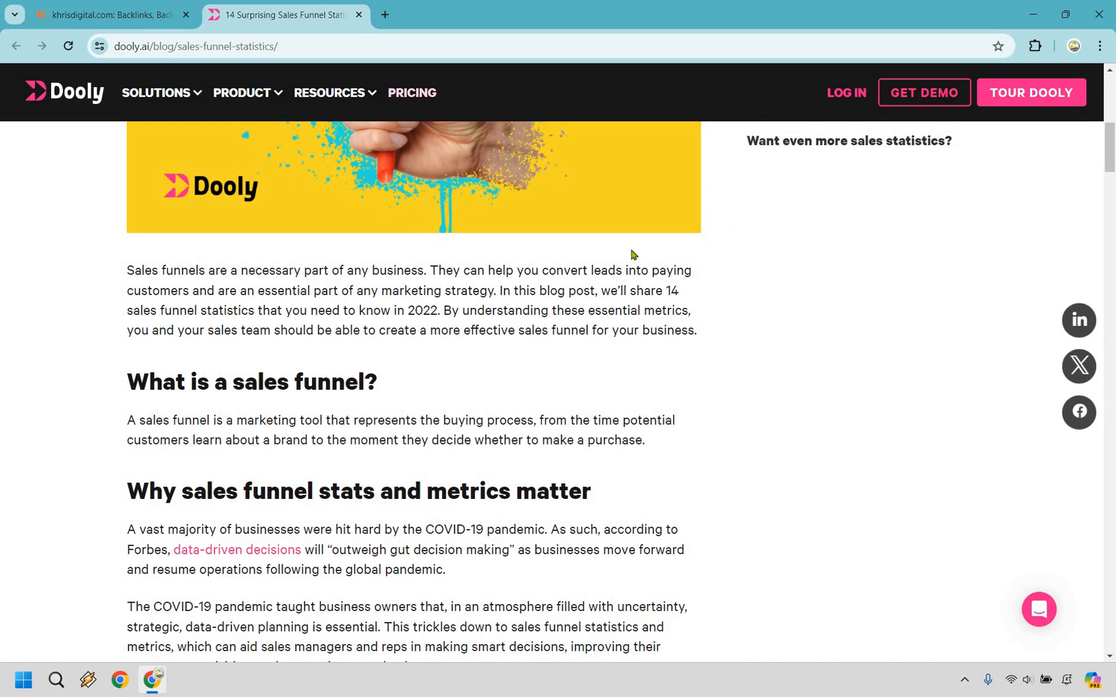
scroll(down, 3)
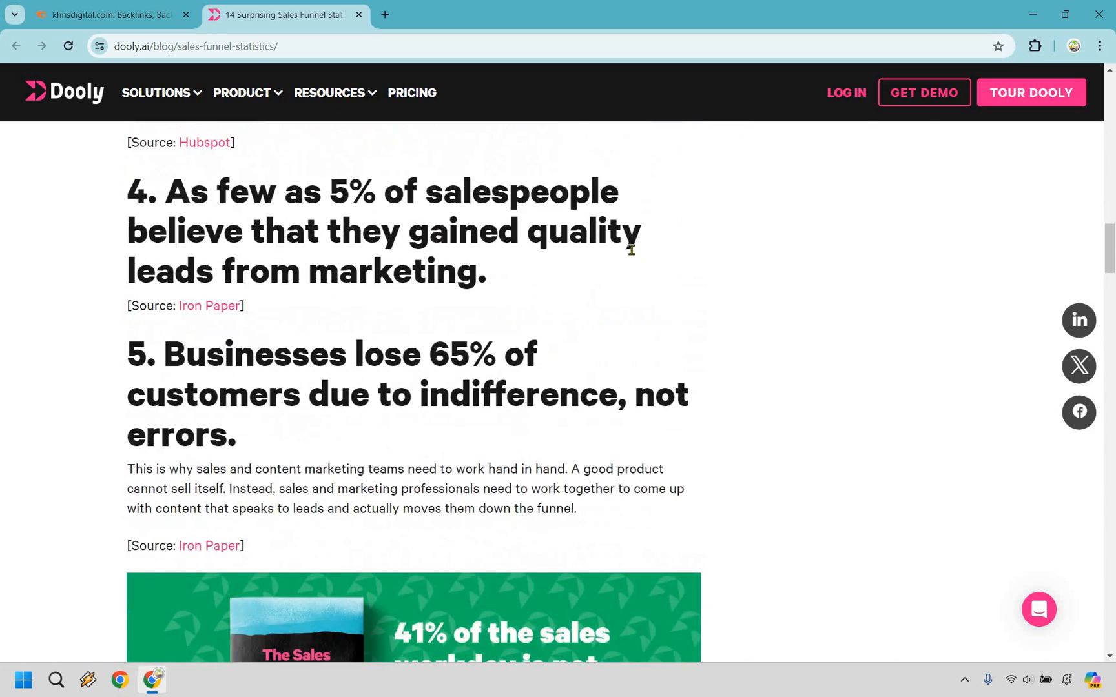
scroll(down, 3)
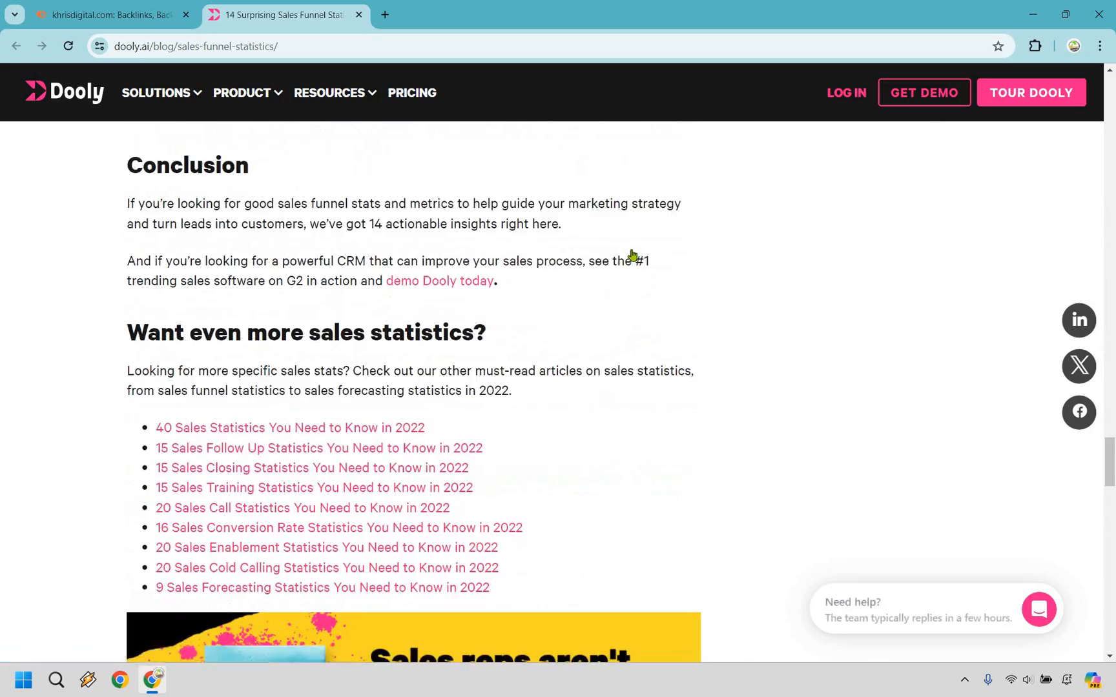
scroll(down, 3)
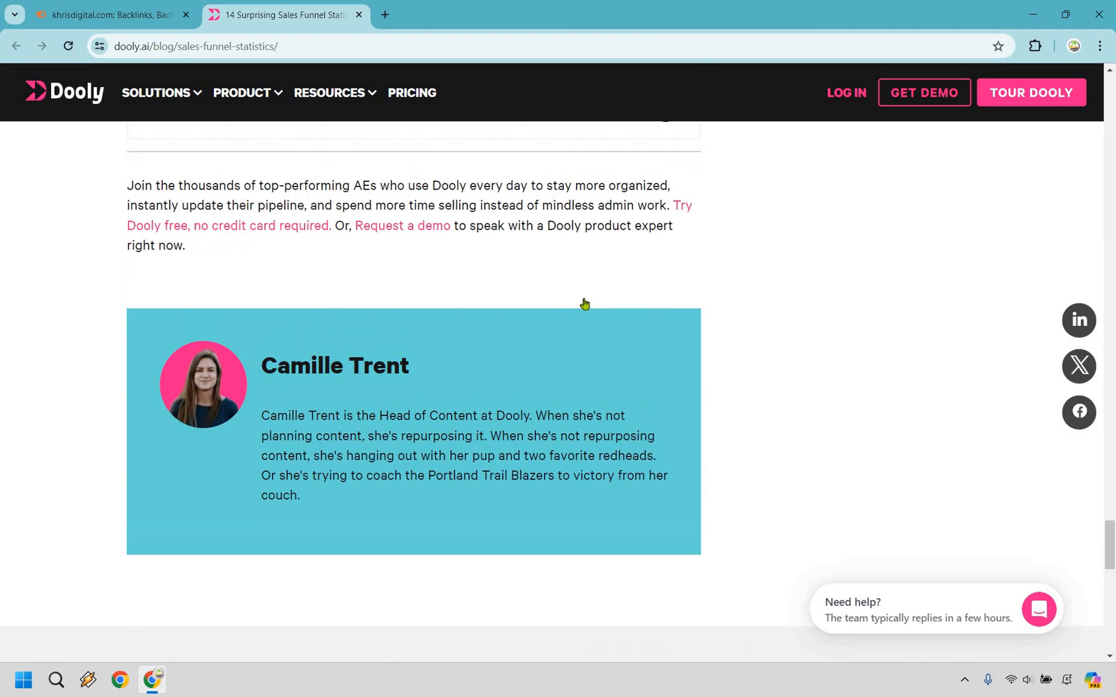
scroll(down, 3)
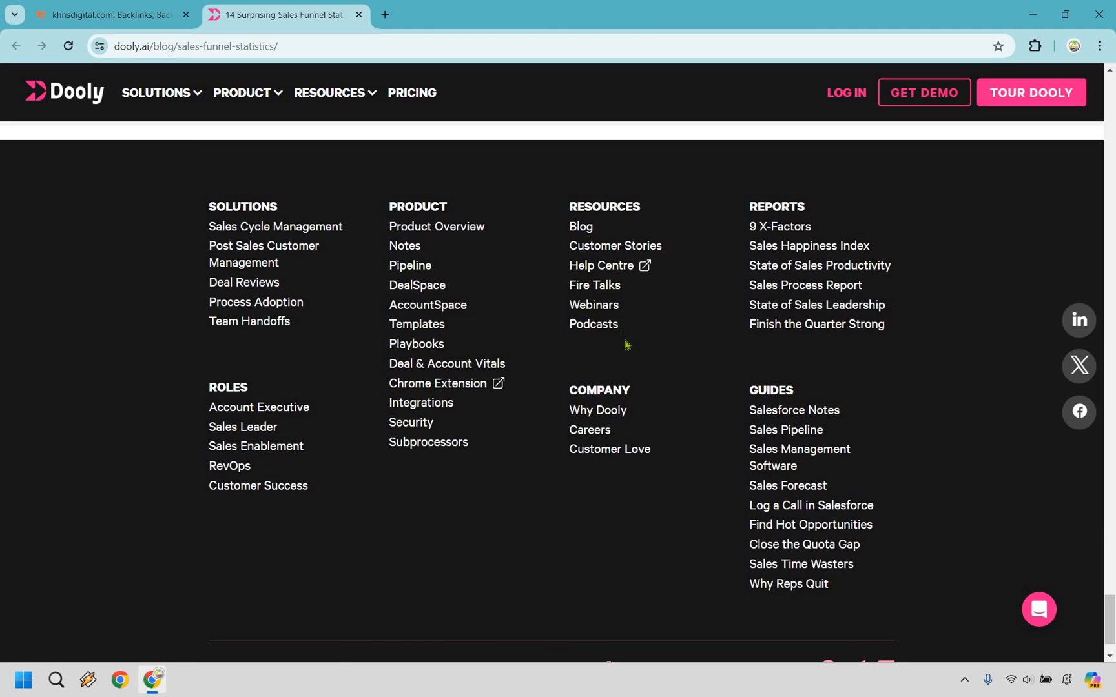
scroll(up, 3)
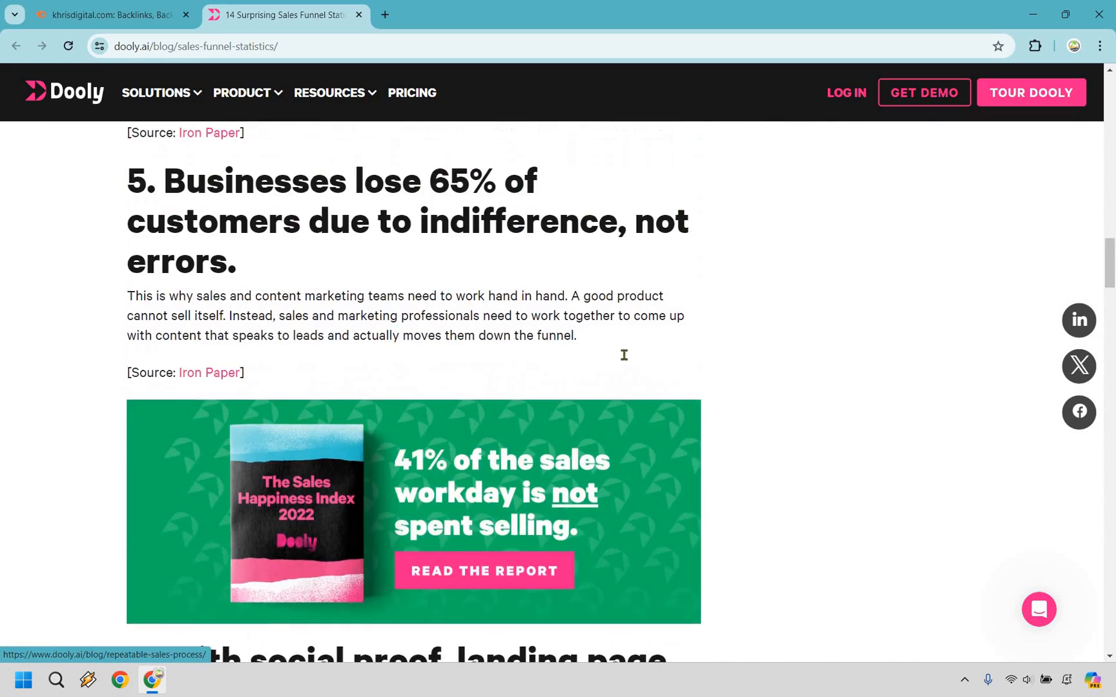
scroll(up, 3)
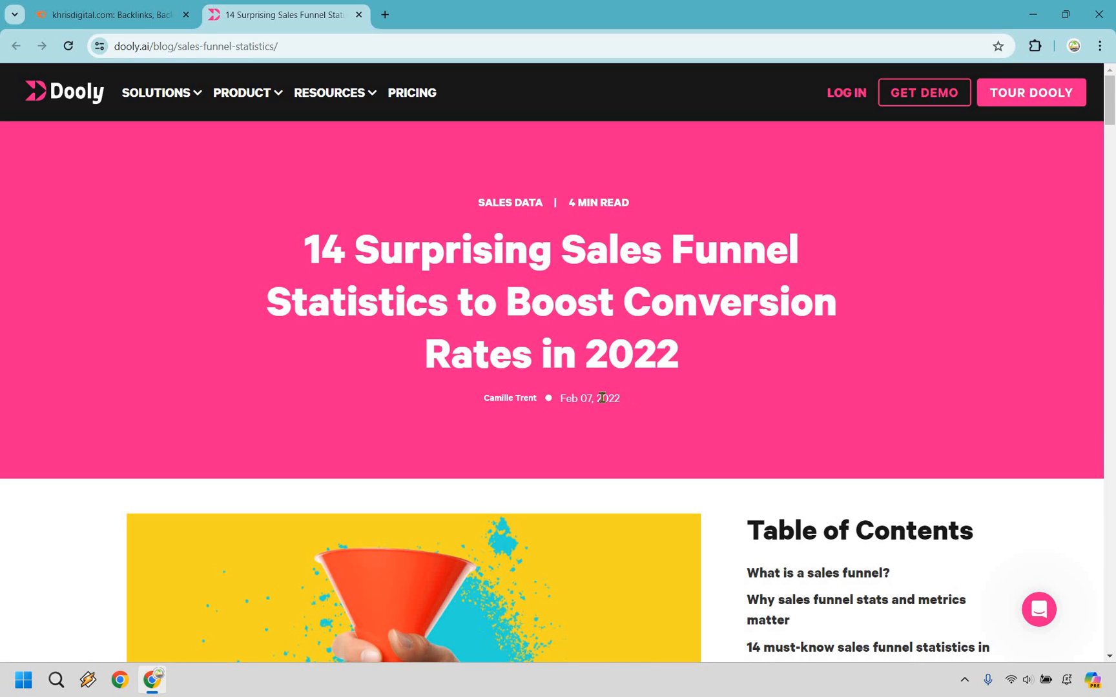
double_click(608, 397)
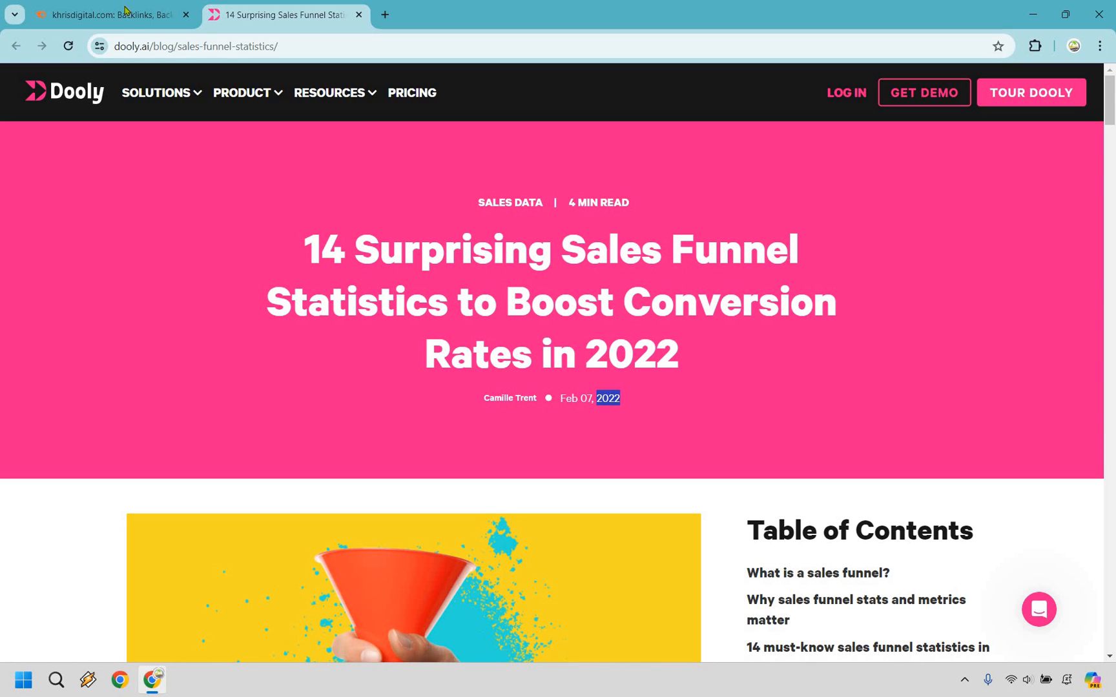
click(109, 14)
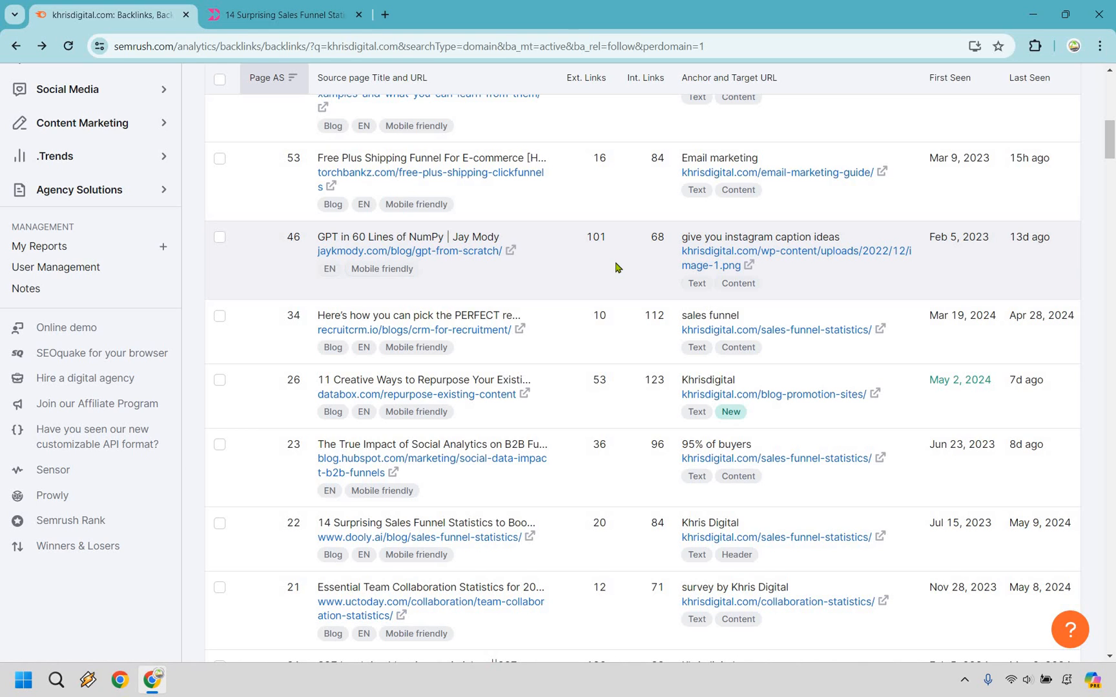
mouse_move(610, 329)
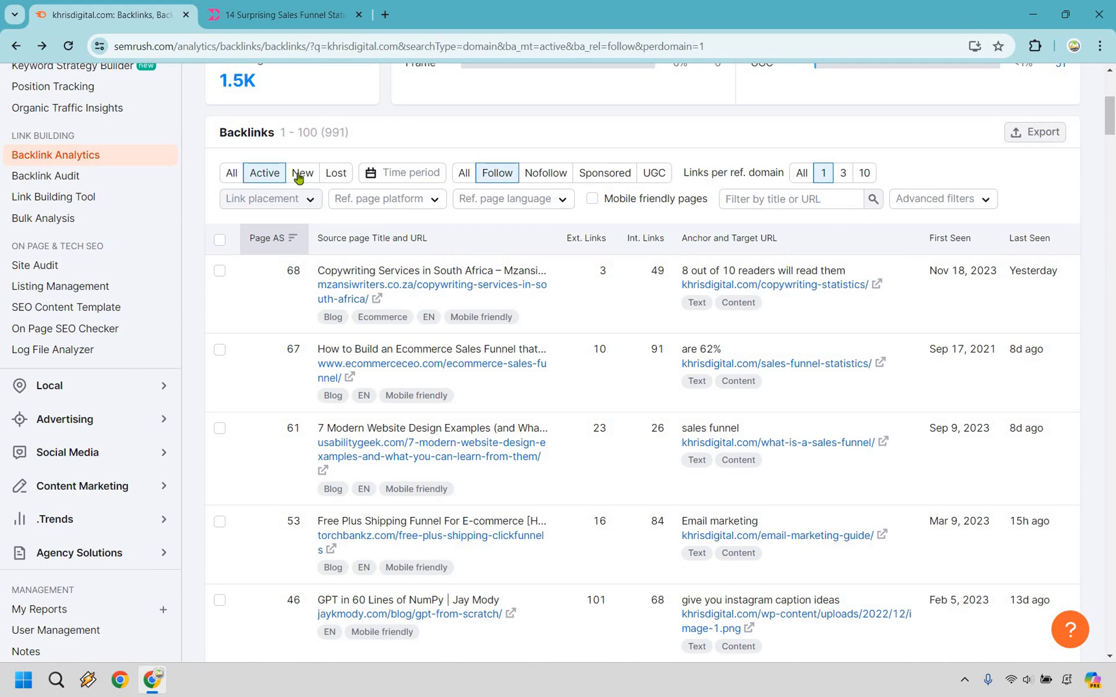
Apply the New backlinks filter, leaving 150 new follow links, and dismiss its explanation.
click(303, 173)
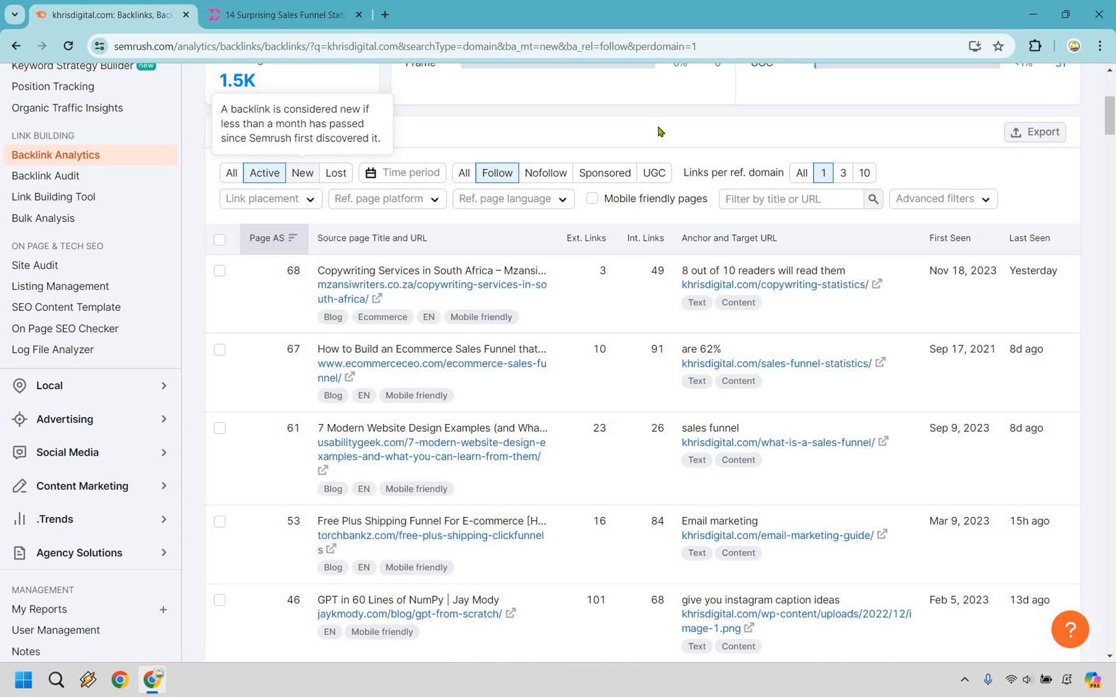
click(302, 173)
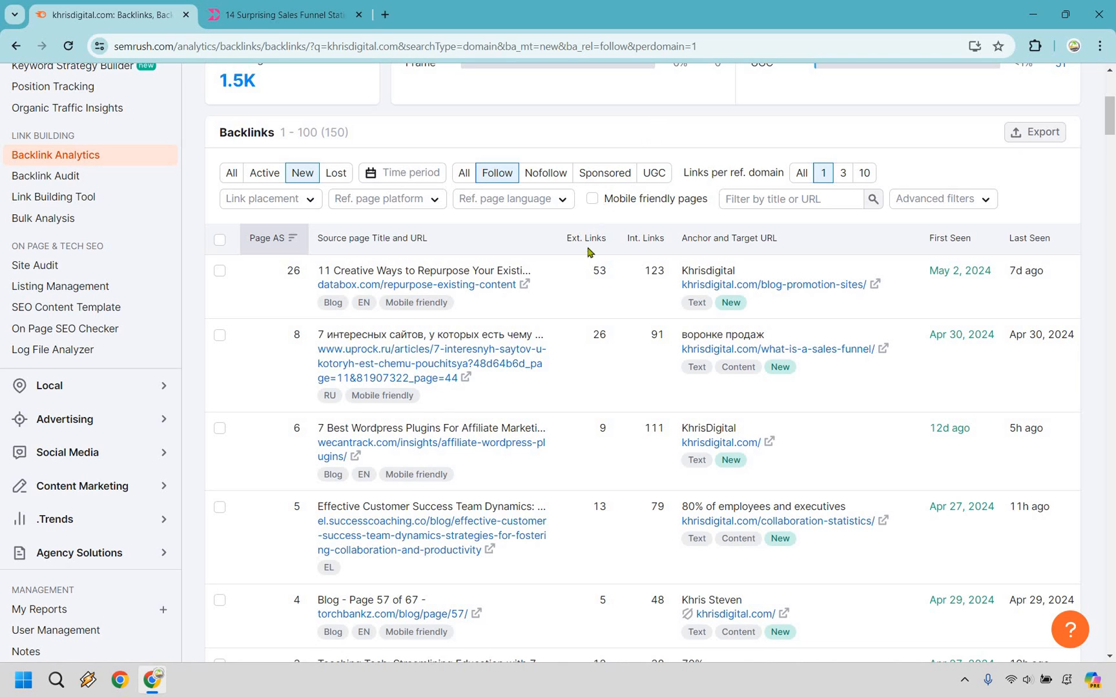
mouse_move(532, 289)
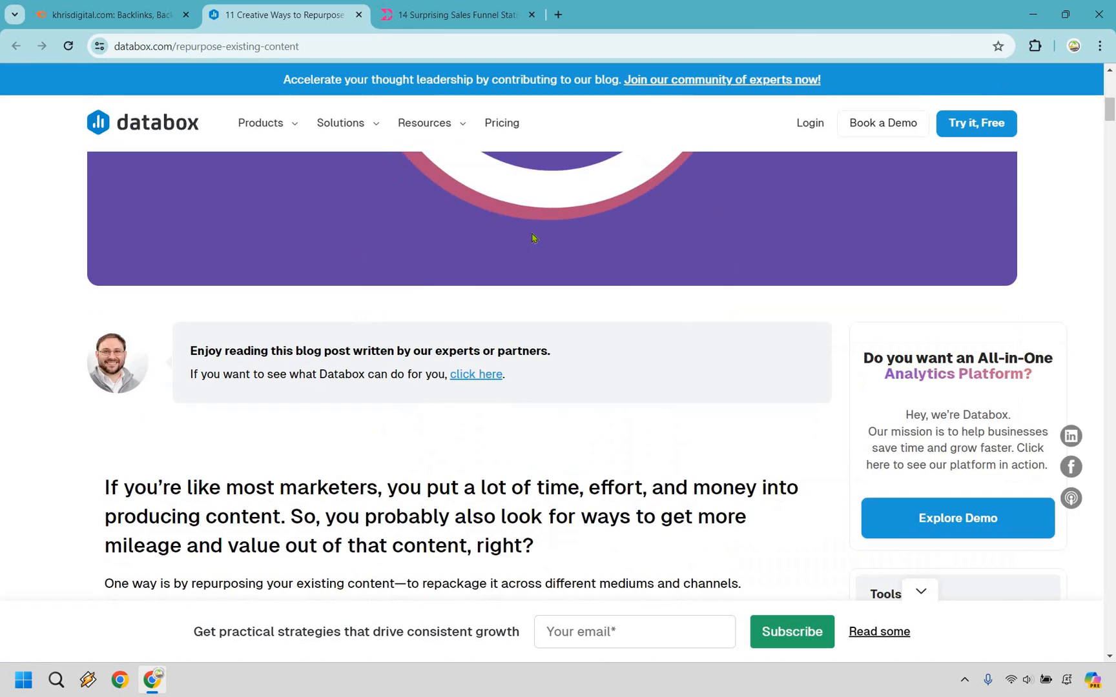
Skim the Databox content repurposing article, then go back to Semrush's Keyword Magic Tool.
scroll(down, 3)
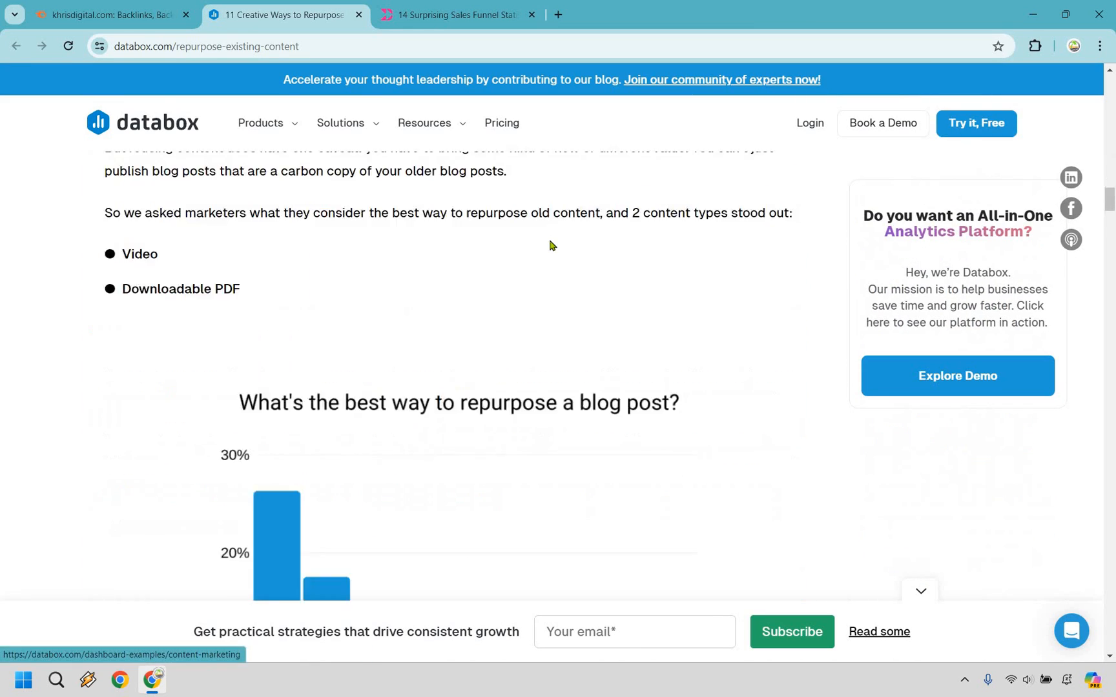
scroll(down, 3)
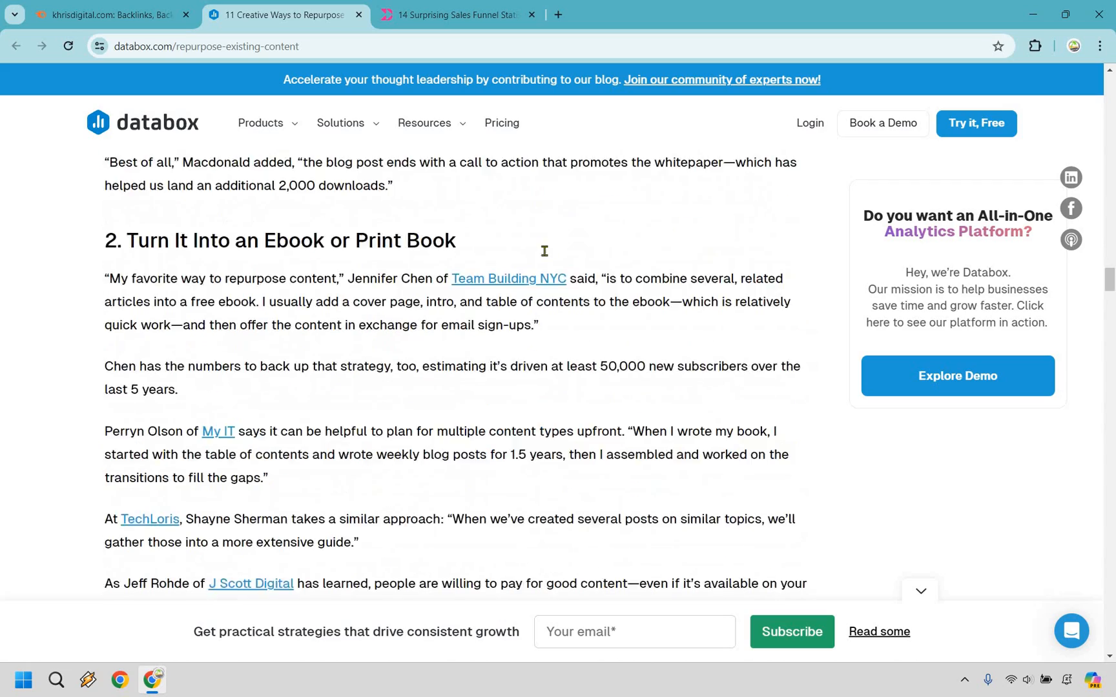
scroll(down, 3)
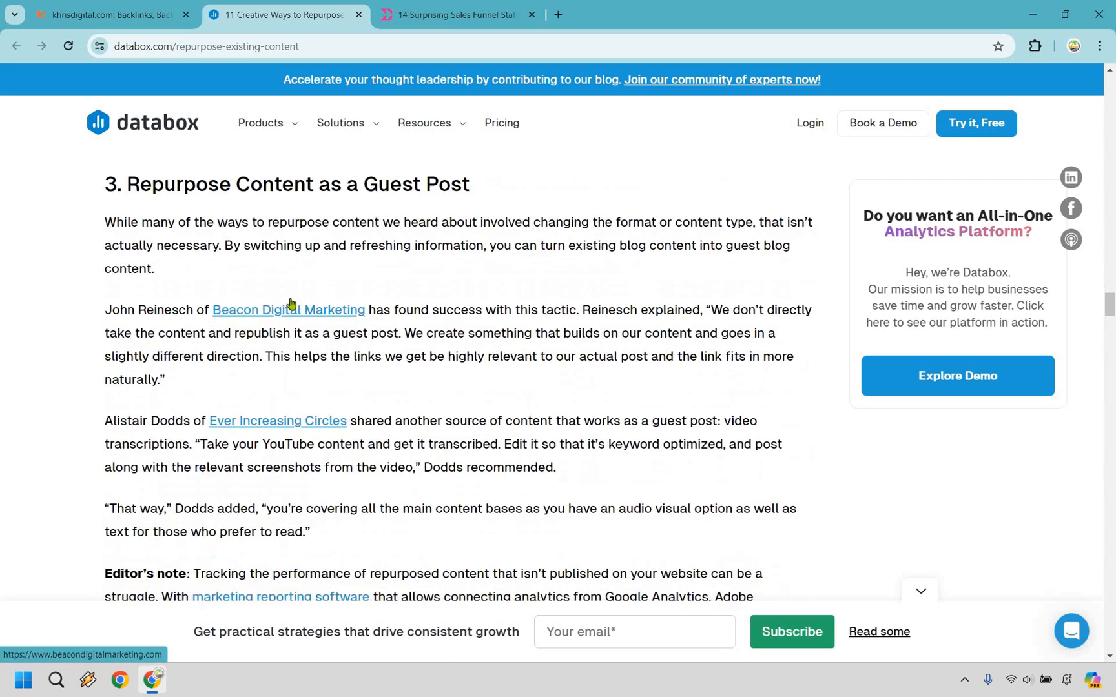
scroll(down, 3)
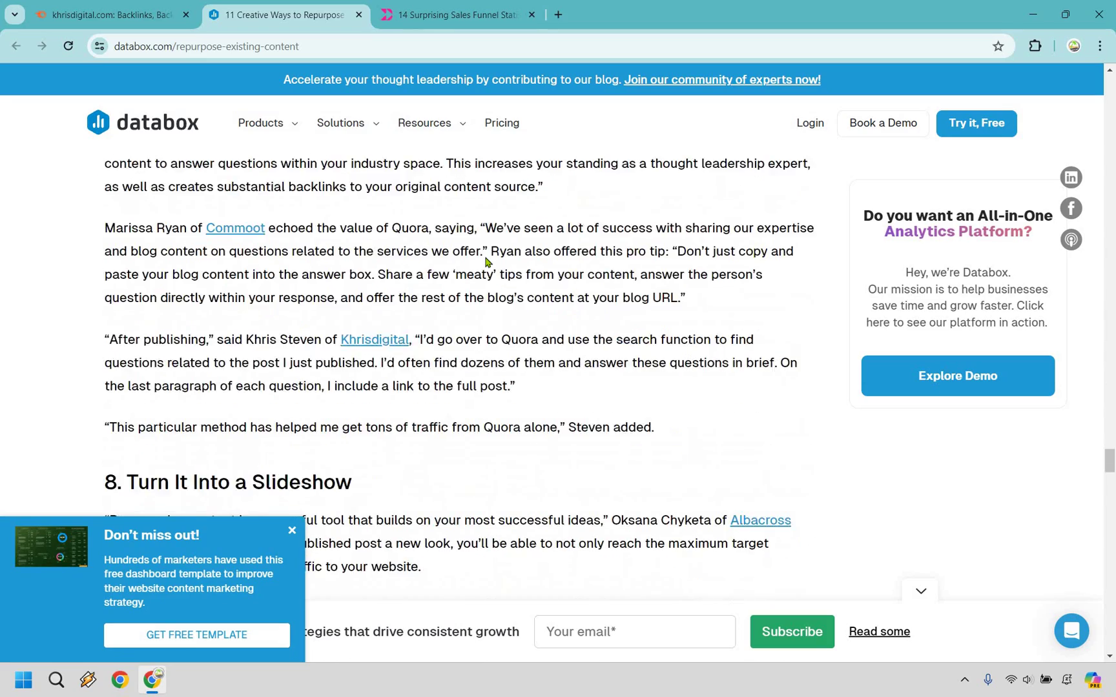
scroll(down, 3)
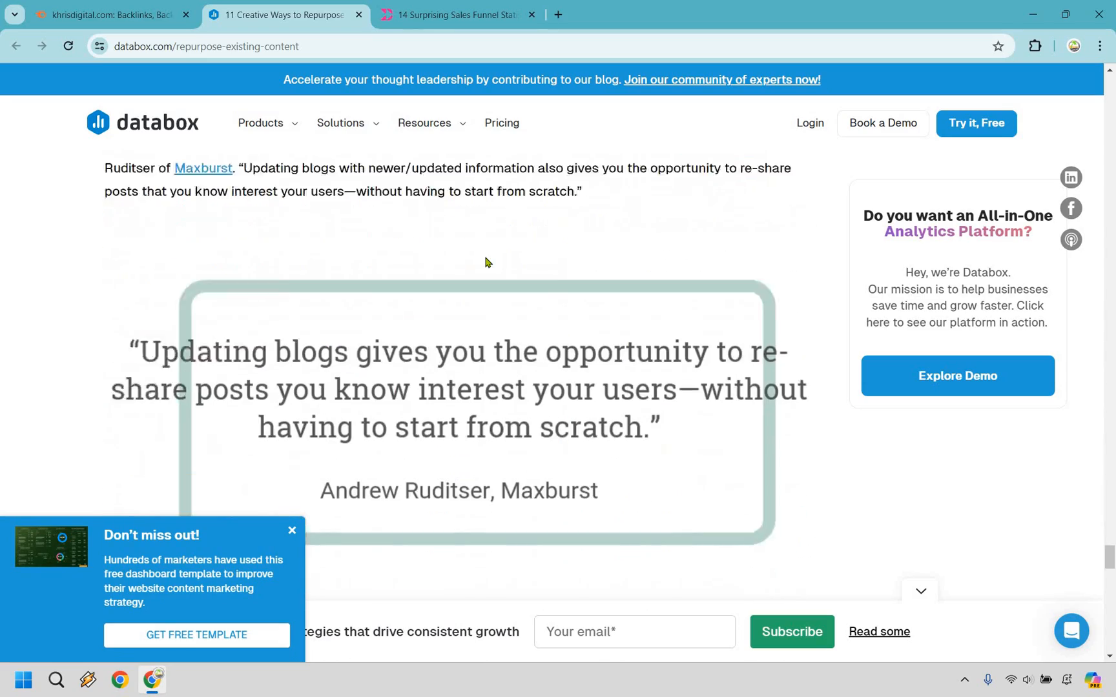
scroll(down, 3)
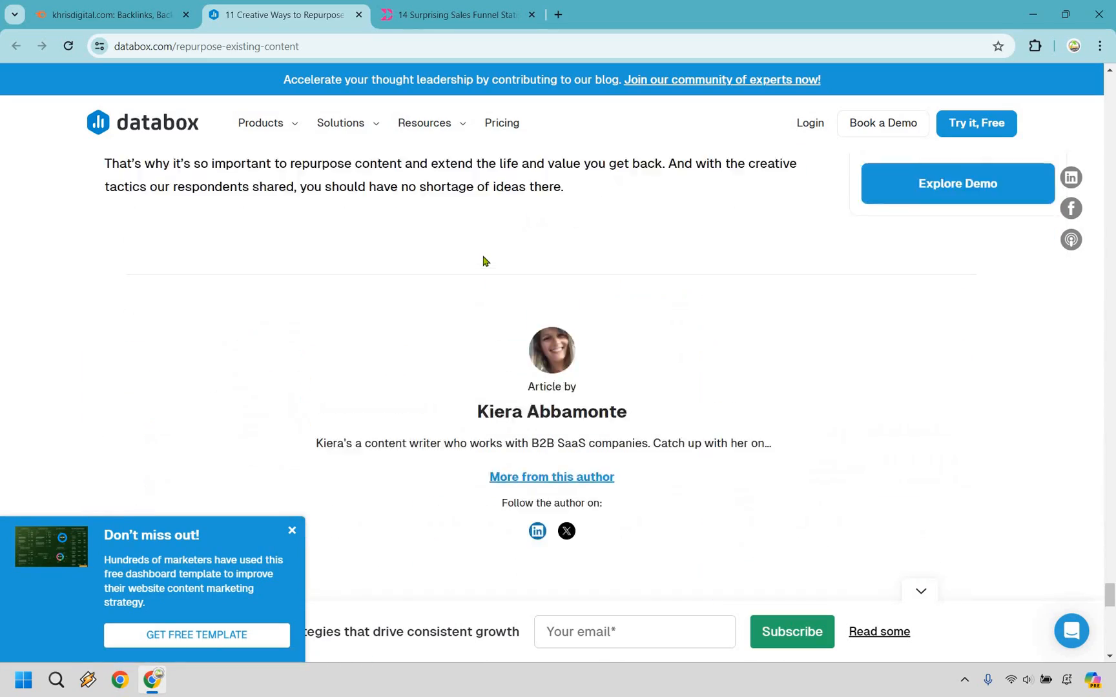
scroll(down, 3)
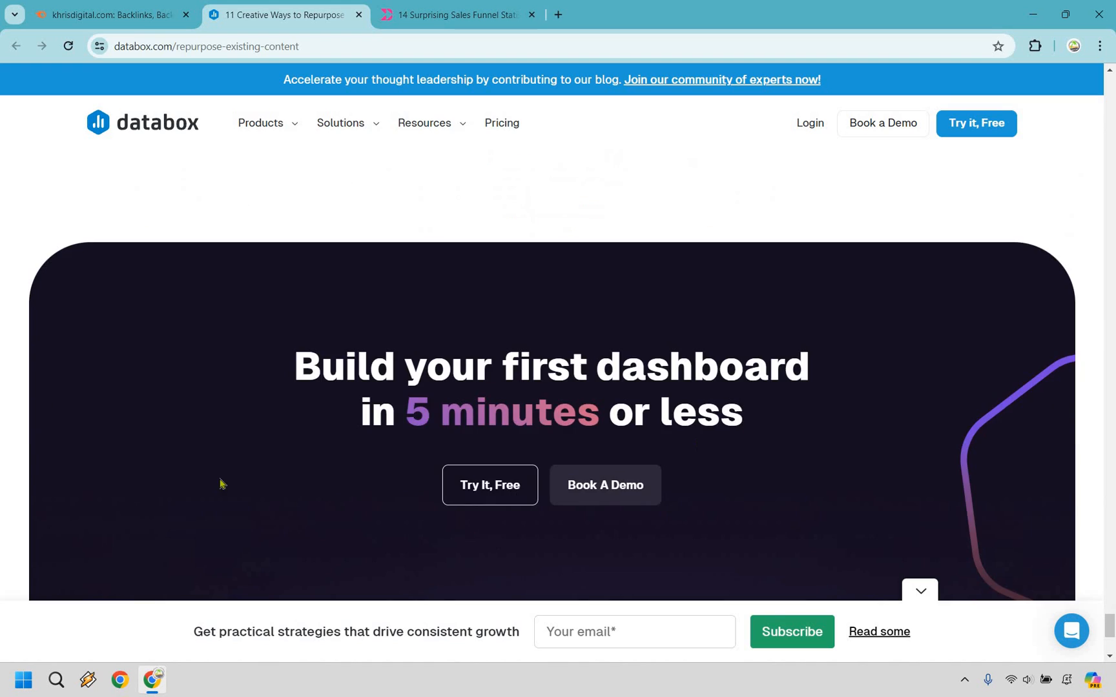
scroll(down, 3)
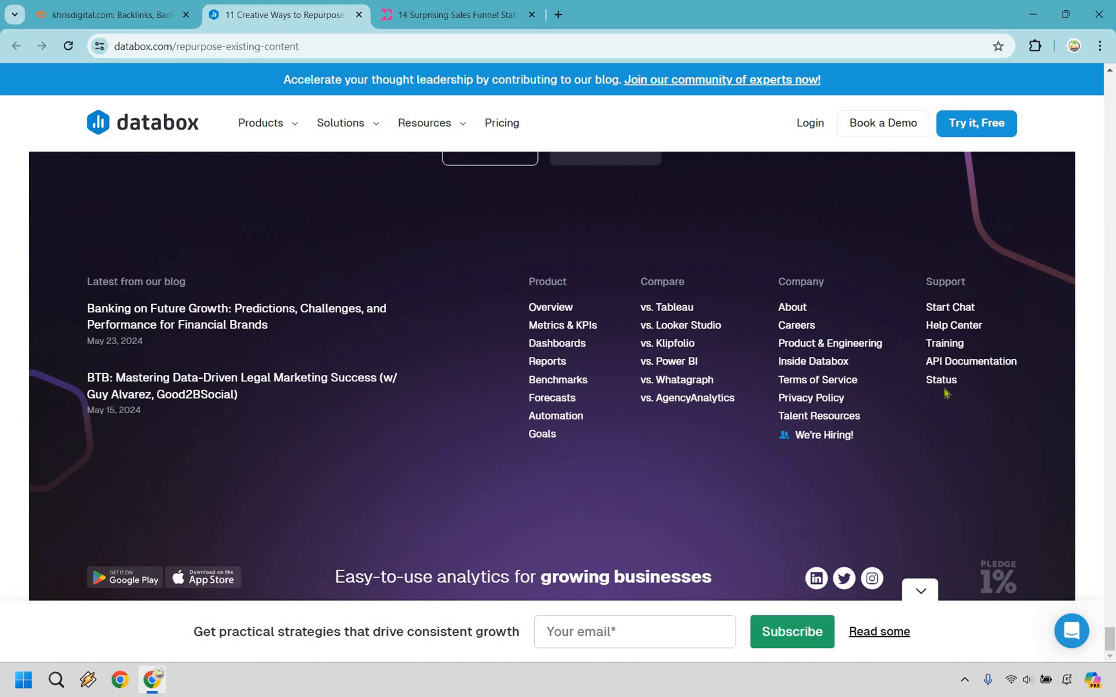
mouse_move(962, 326)
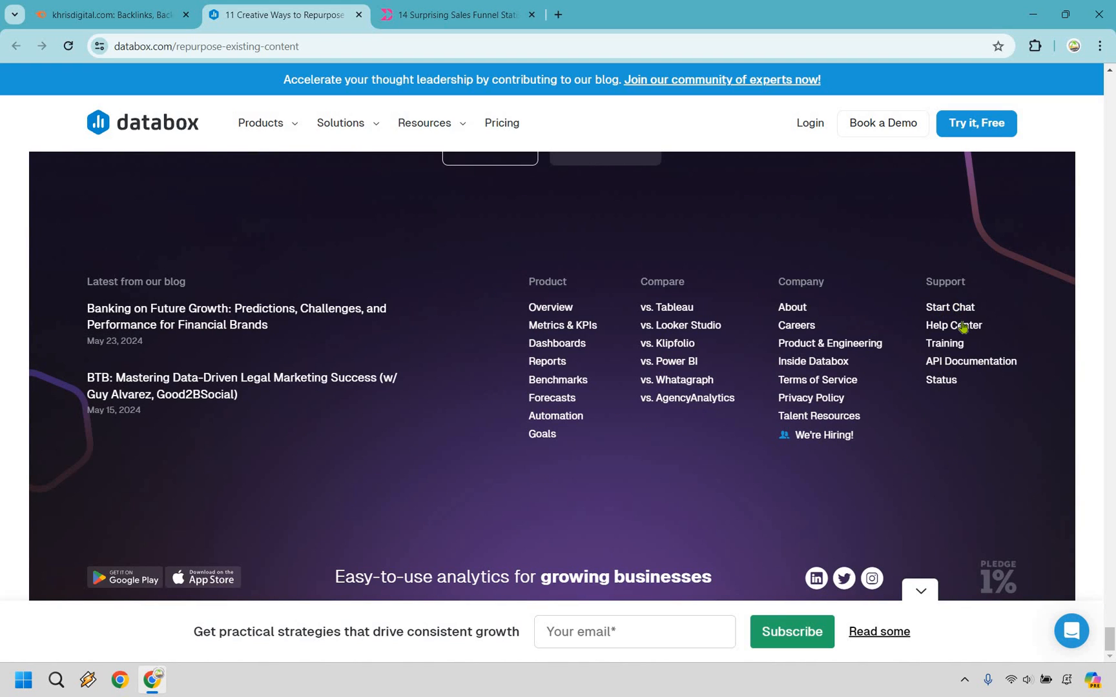
mouse_move(987, 390)
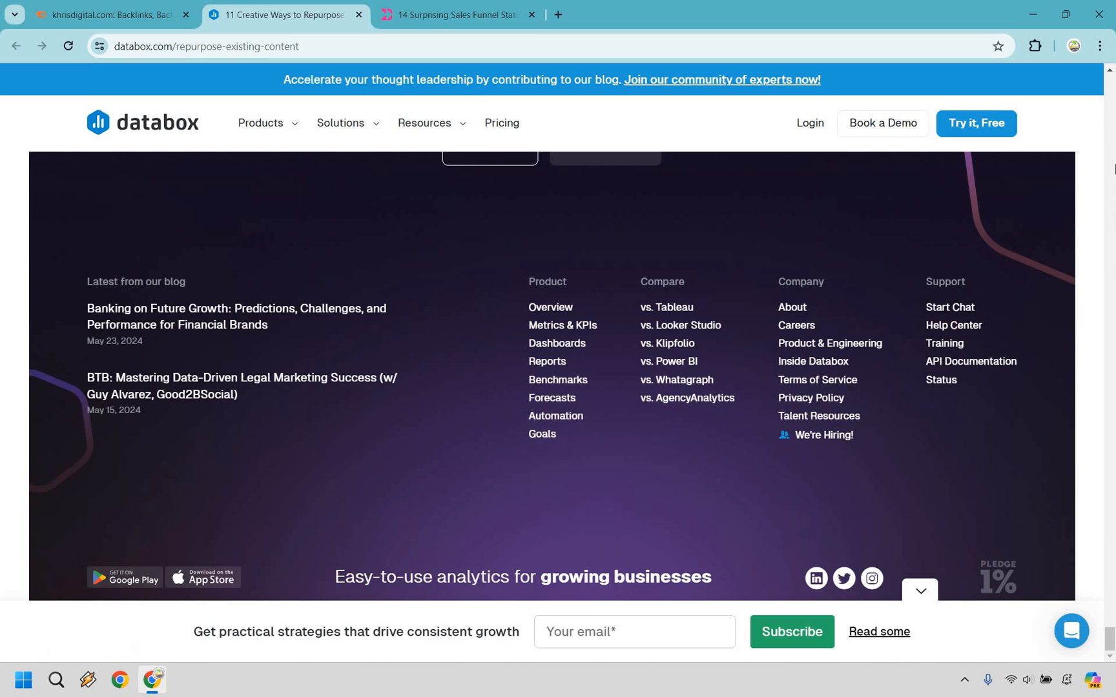
scroll(up, 3)
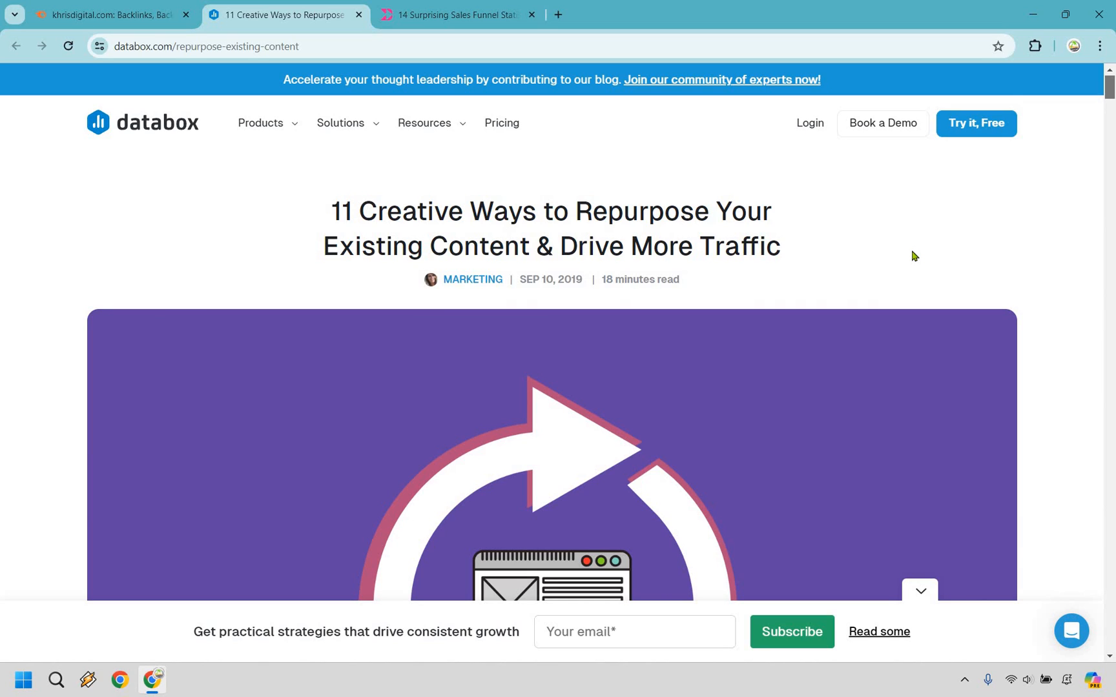
mouse_move(897, 260)
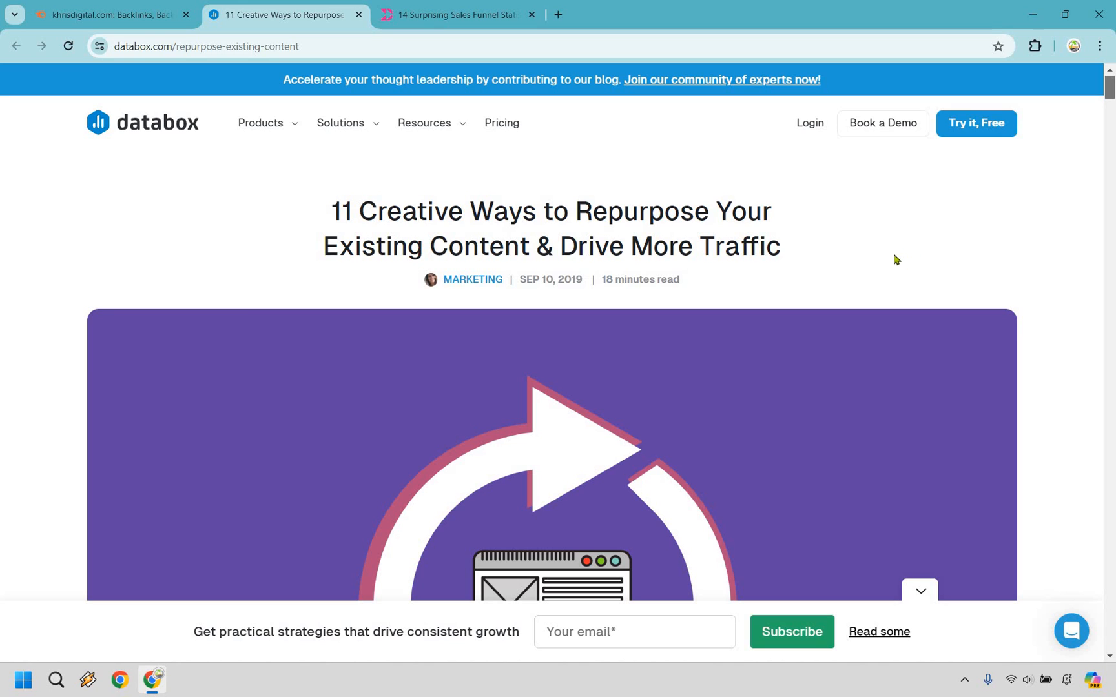
mouse_move(497, 261)
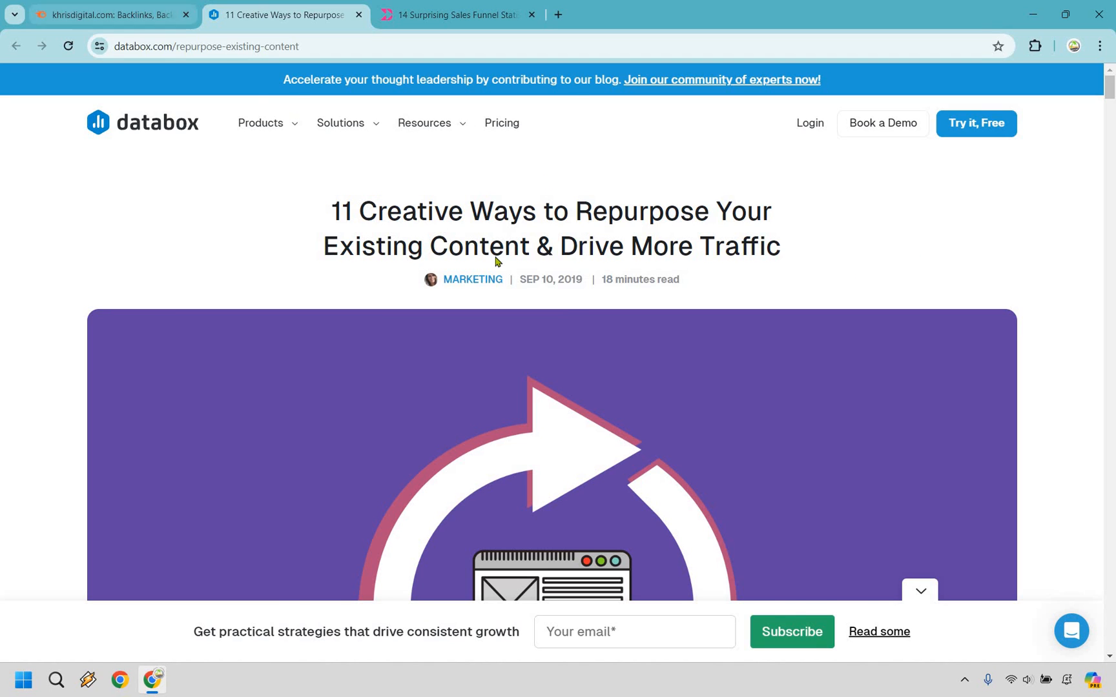
click(103, 14)
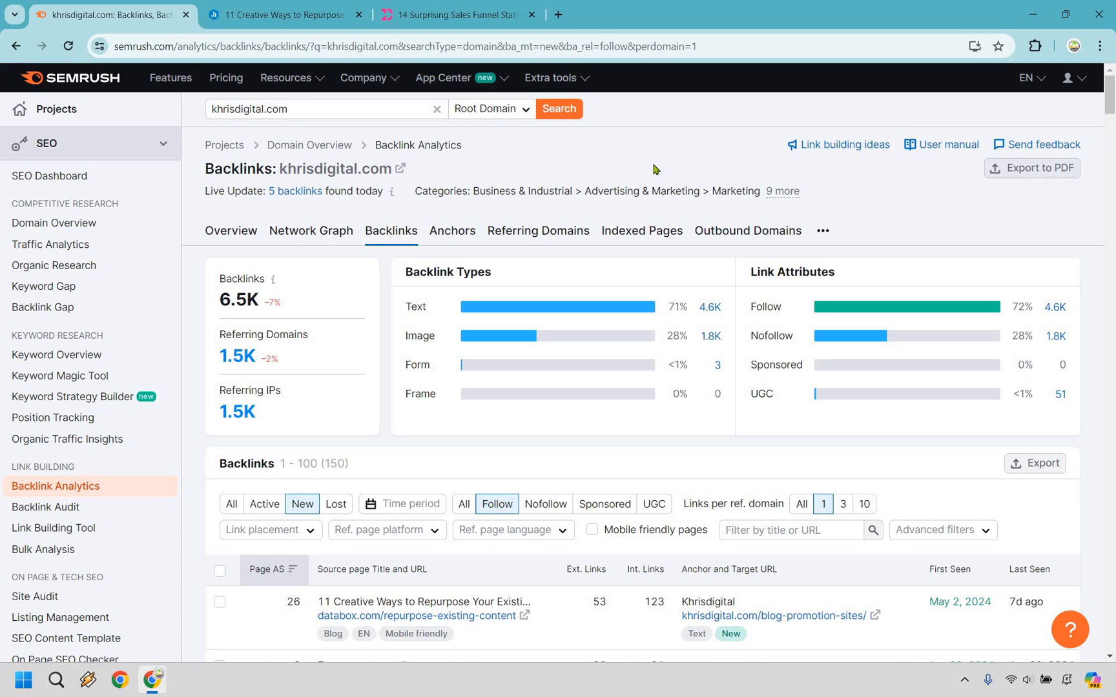
mouse_move(87, 390)
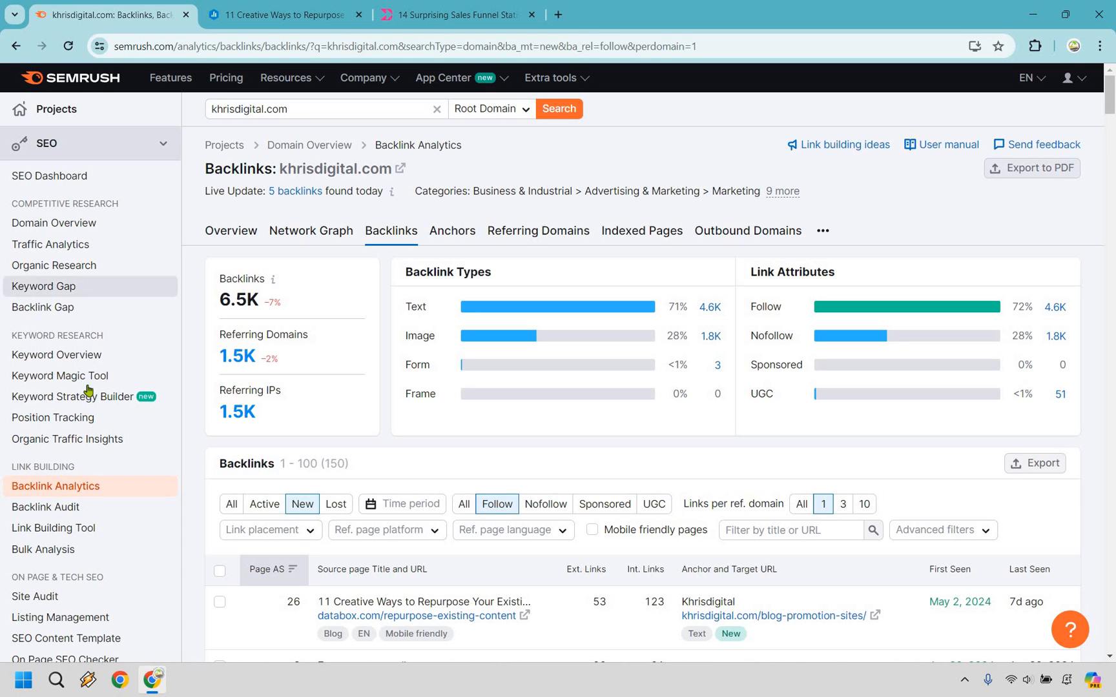
click(60, 376)
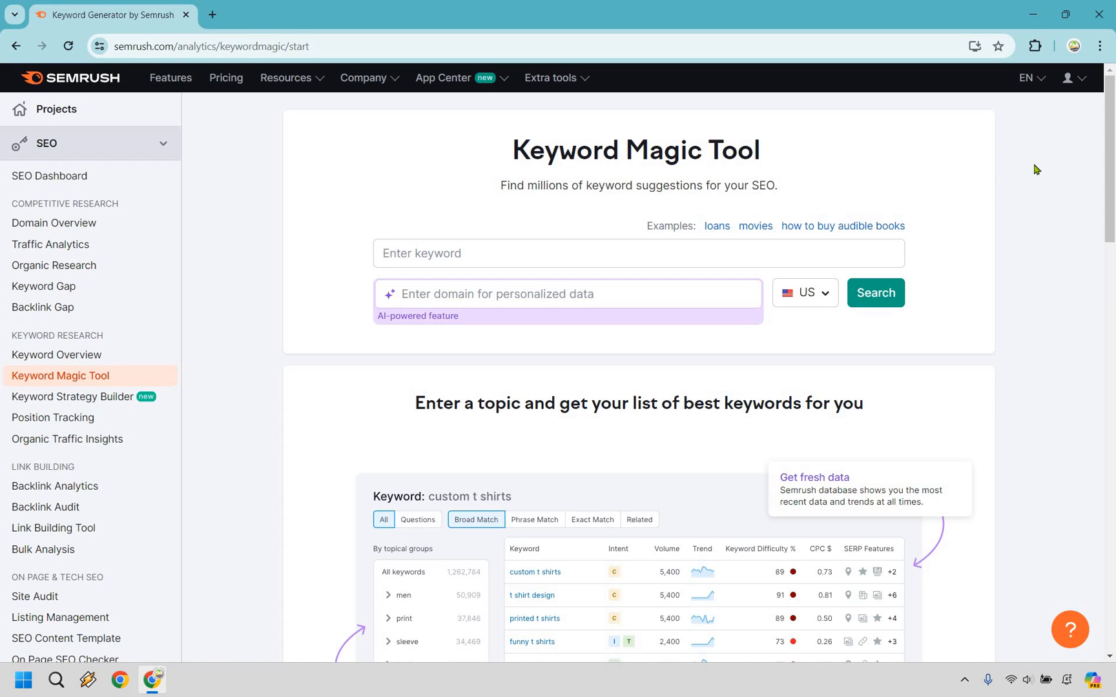
mouse_move(497, 189)
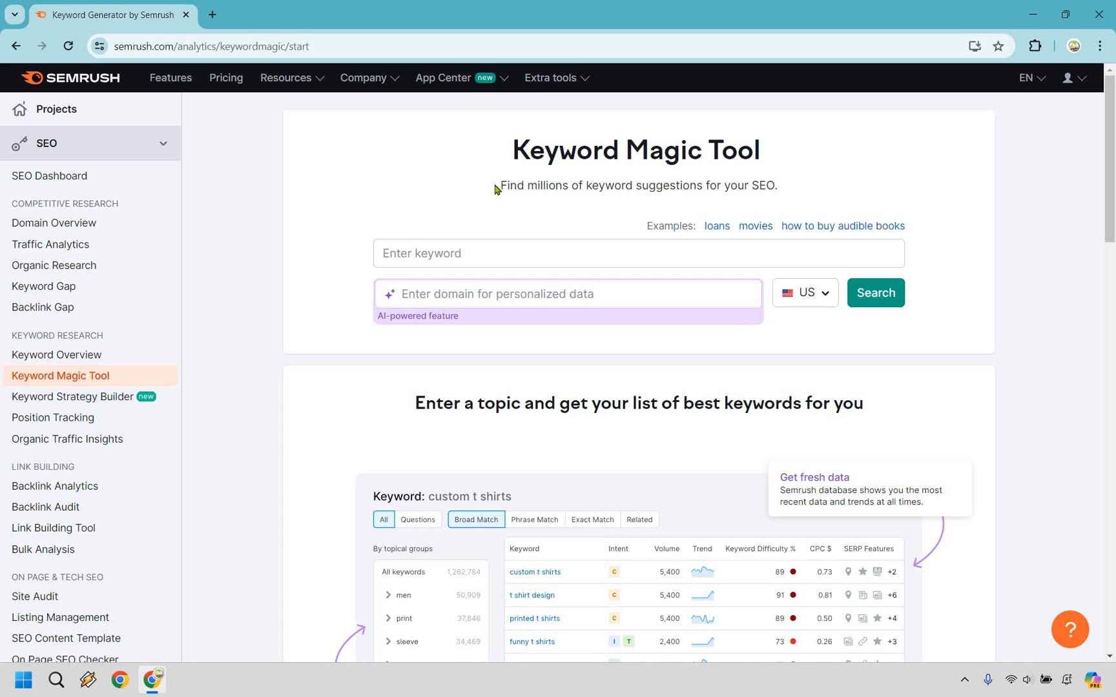
mouse_move(1028, 206)
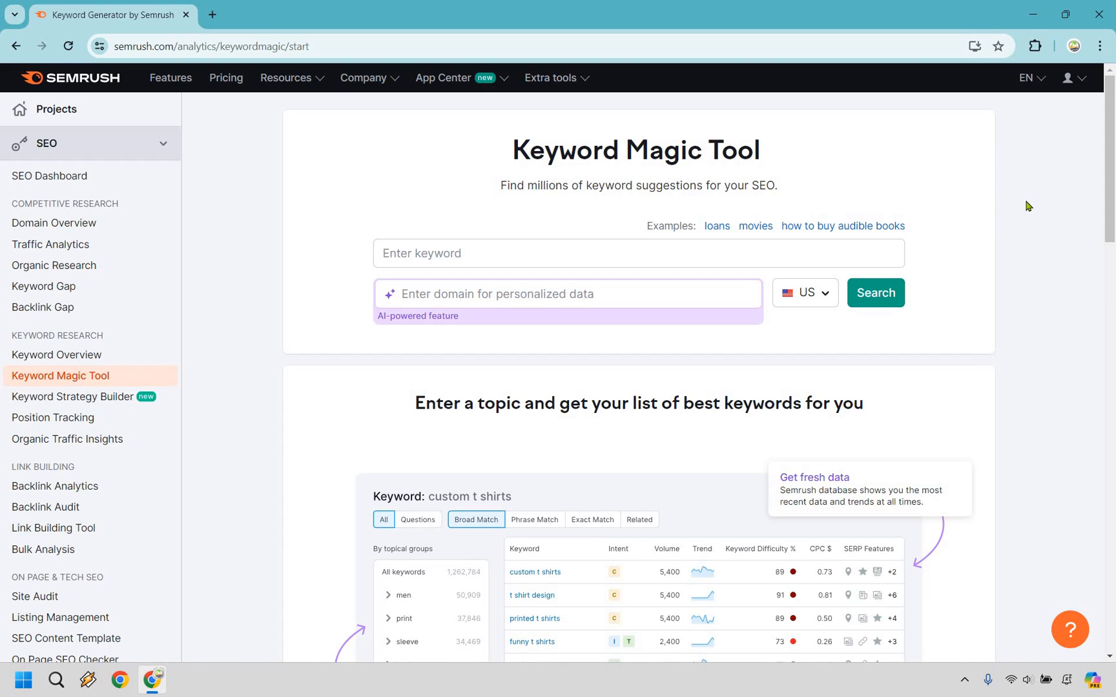
mouse_move(488, 246)
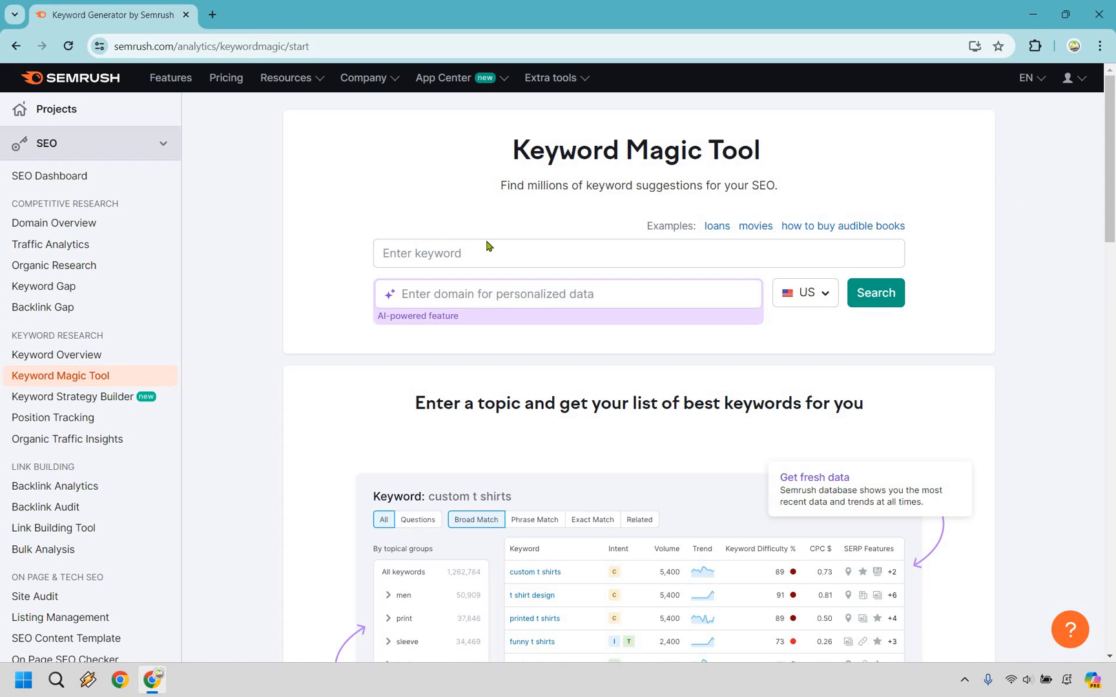
mouse_move(1056, 214)
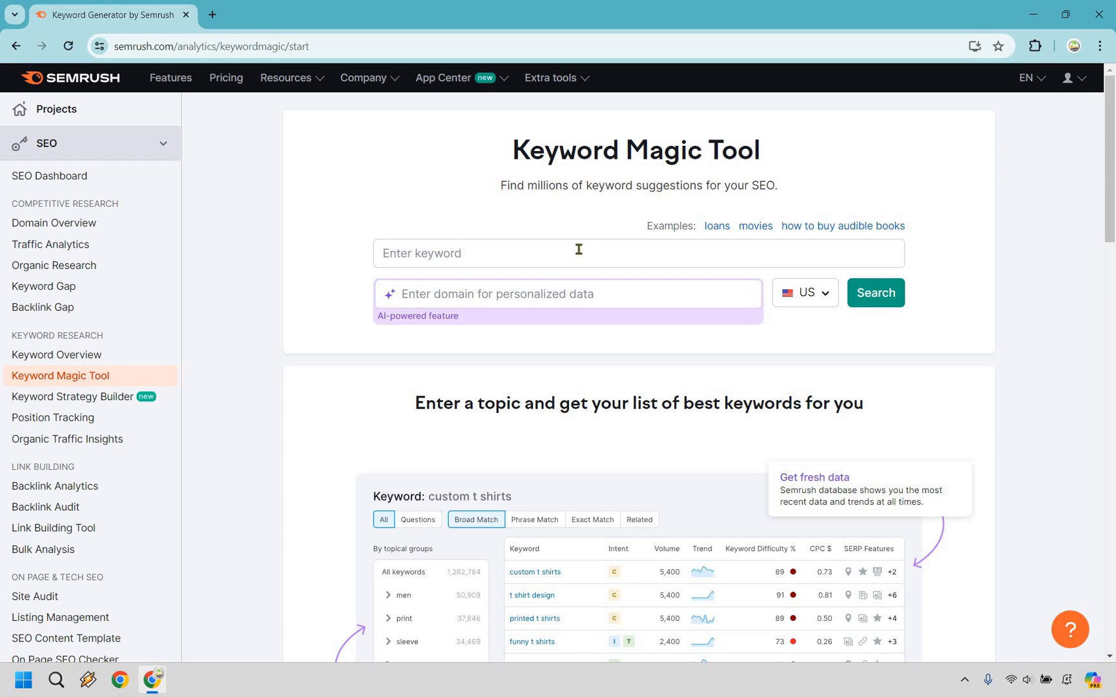
Enter 'affiliate marketing' as the seed keyword with the US database.
text(affiliate market)
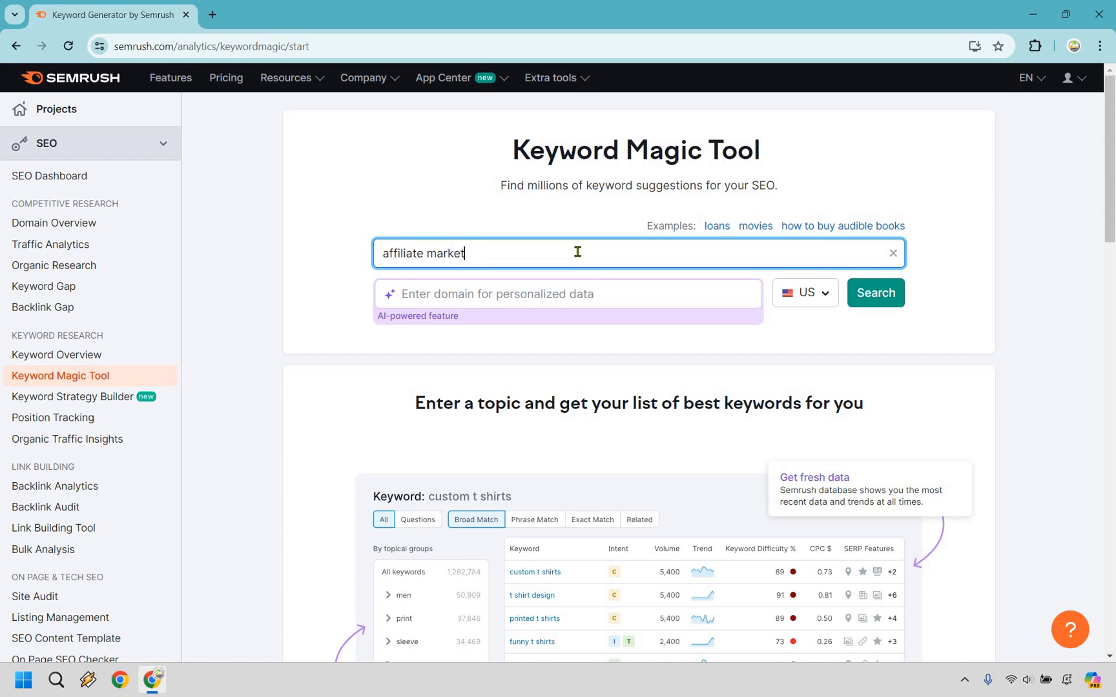
text(ing)
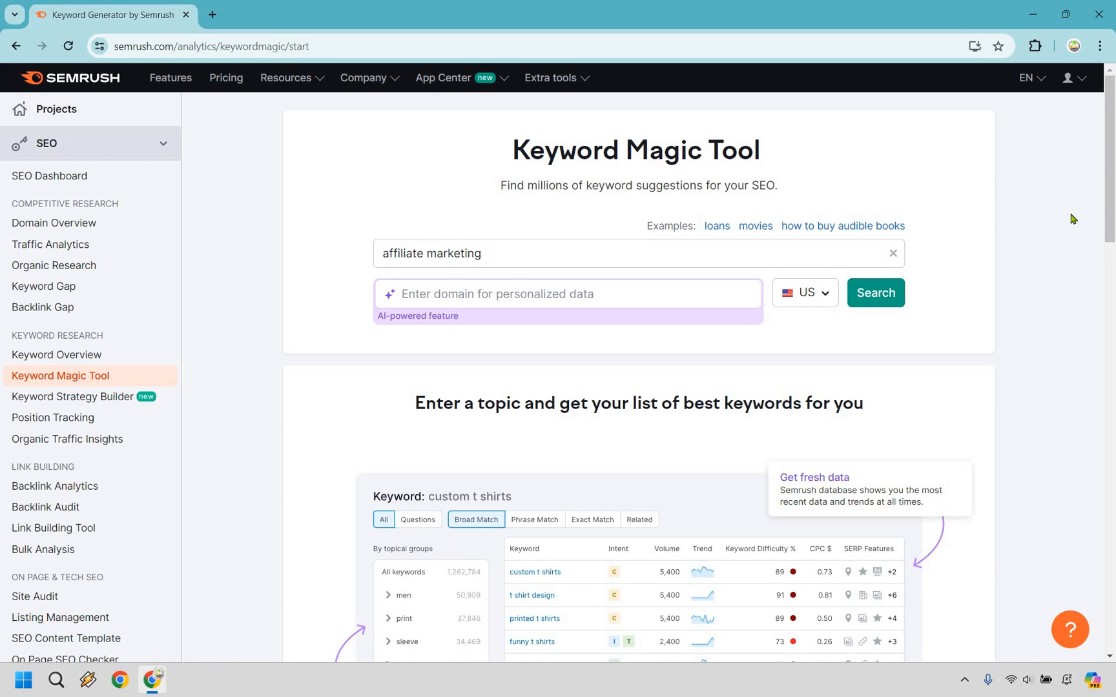
mouse_move(1031, 213)
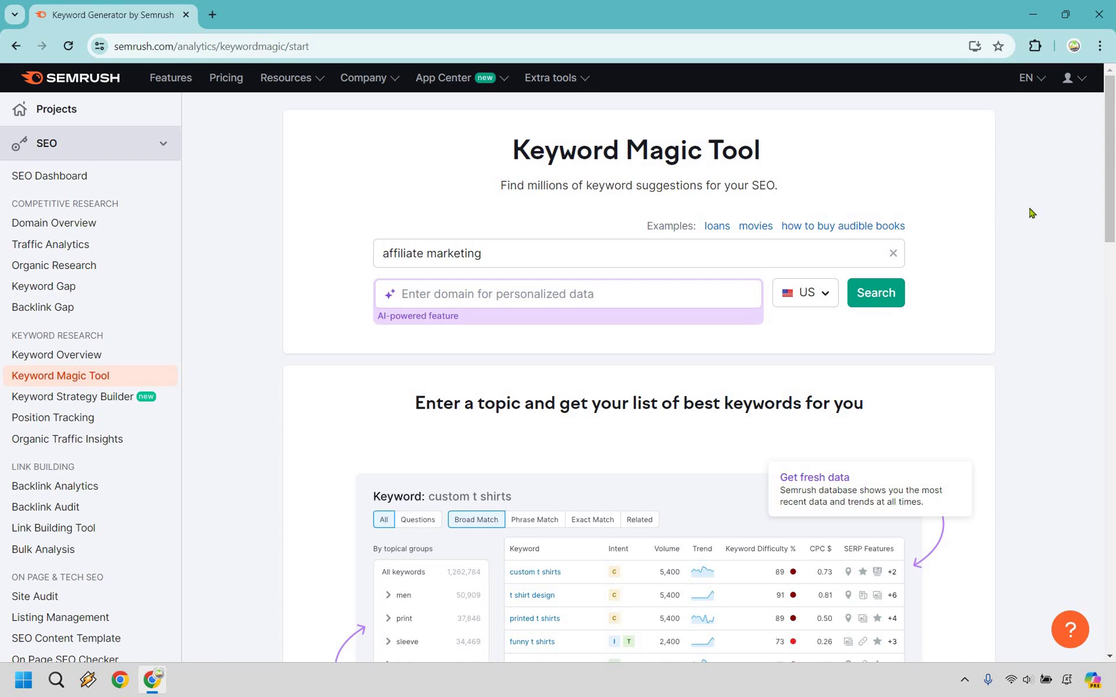
mouse_move(1078, 212)
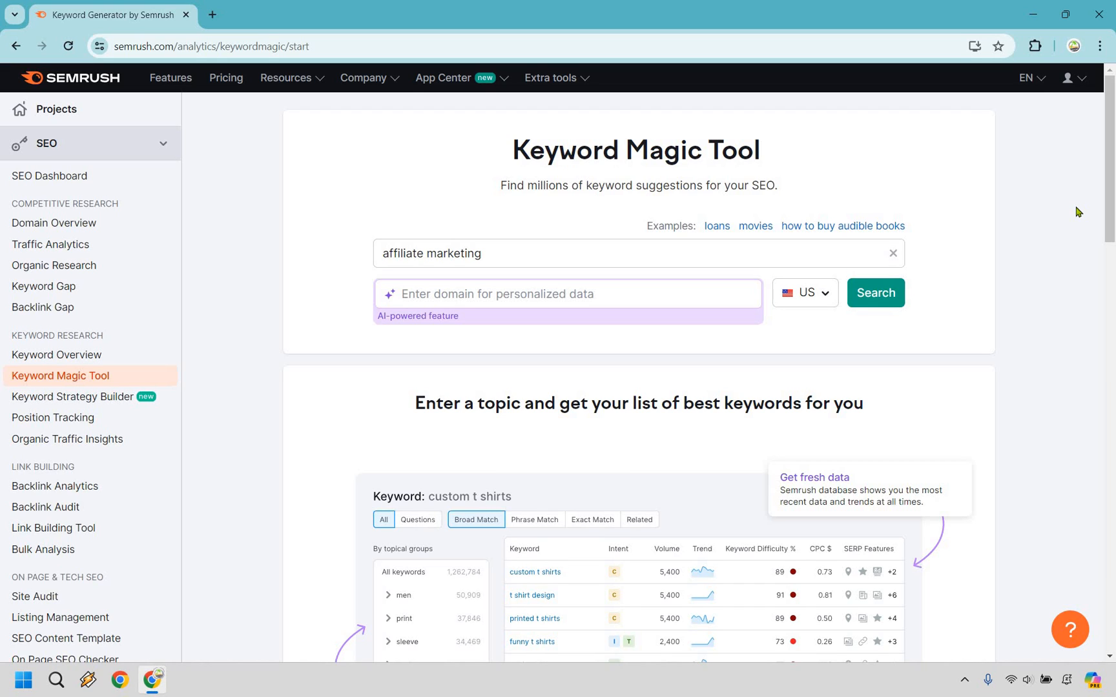
mouse_move(1066, 208)
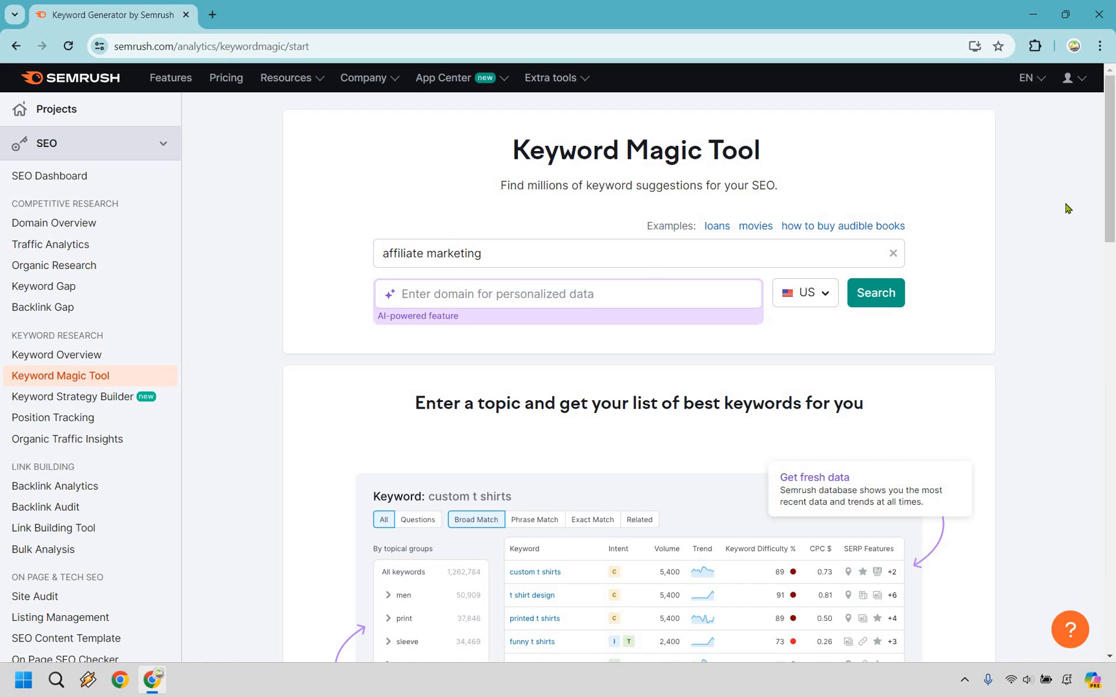
mouse_move(949, 298)
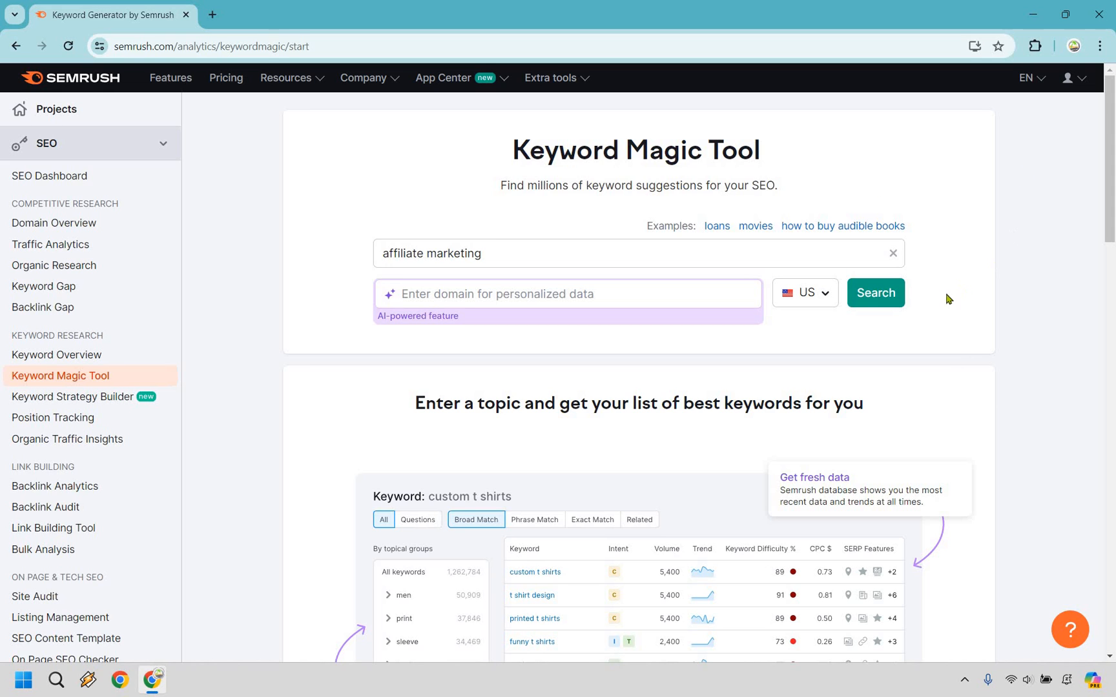
mouse_move(875, 303)
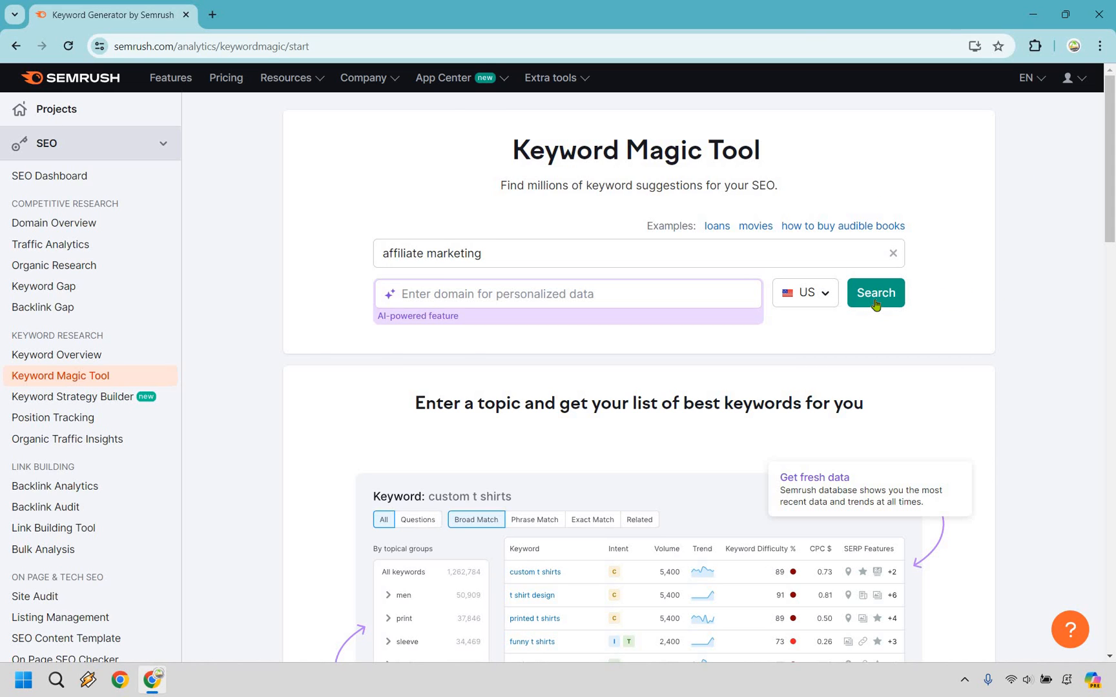
Run the affiliate marketing search, loading 29,734 keyword ideas averaging 48% difficulty.
click(874, 293)
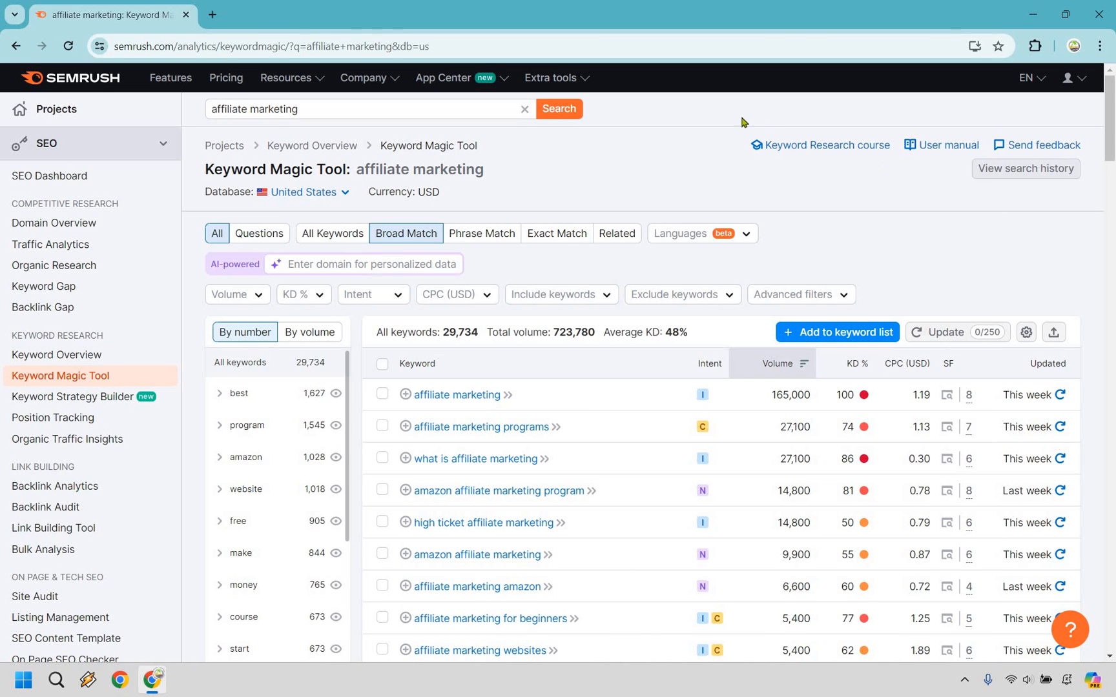
mouse_move(406, 237)
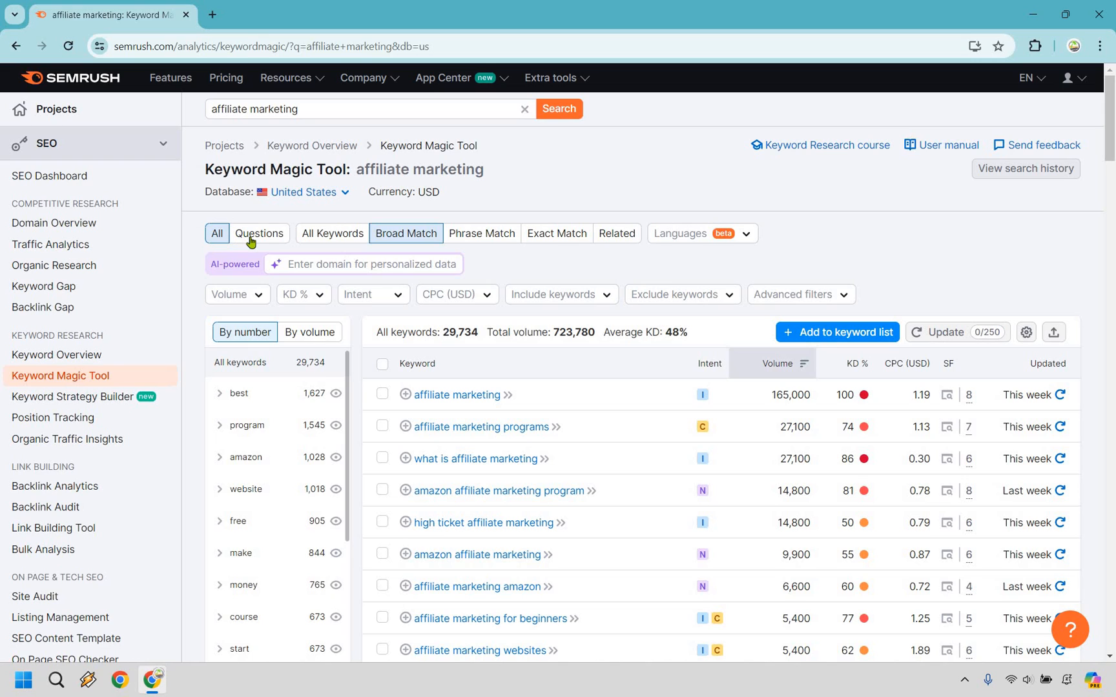
mouse_move(258, 233)
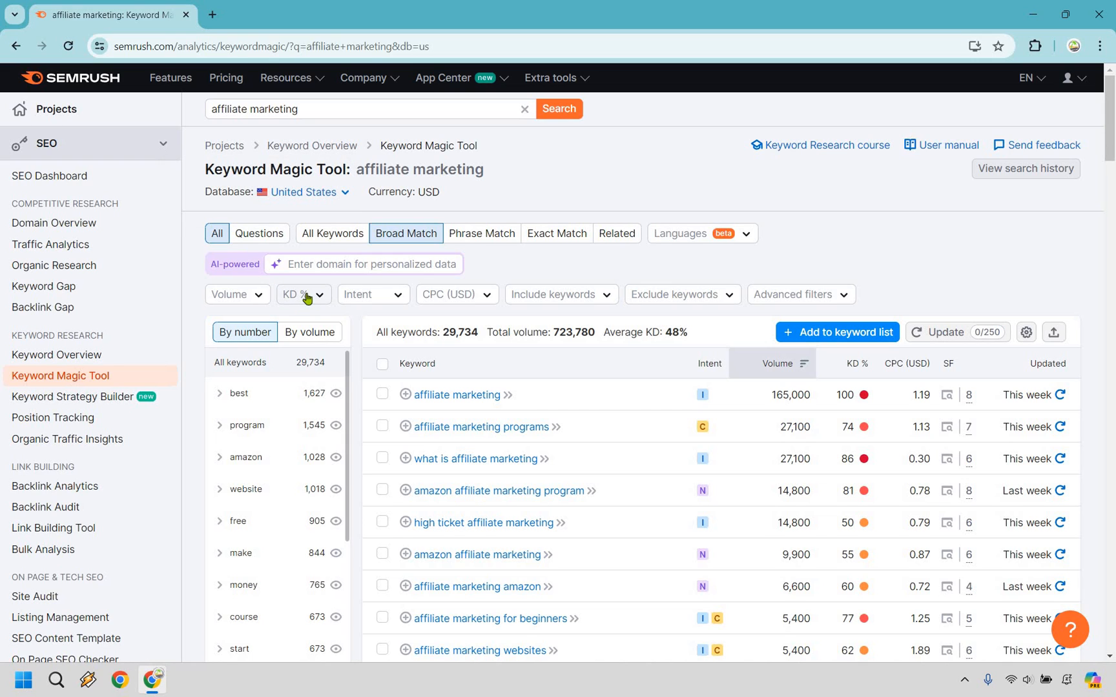
Browse the KD %, CPC and Exclude keywords filters, then enter a KD custom range of 0 to 29.
click(303, 295)
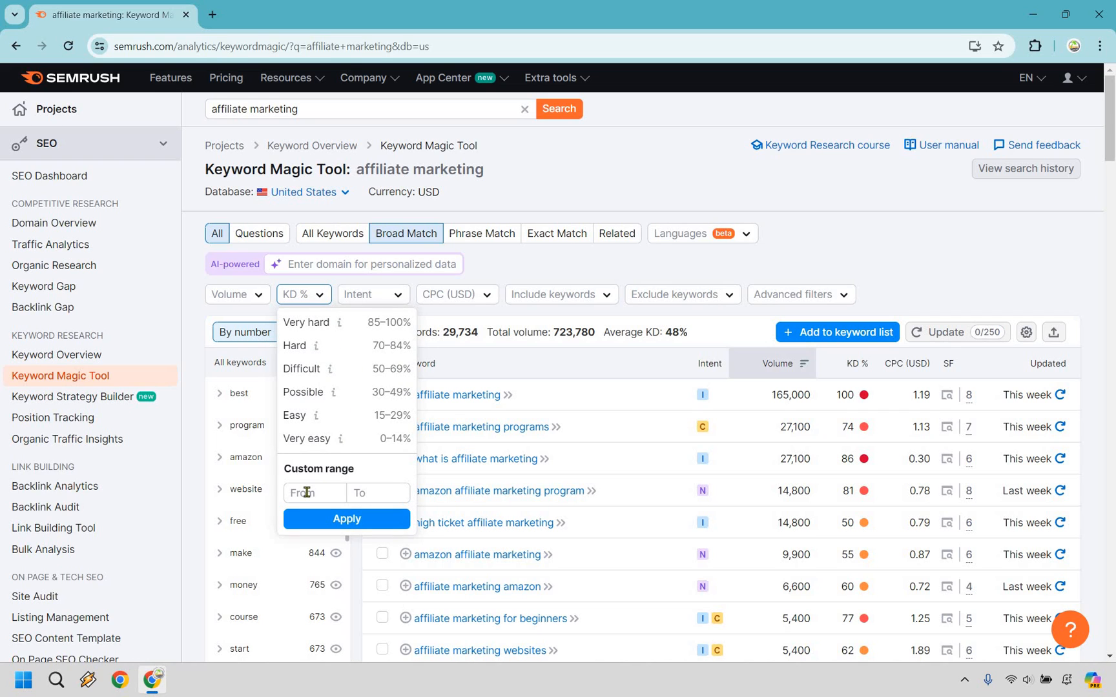
mouse_move(424, 295)
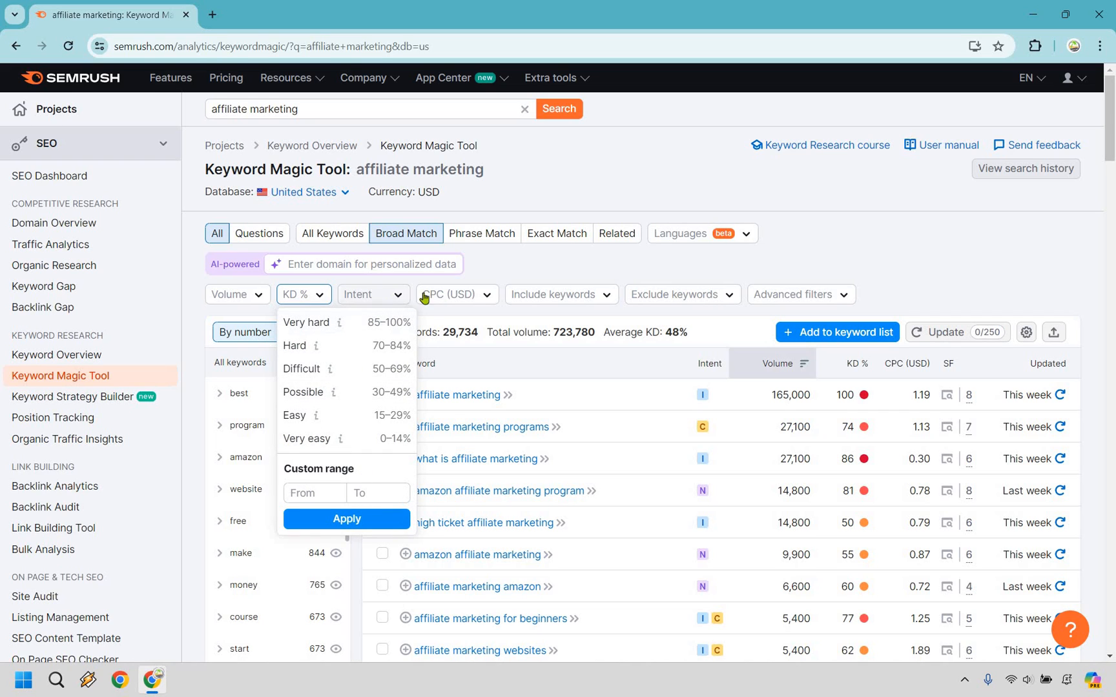
click(456, 294)
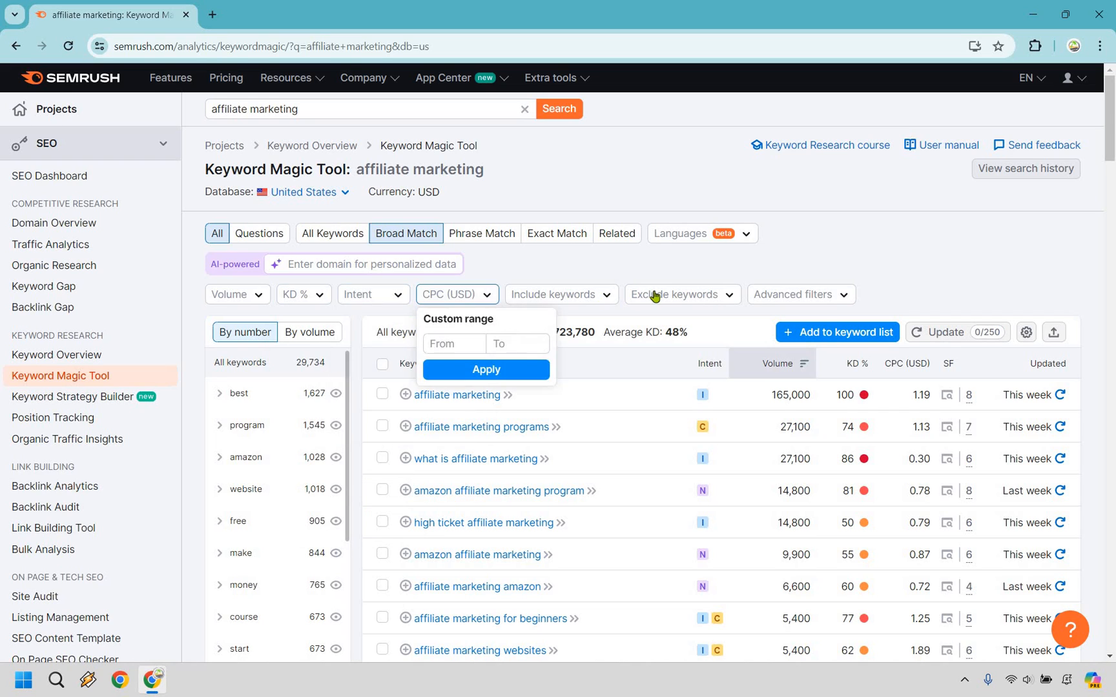
click(681, 295)
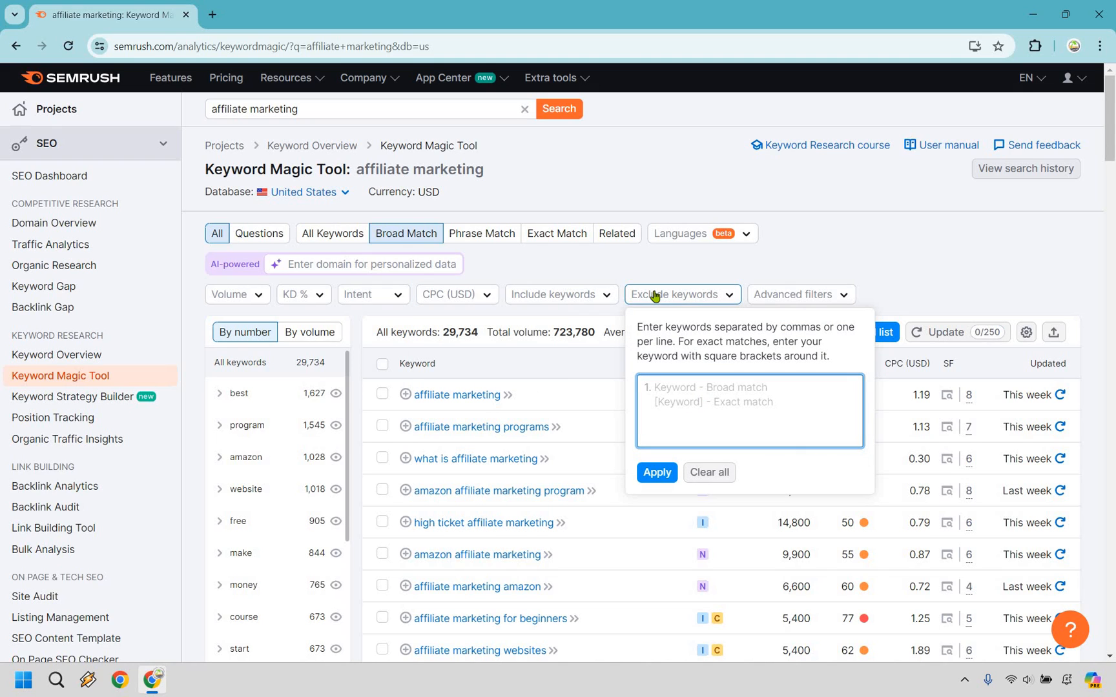
mouse_move(670, 341)
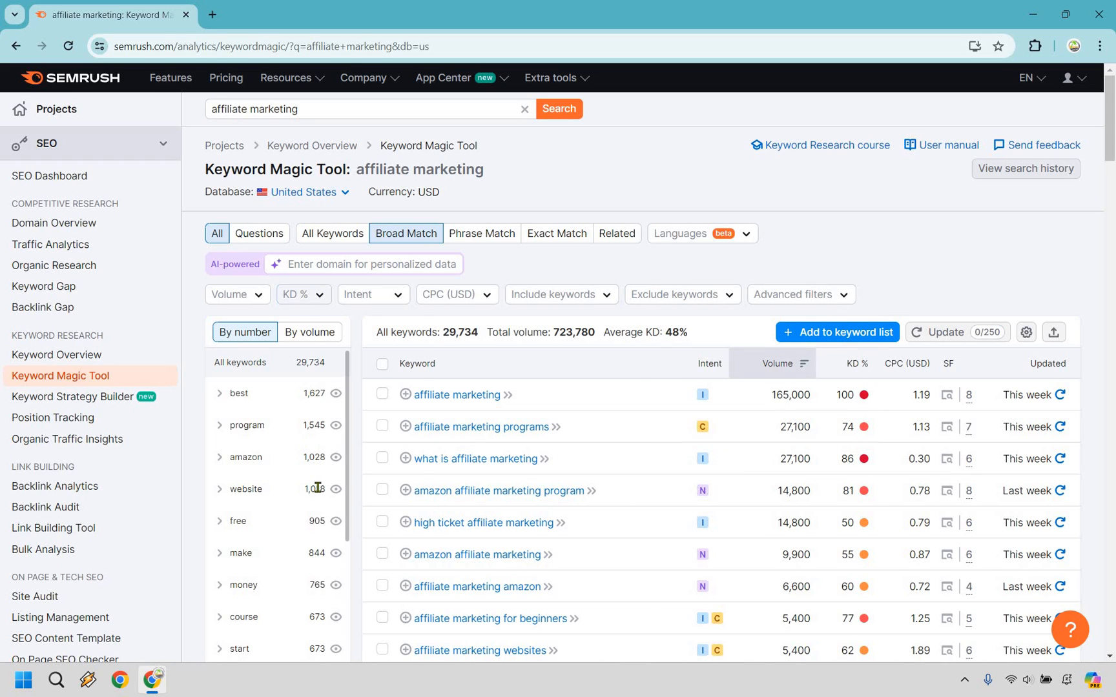
click(302, 294)
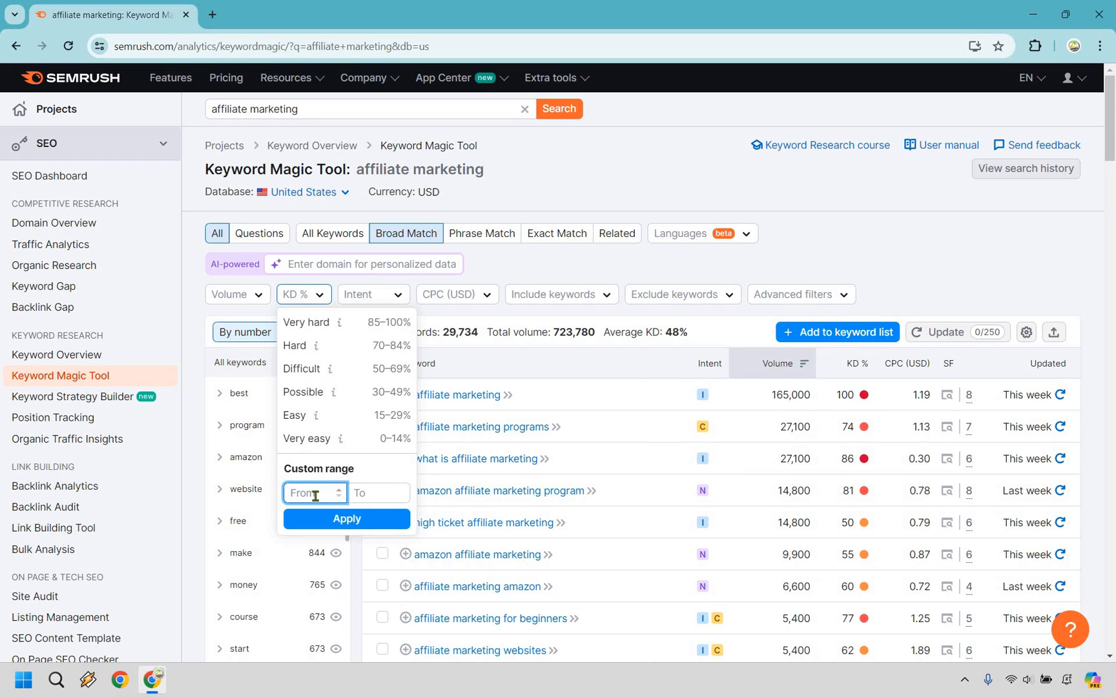
click(374, 493)
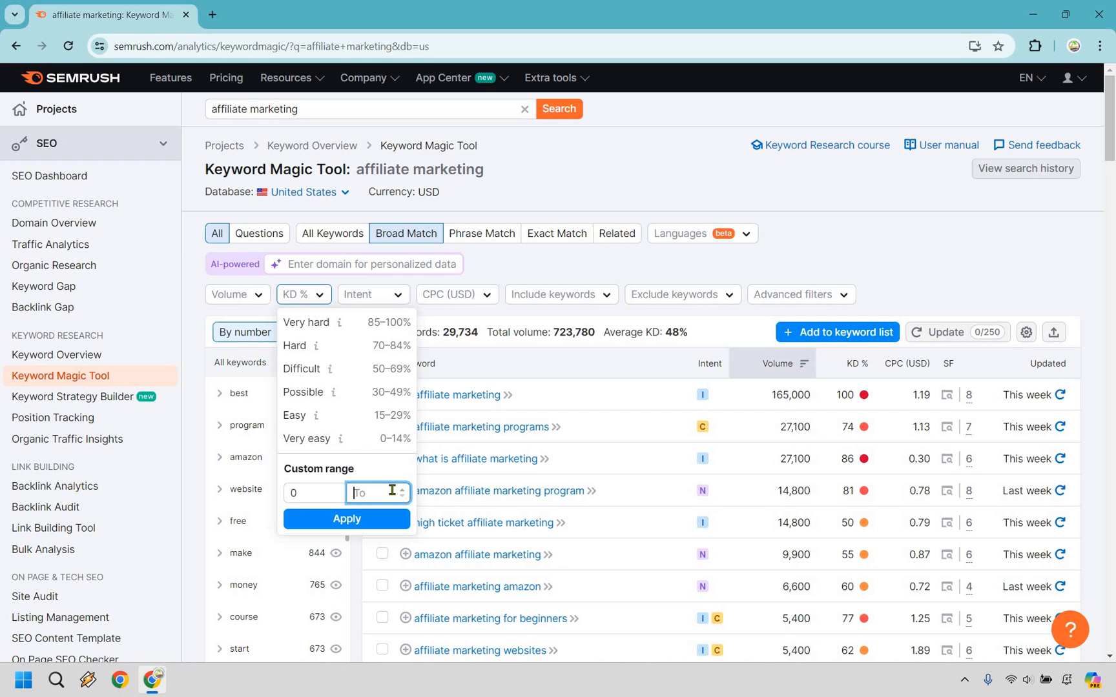
text(29)
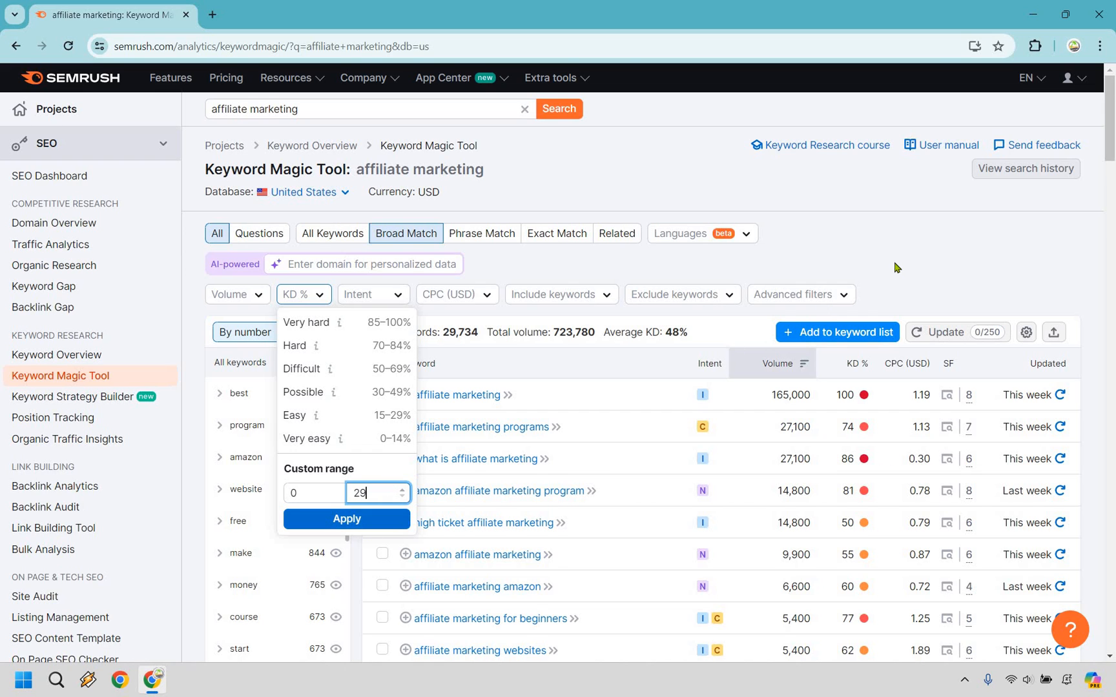
click(346, 519)
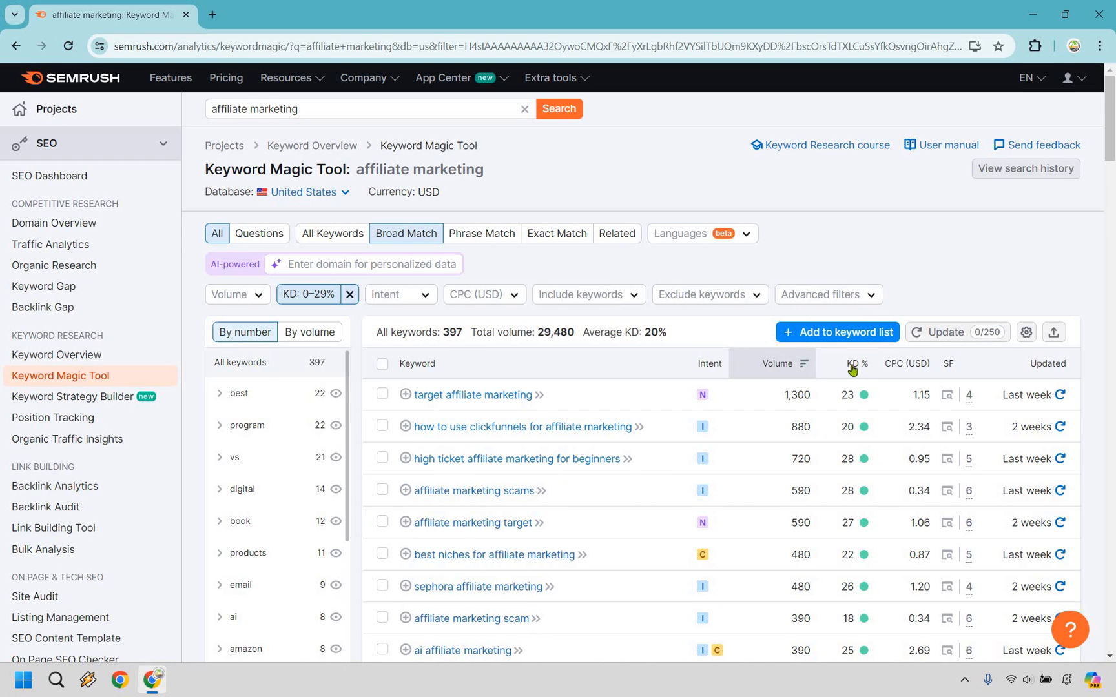
click(853, 363)
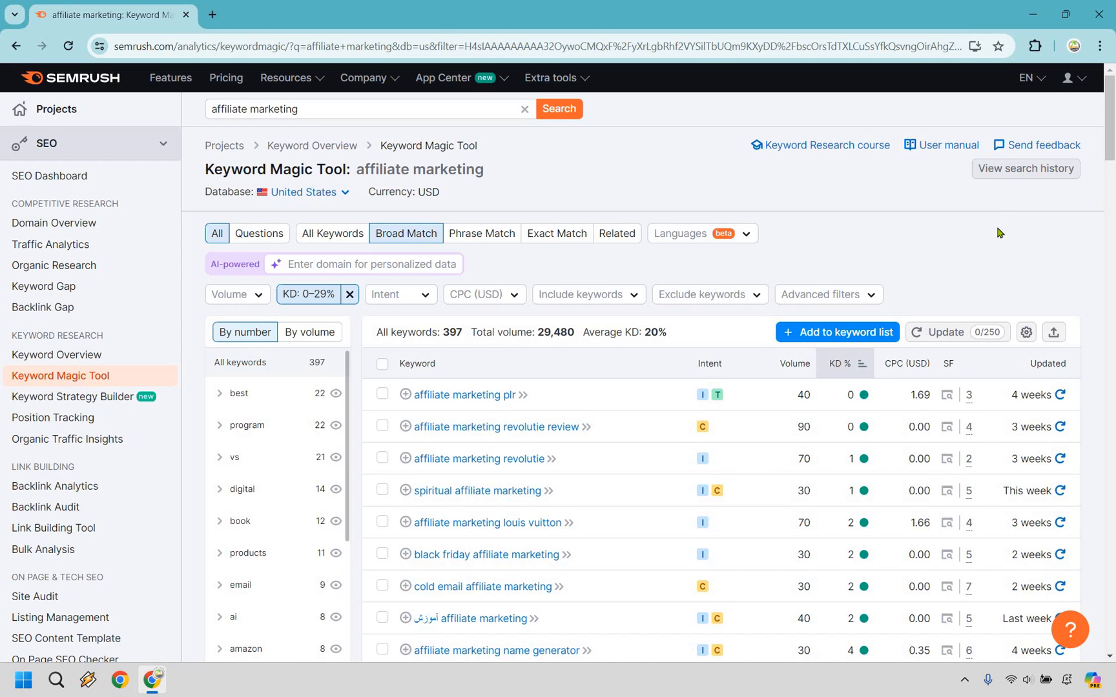
mouse_move(1000, 222)
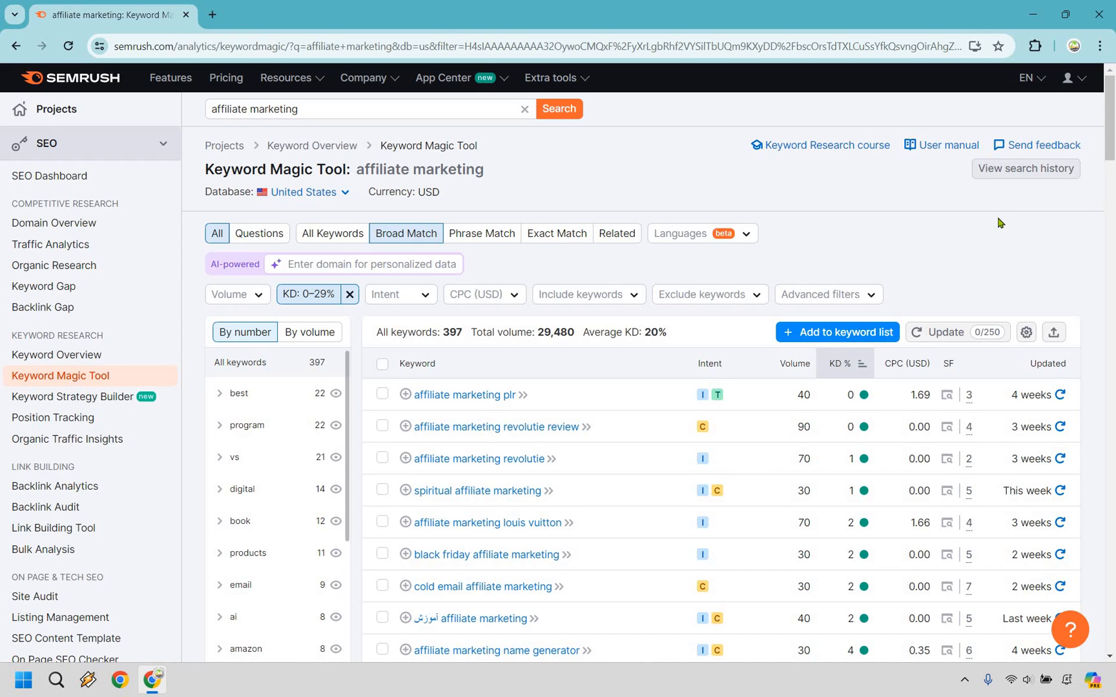
mouse_move(1003, 179)
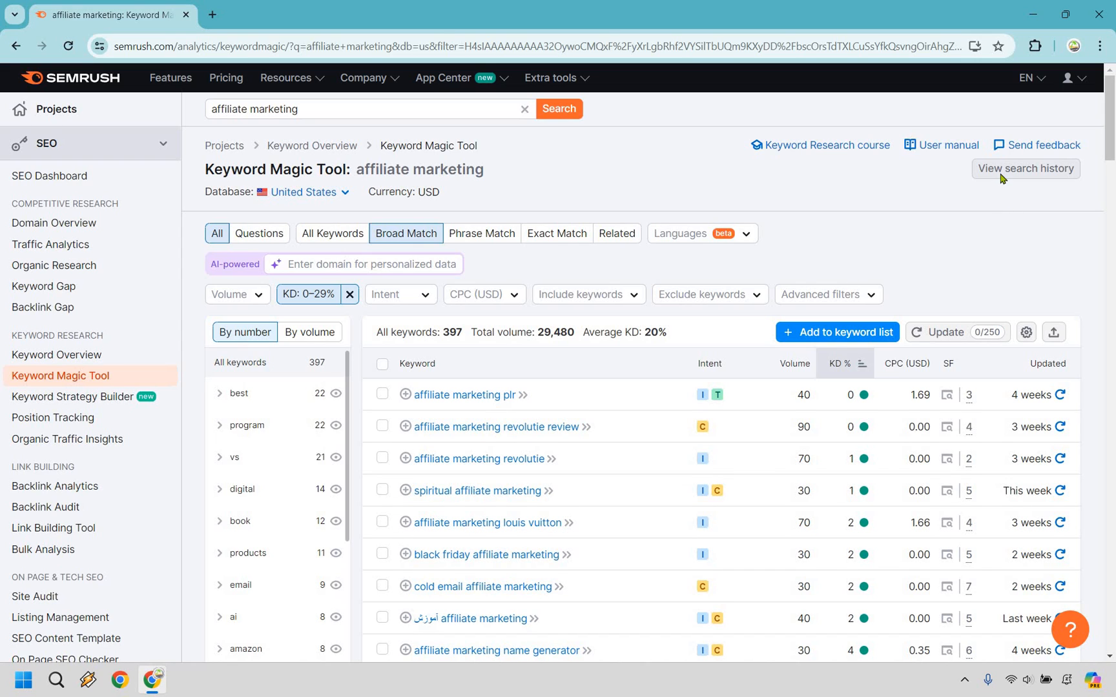
scroll(down, 3)
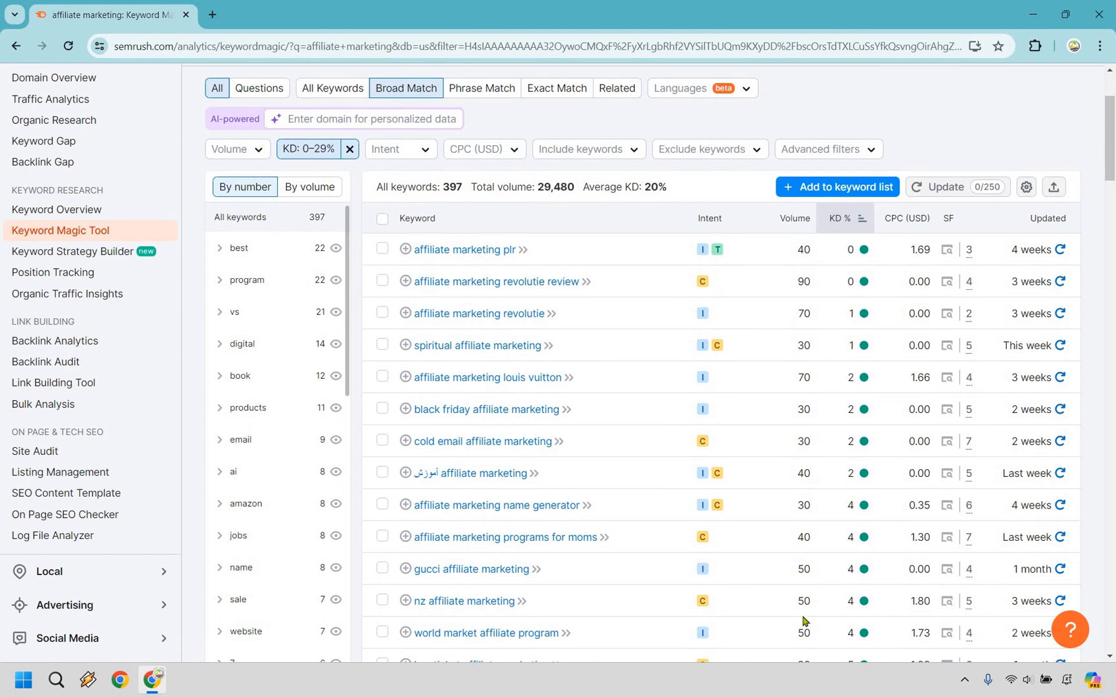
mouse_move(794, 282)
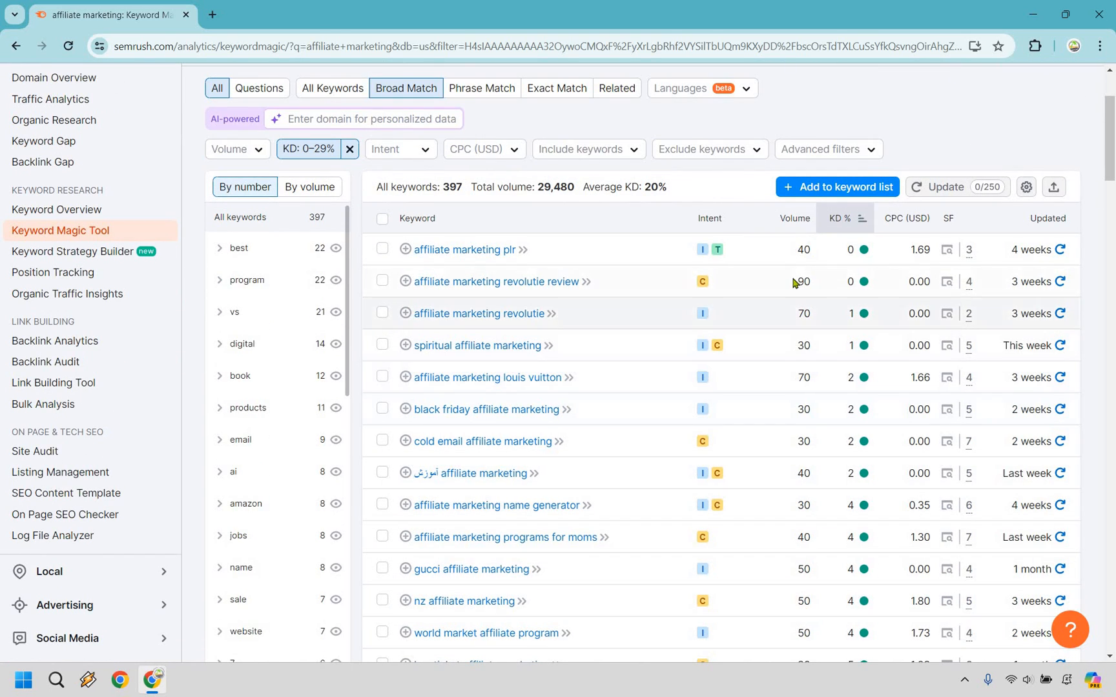
mouse_move(965, 107)
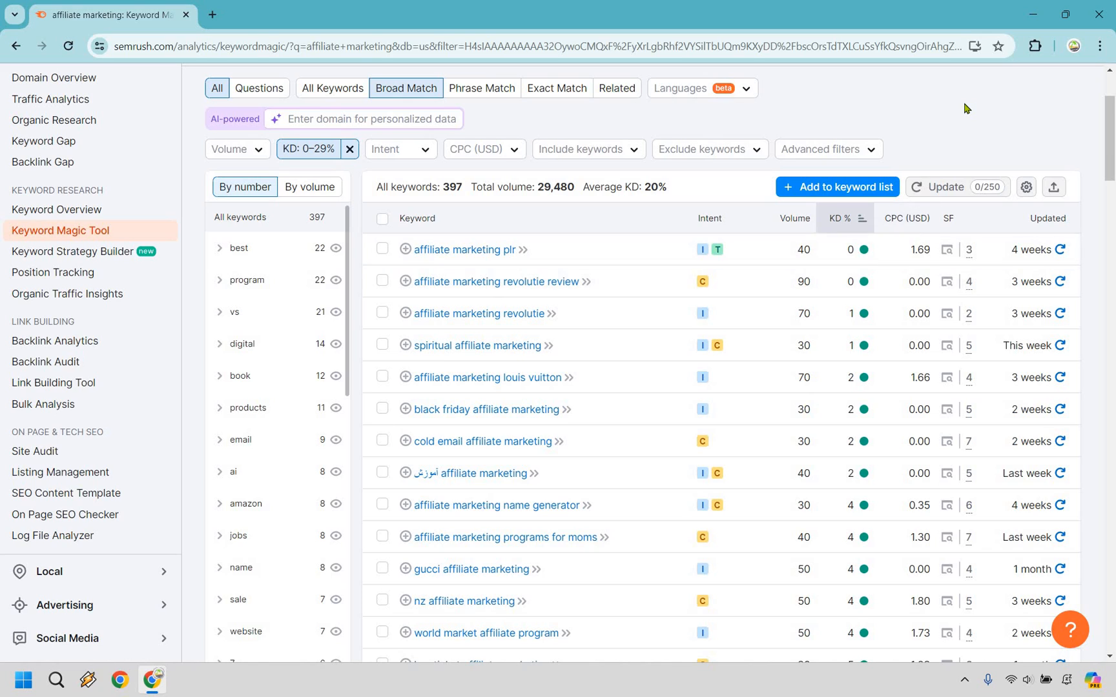
mouse_move(877, 550)
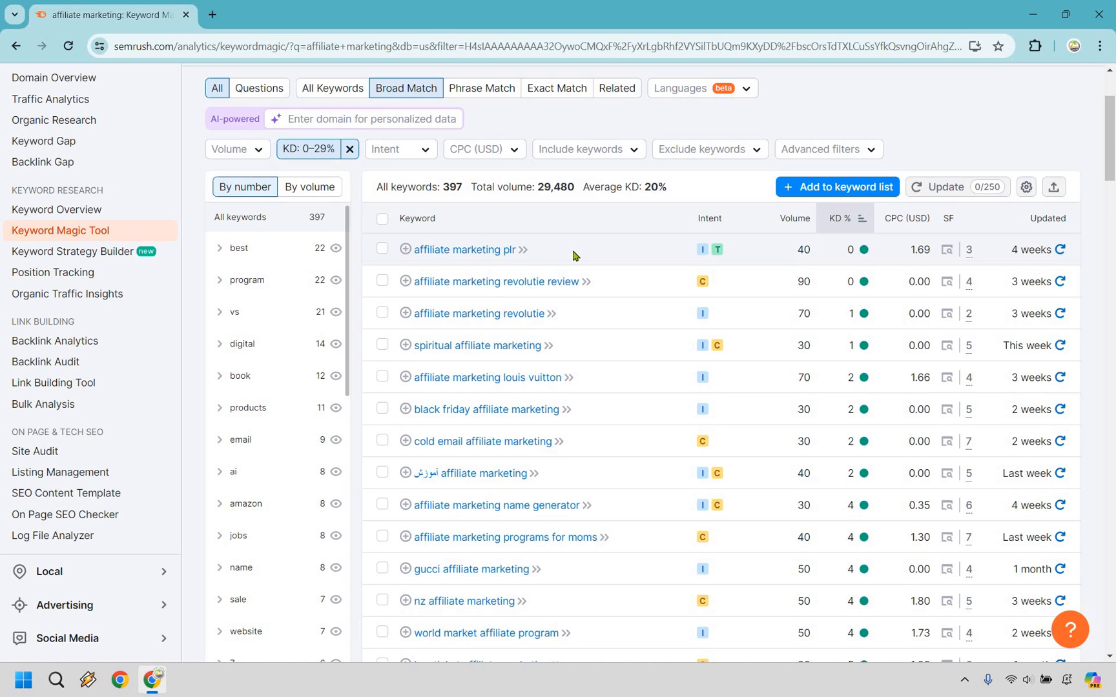
mouse_move(501, 308)
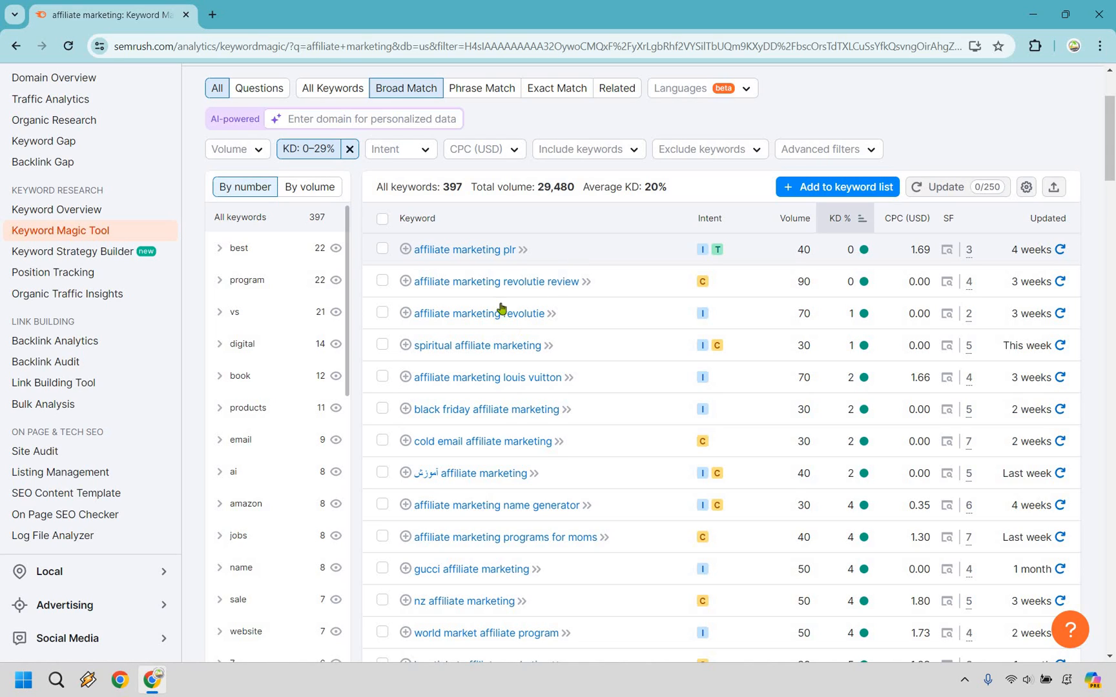
mouse_move(635, 295)
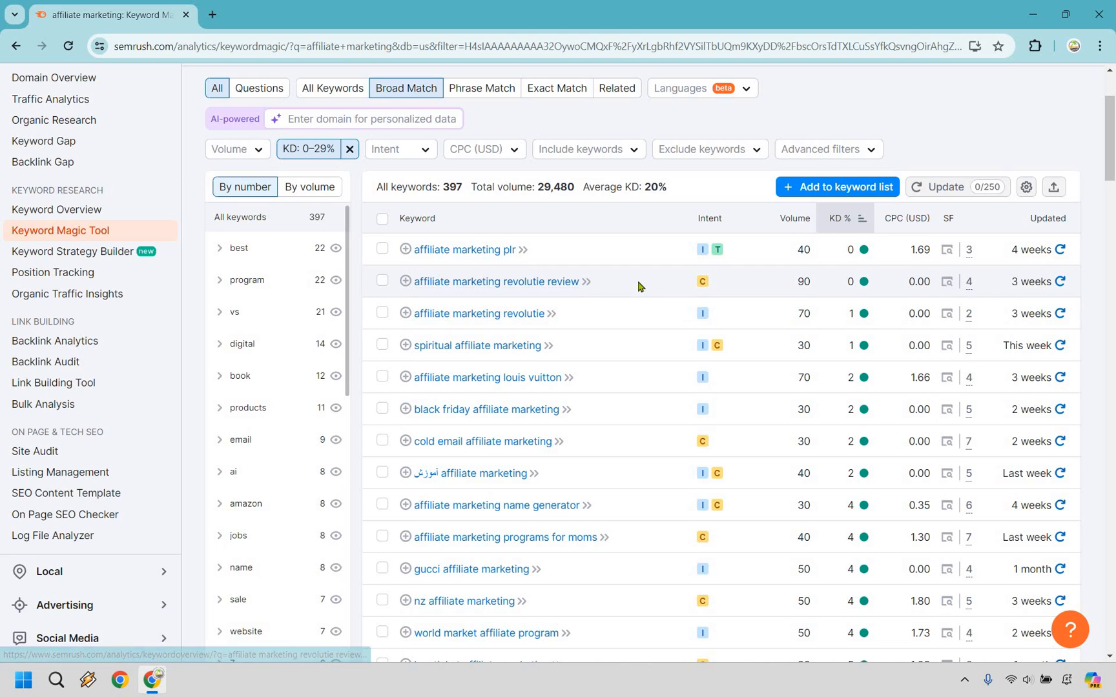
scroll(down, 3)
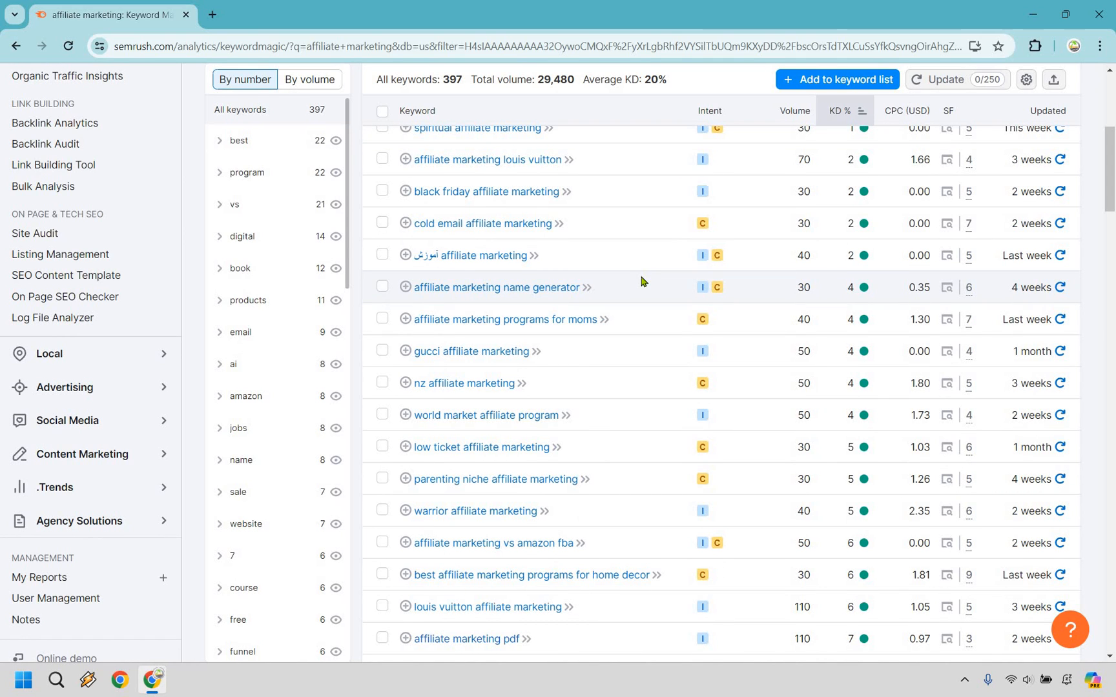
scroll(down, 3)
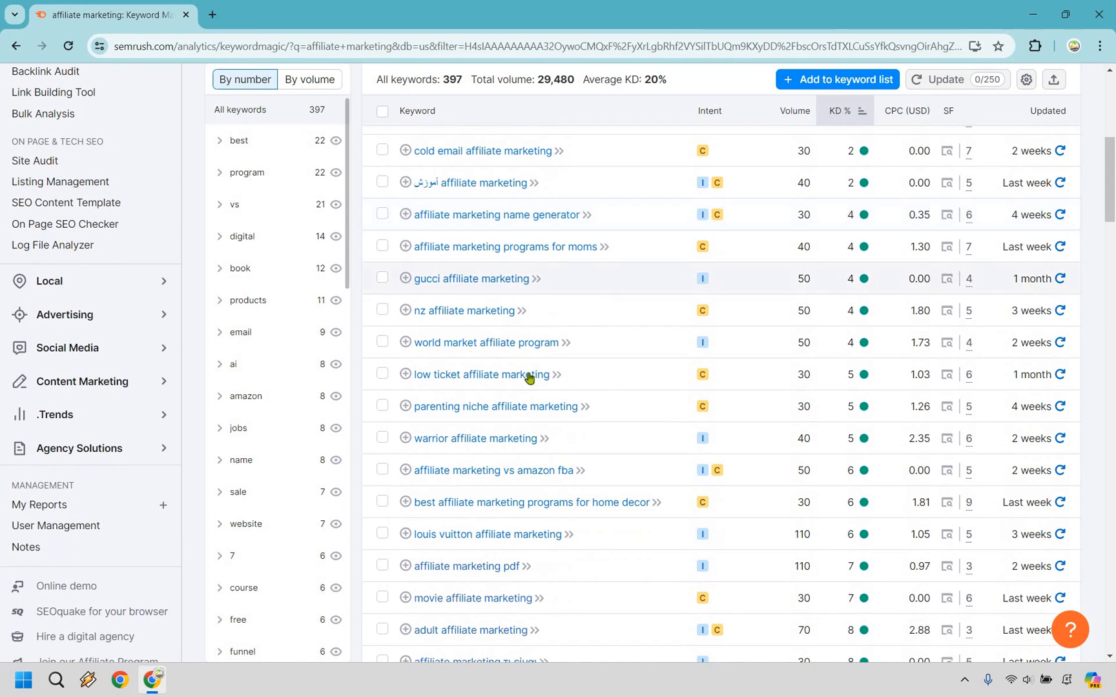
mouse_move(608, 340)
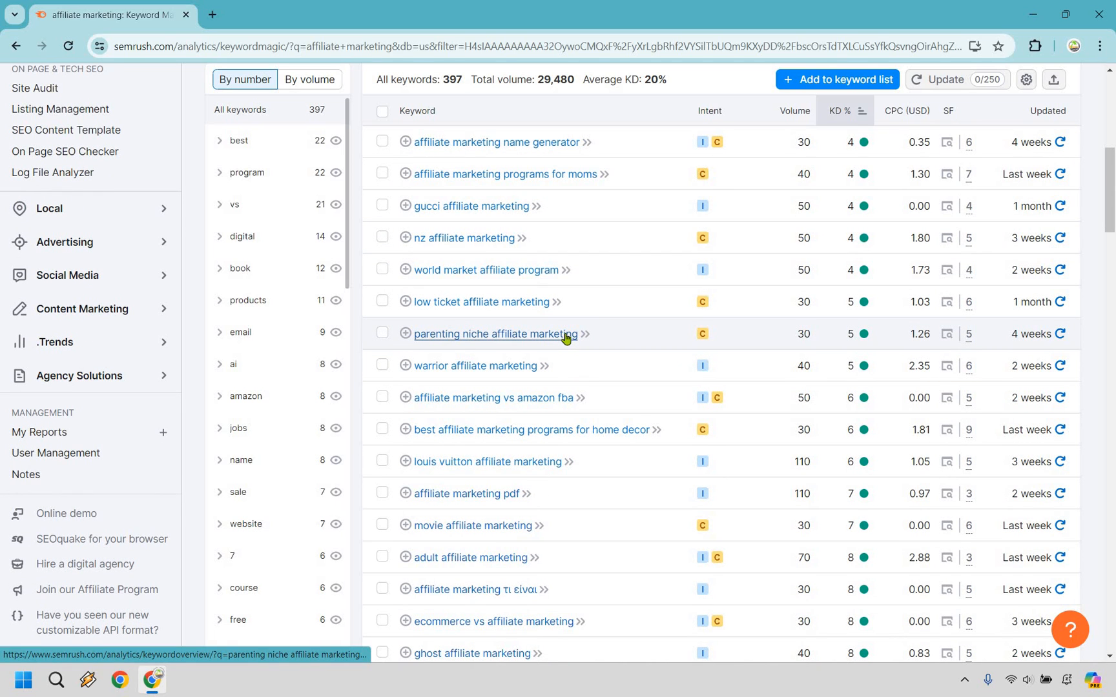
mouse_move(638, 314)
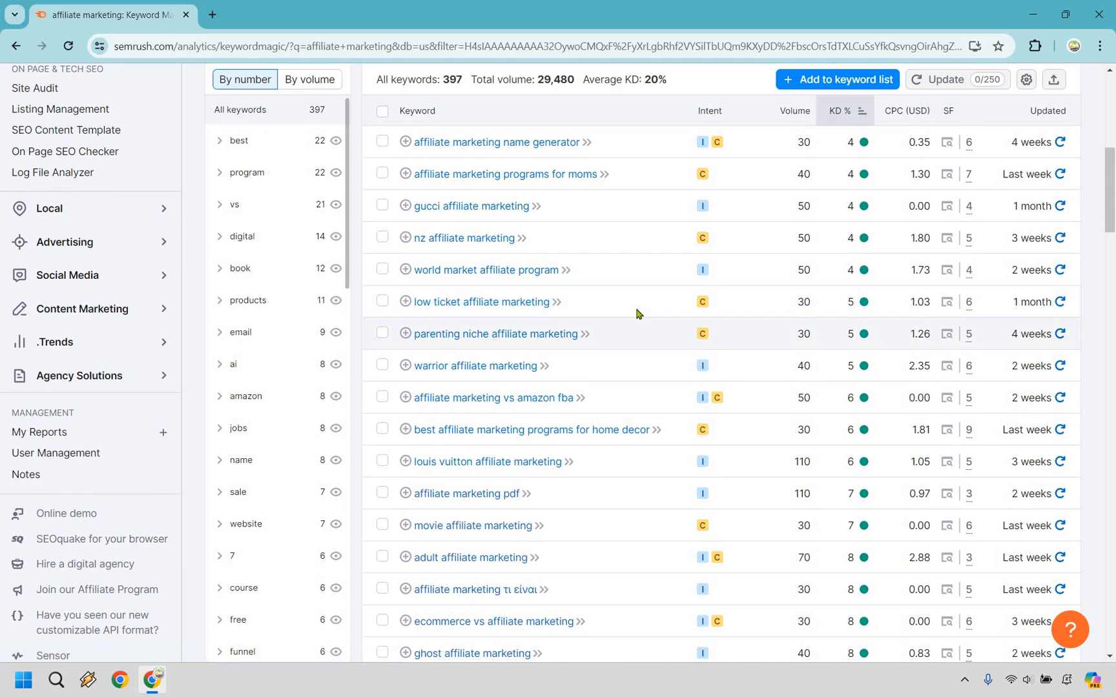
scroll(down, 3)
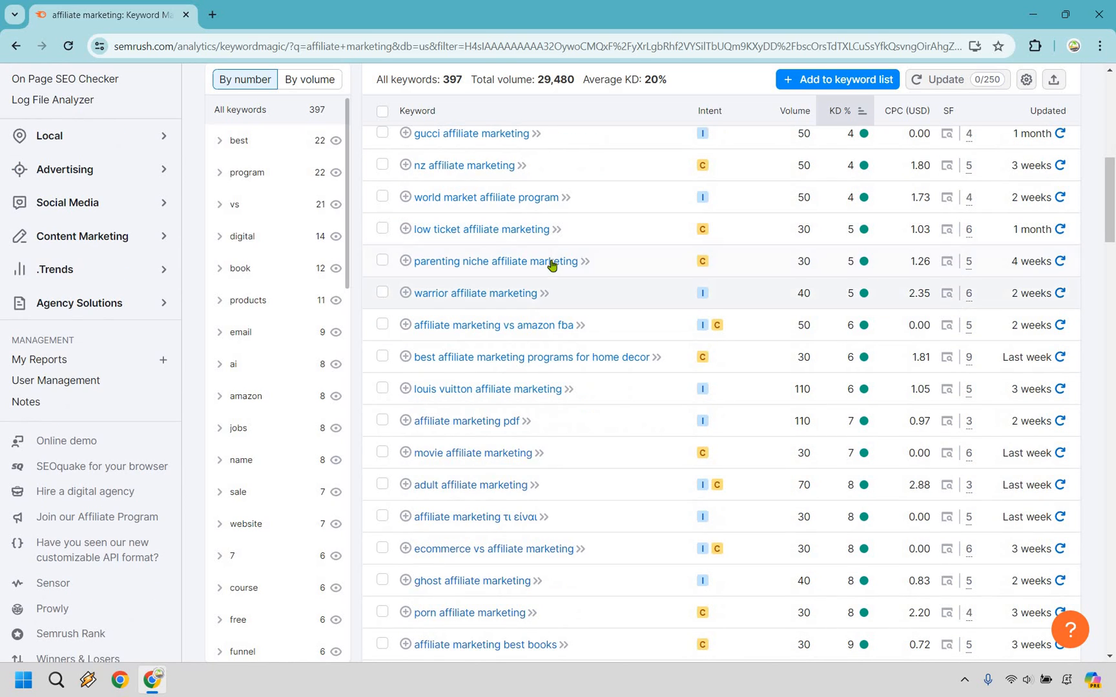
scroll(down, 3)
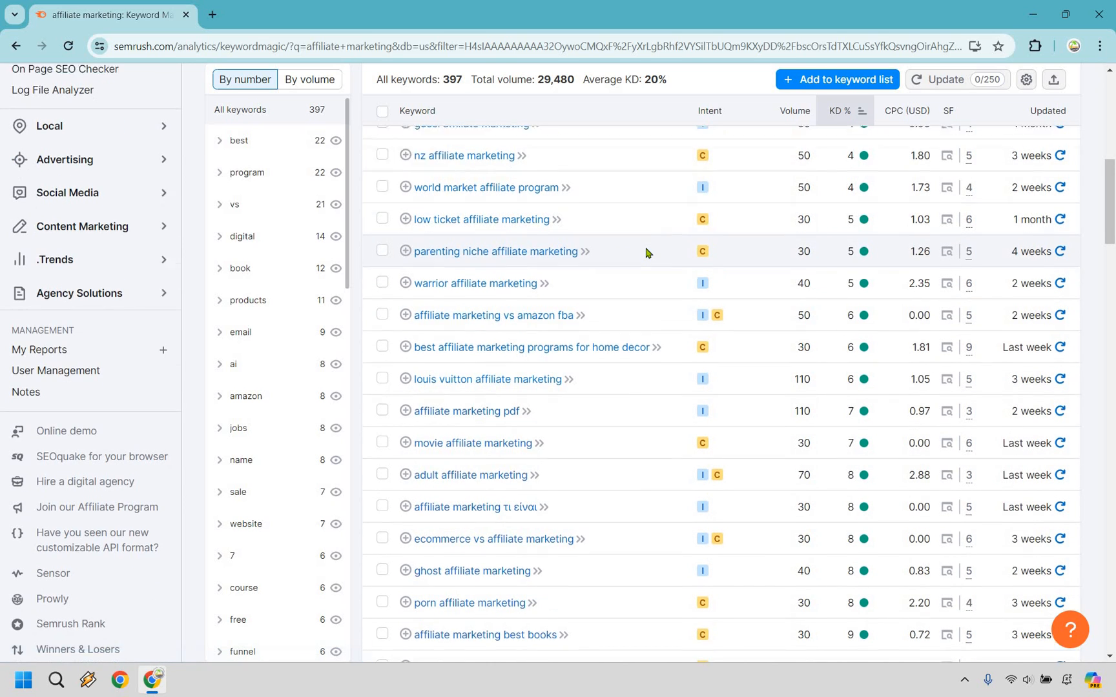
scroll(down, 3)
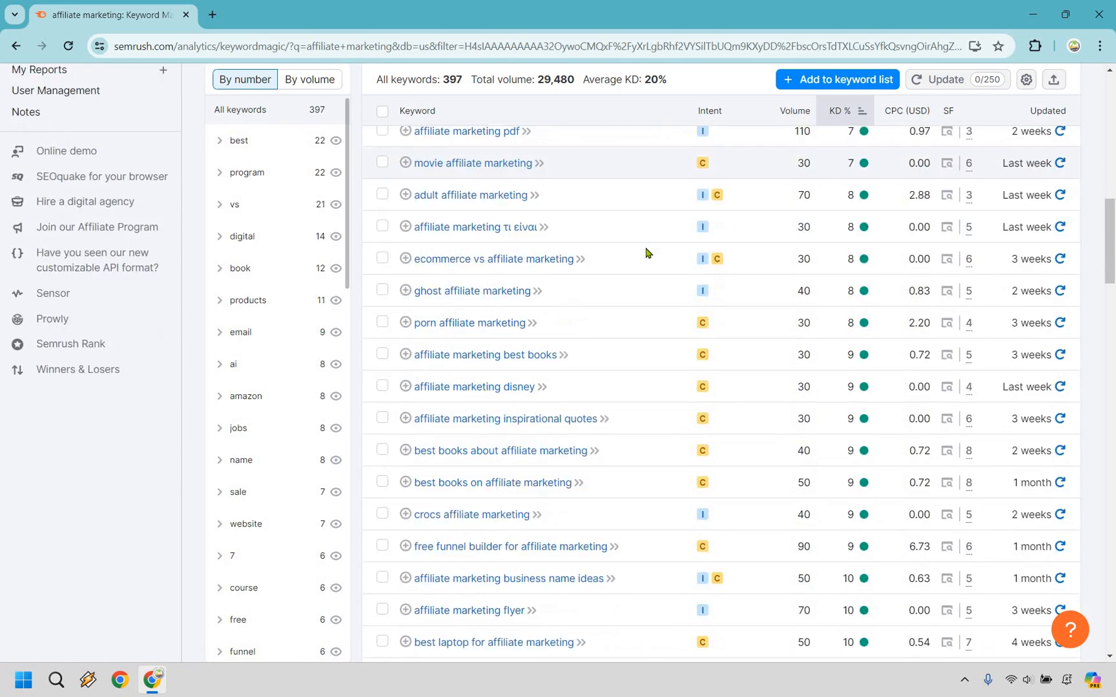
scroll(down, 3)
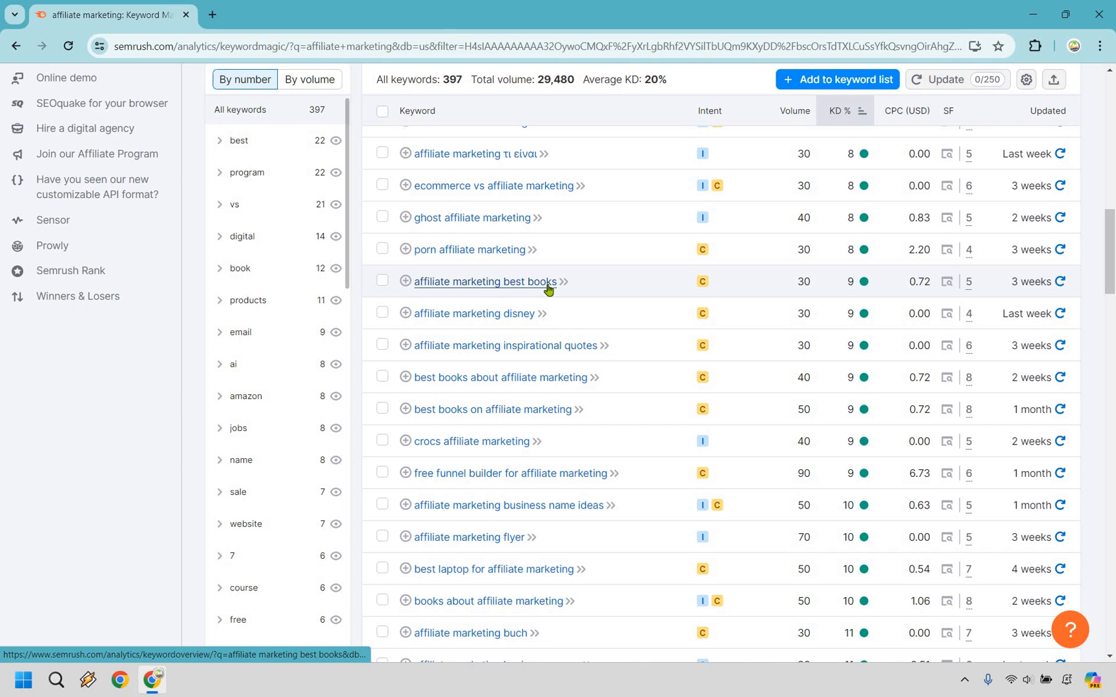
mouse_move(652, 278)
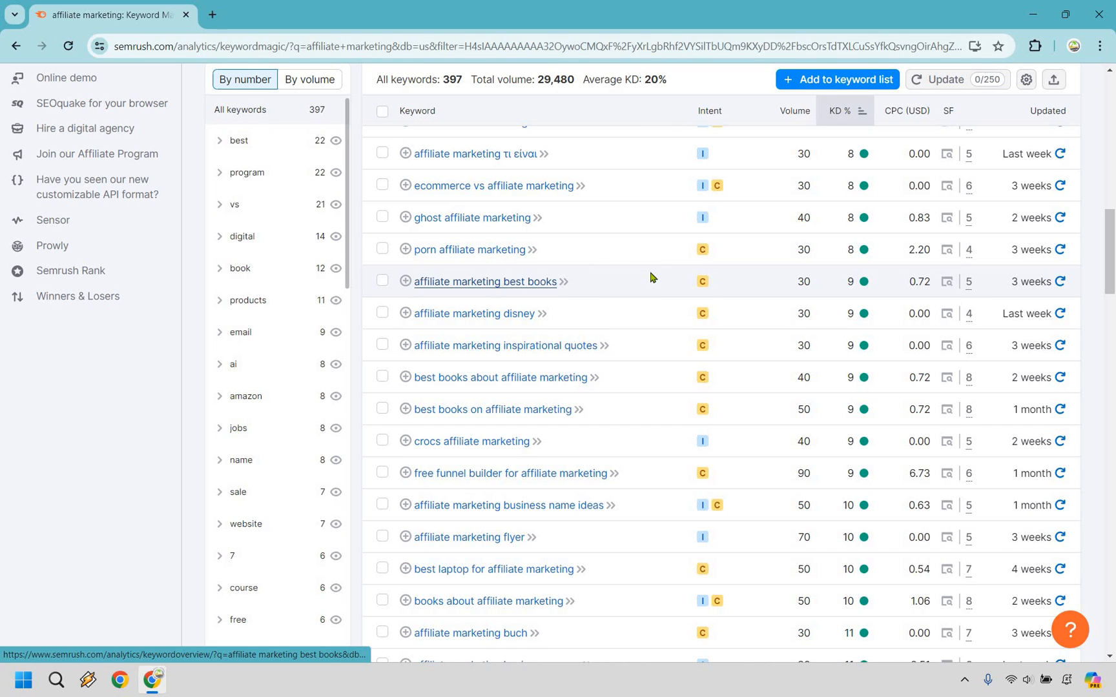
scroll(down, 3)
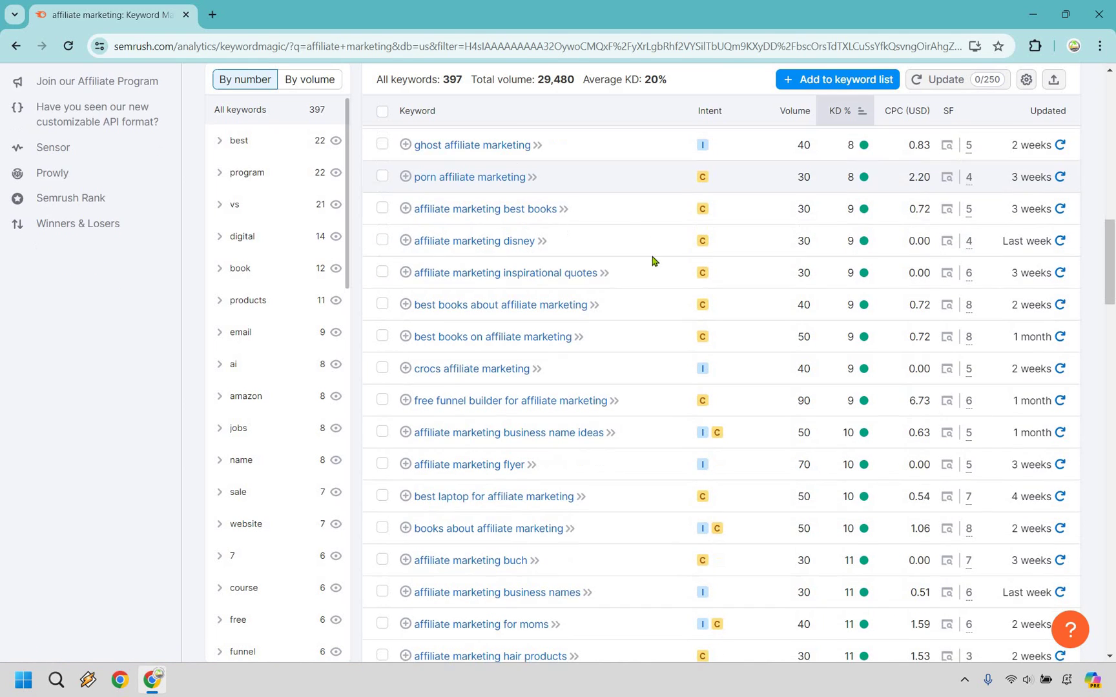
scroll(down, 3)
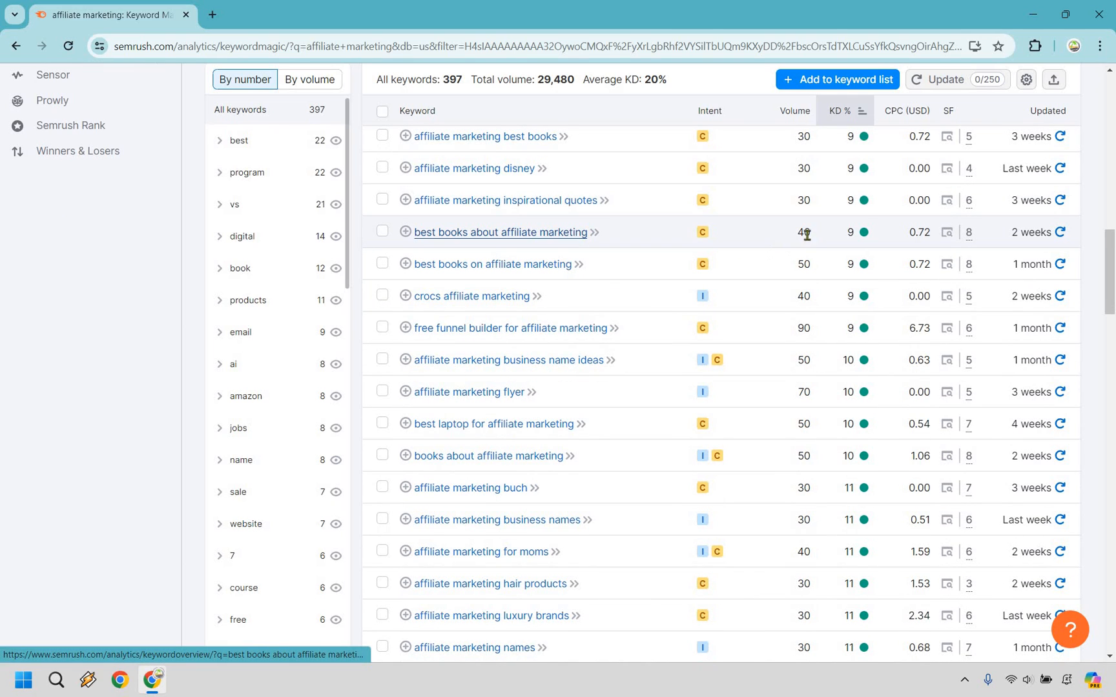
mouse_move(873, 405)
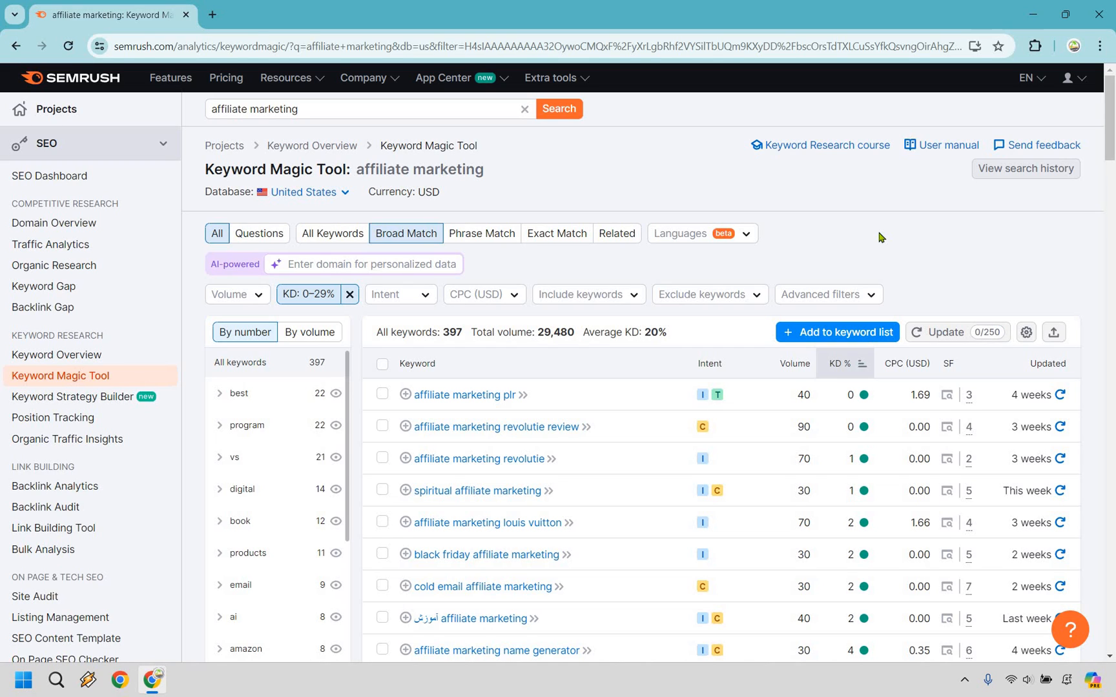
mouse_move(762, 267)
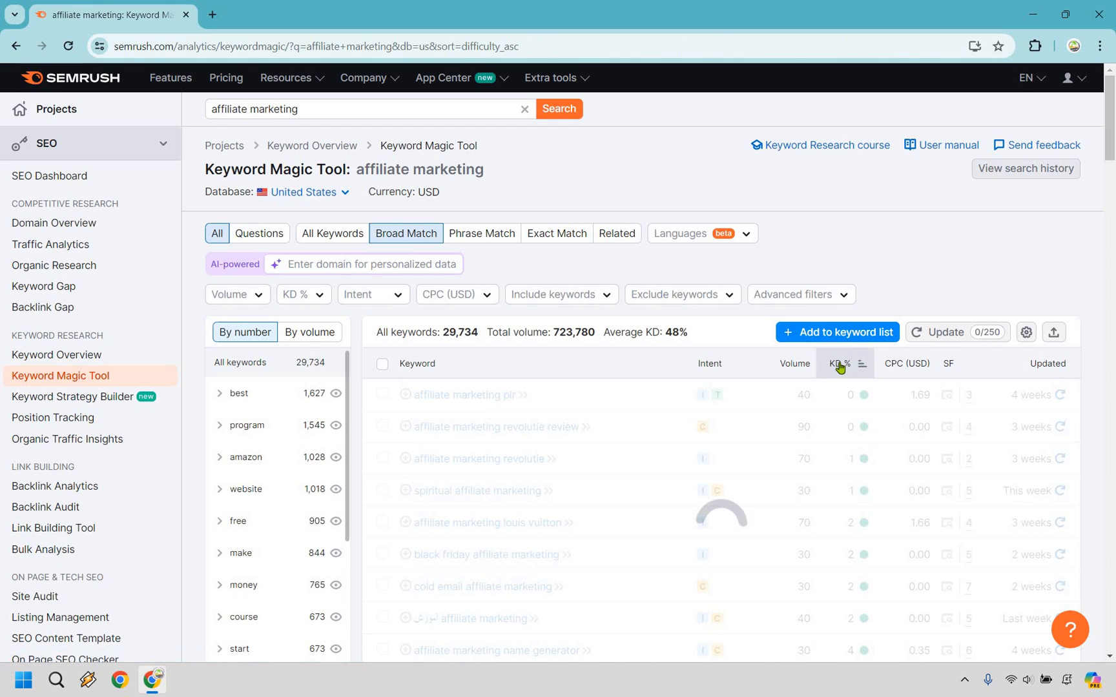
Sort all 29,734 affiliate marketing keywords by KD % descending, hardest first at KD 100.
click(840, 364)
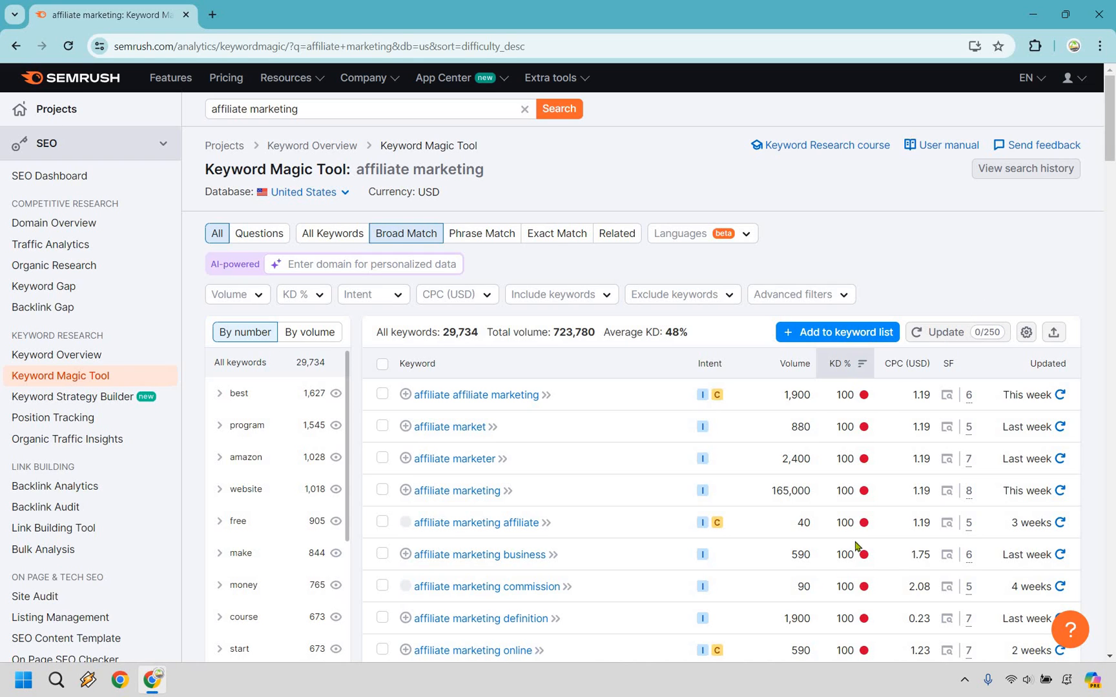
mouse_move(990, 240)
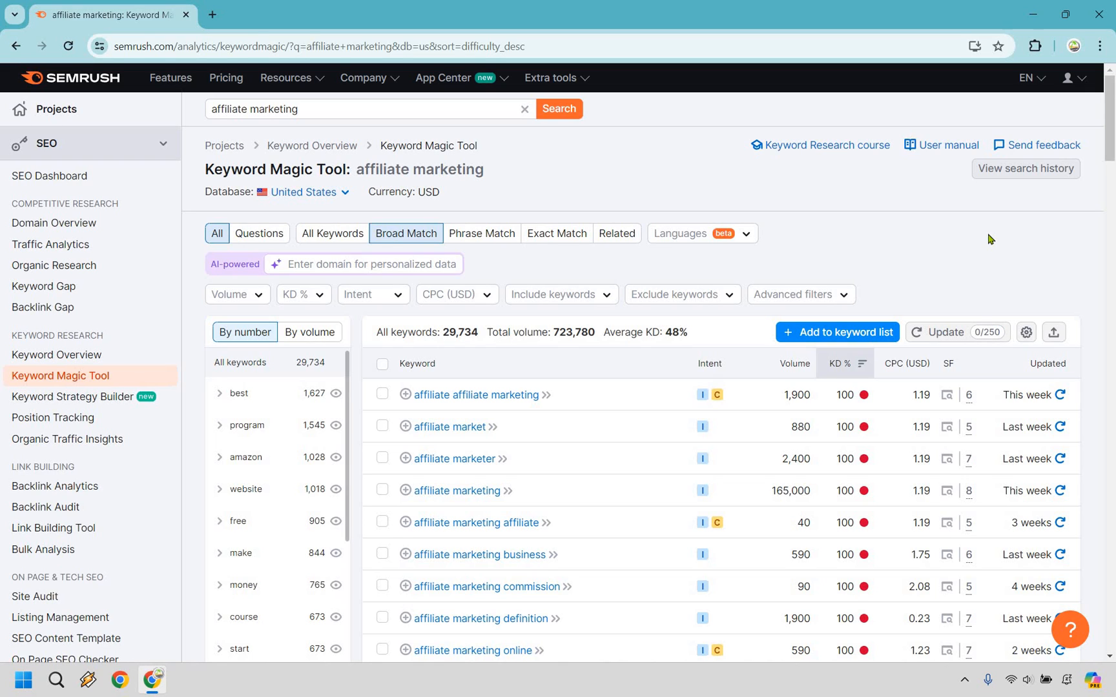
mouse_move(914, 382)
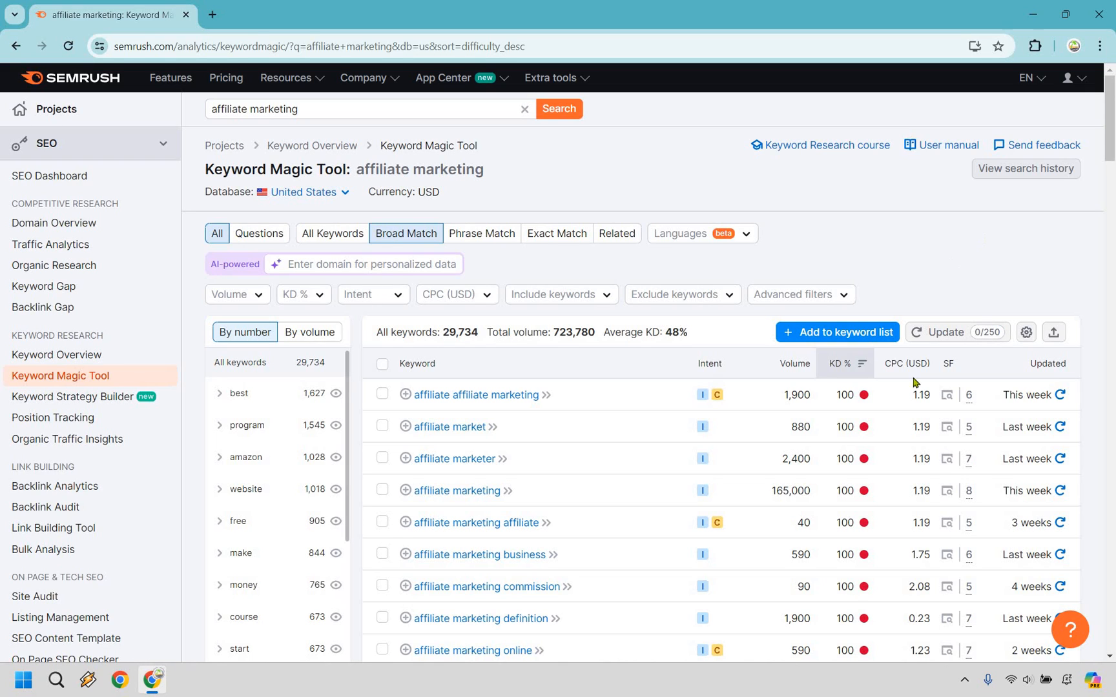
mouse_move(919, 265)
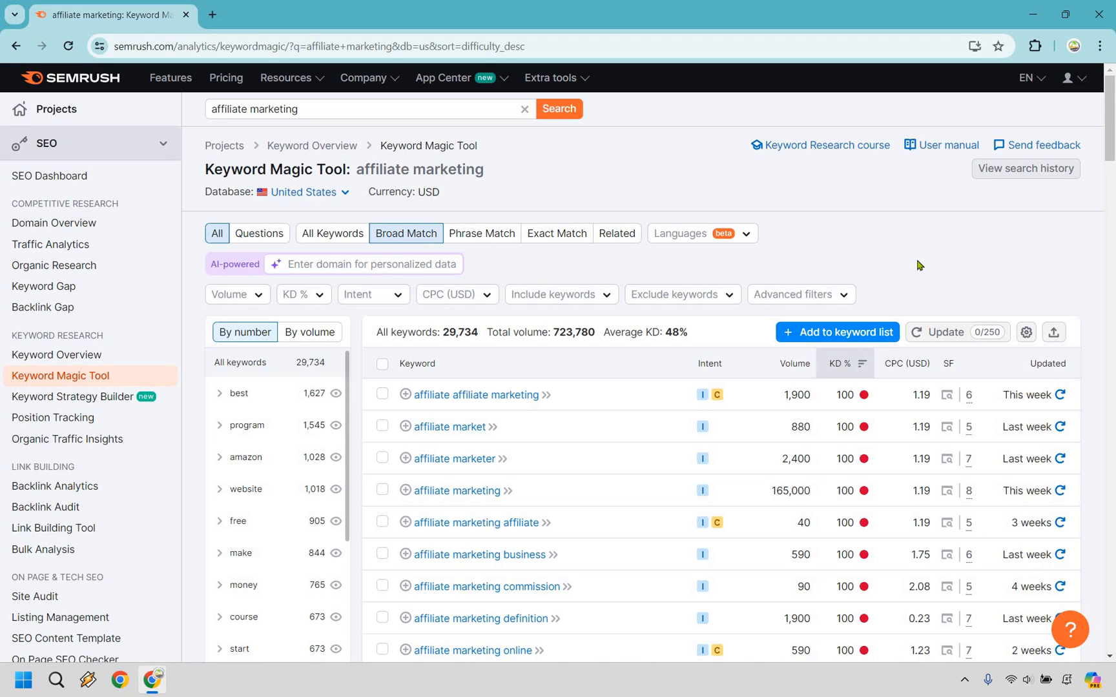
mouse_move(559, 129)
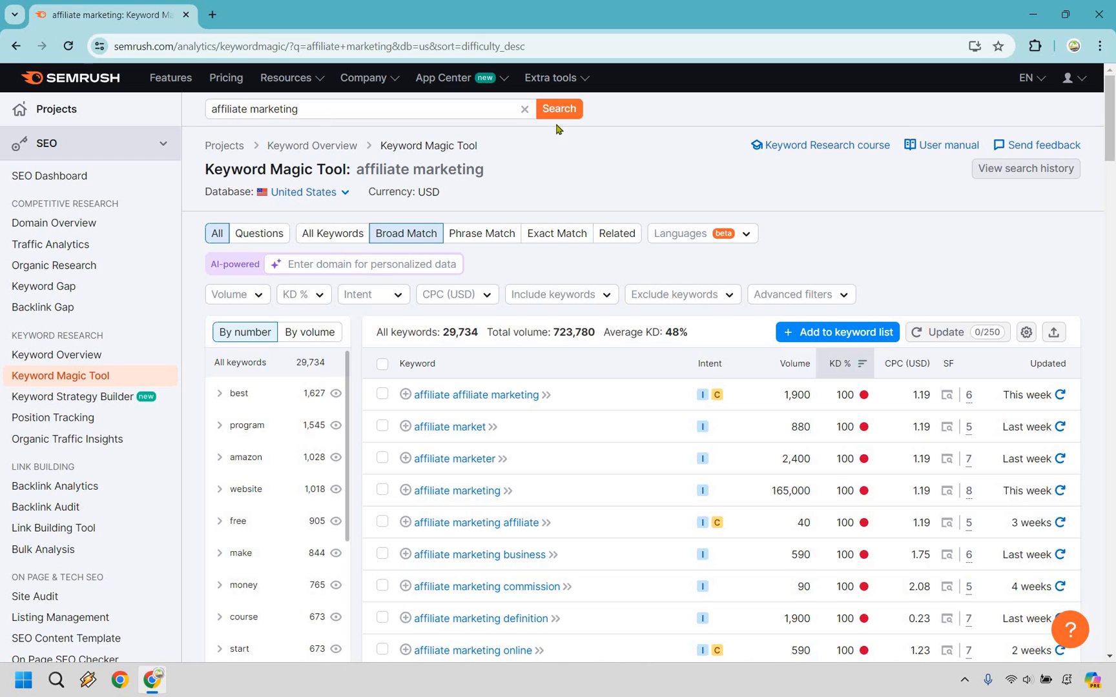
mouse_move(398, 117)
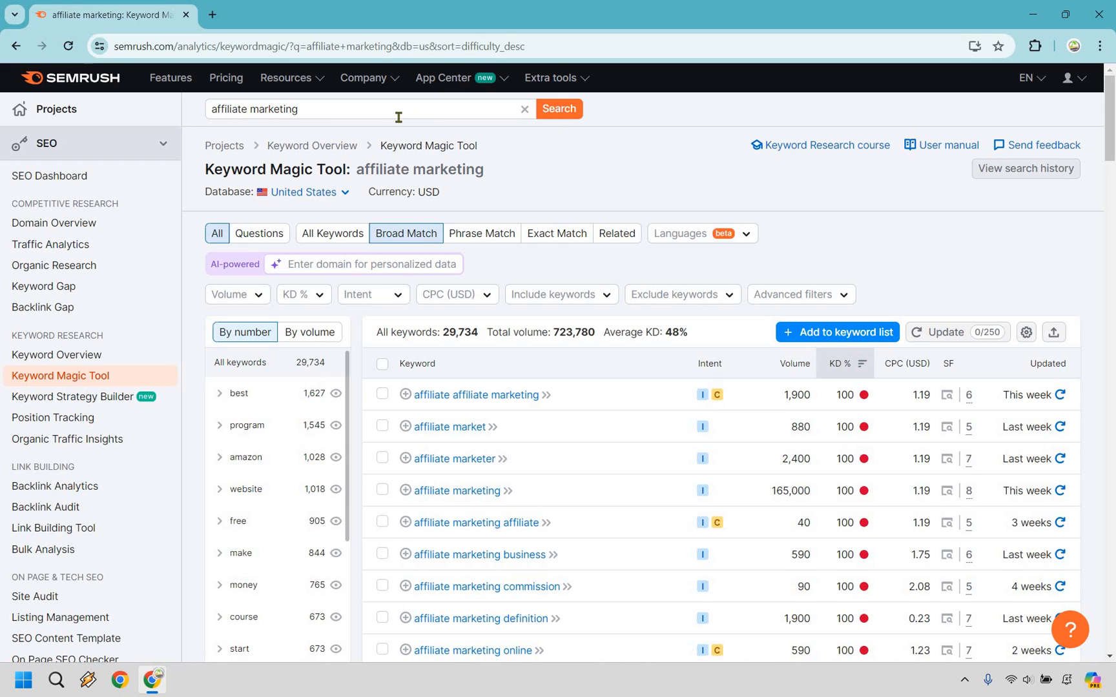
mouse_move(687, 187)
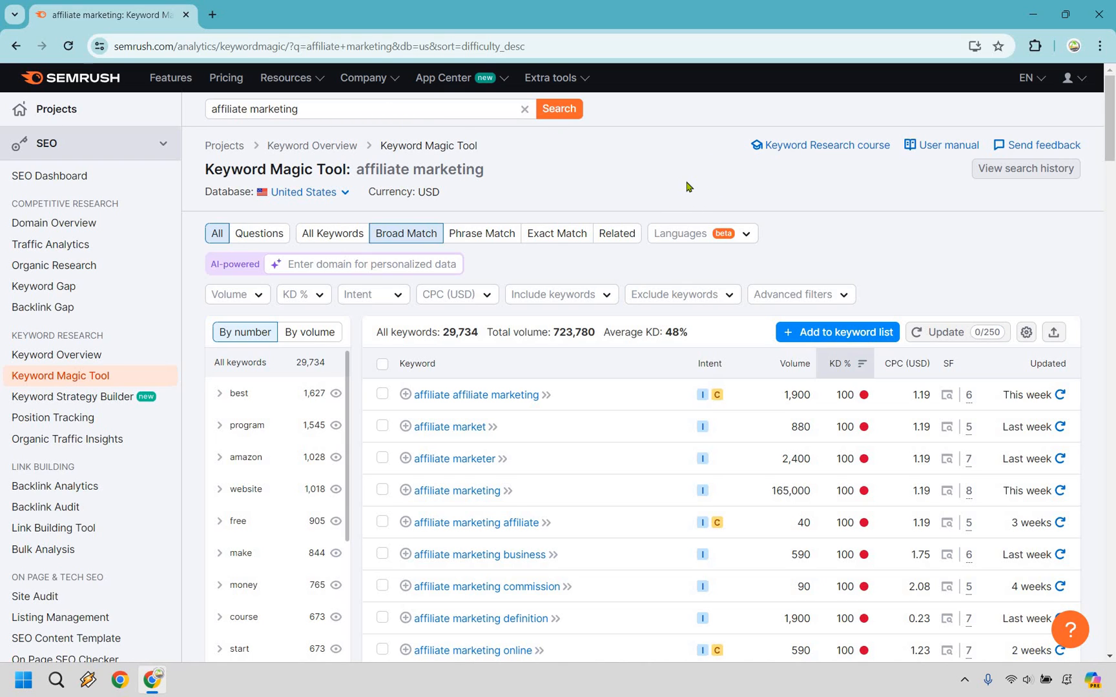